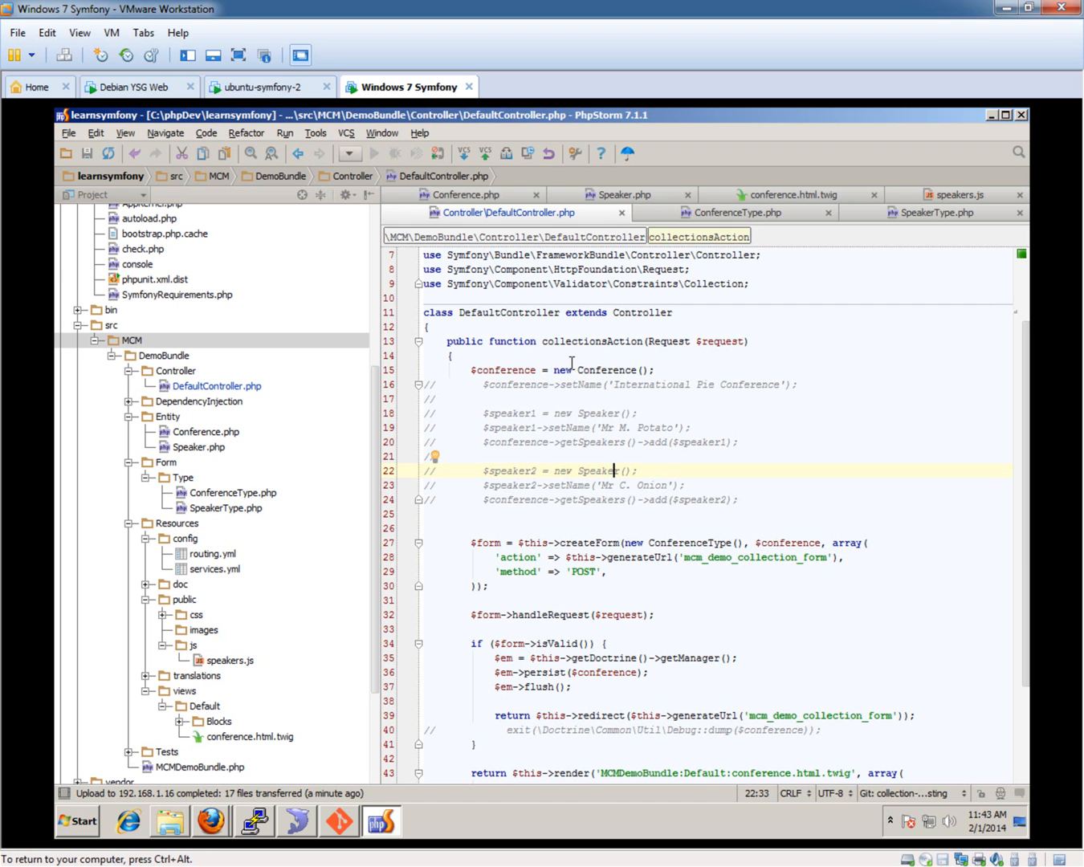
mouse_move(610, 411)
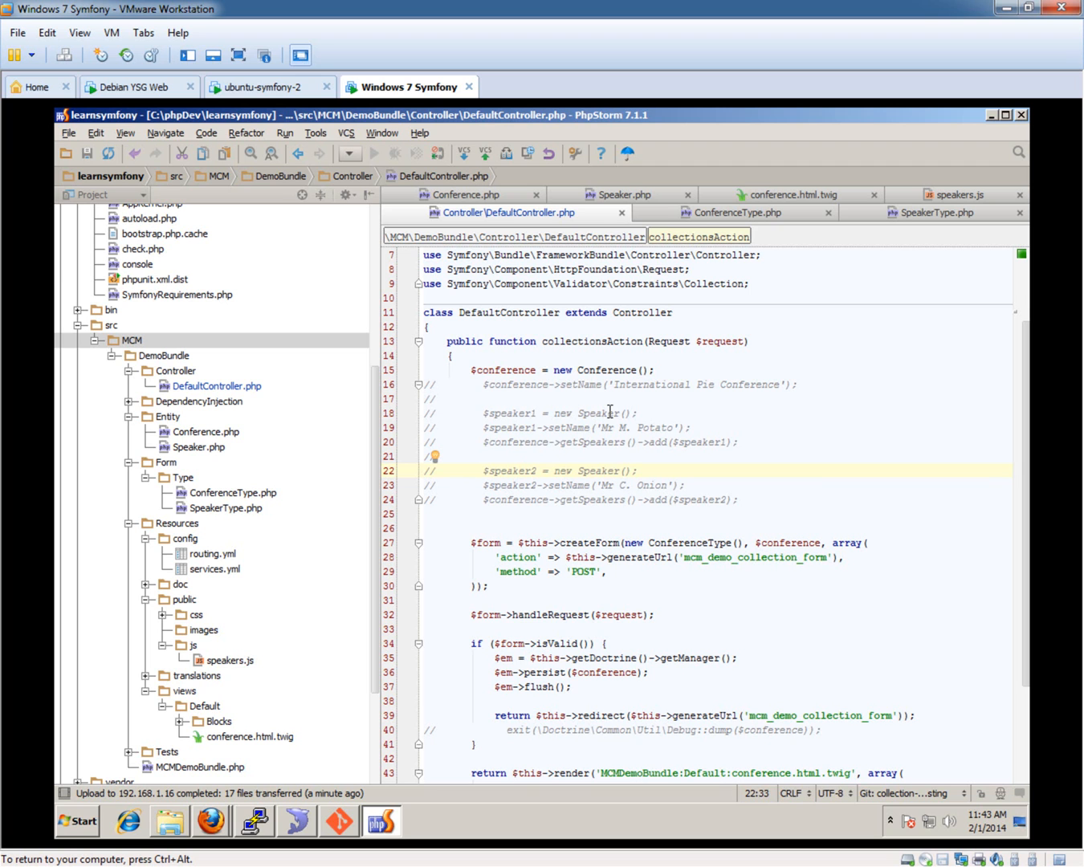
mouse_move(613, 392)
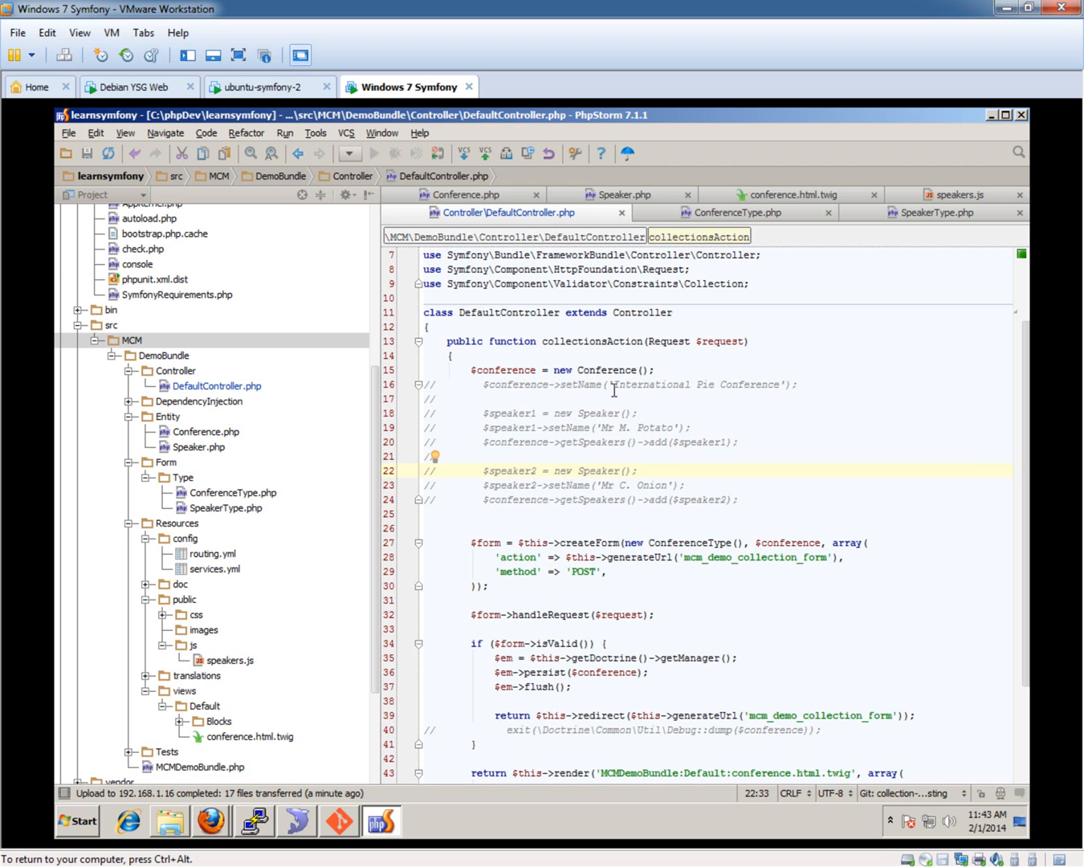
Step: Switch to Firefox to view the empty conference collection form
scroll(up, 3)
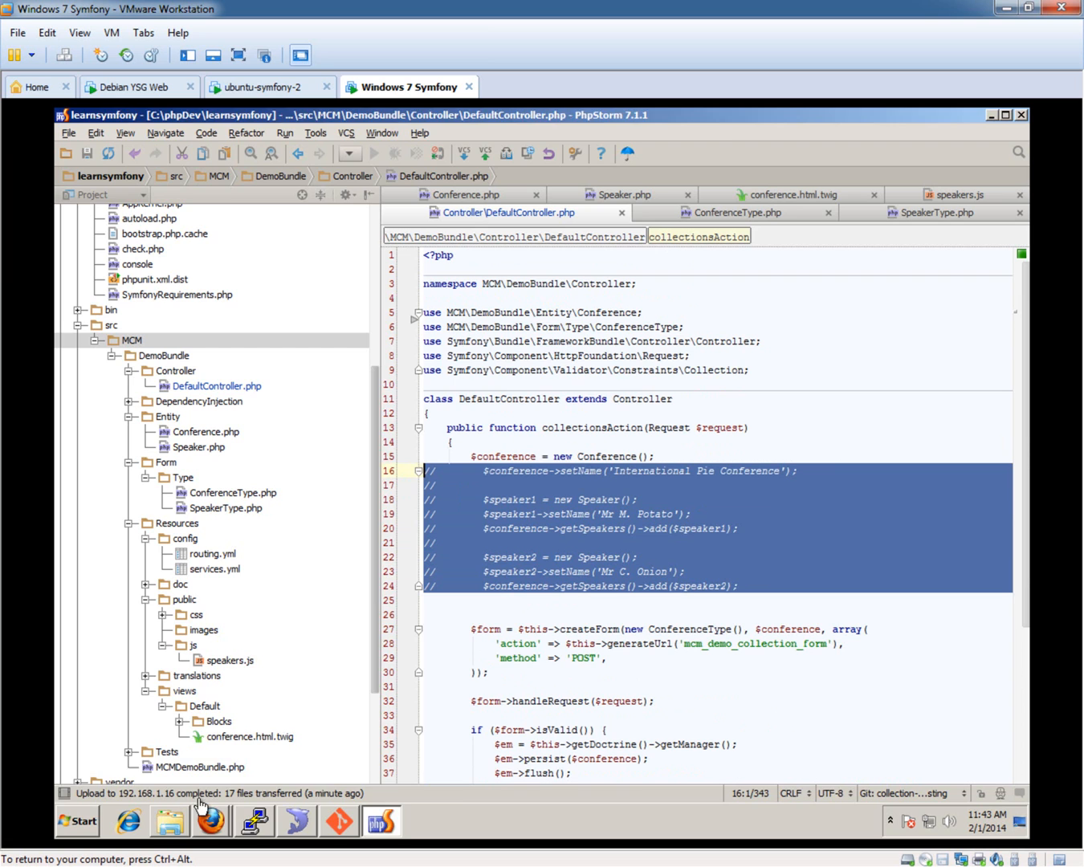
click(211, 820)
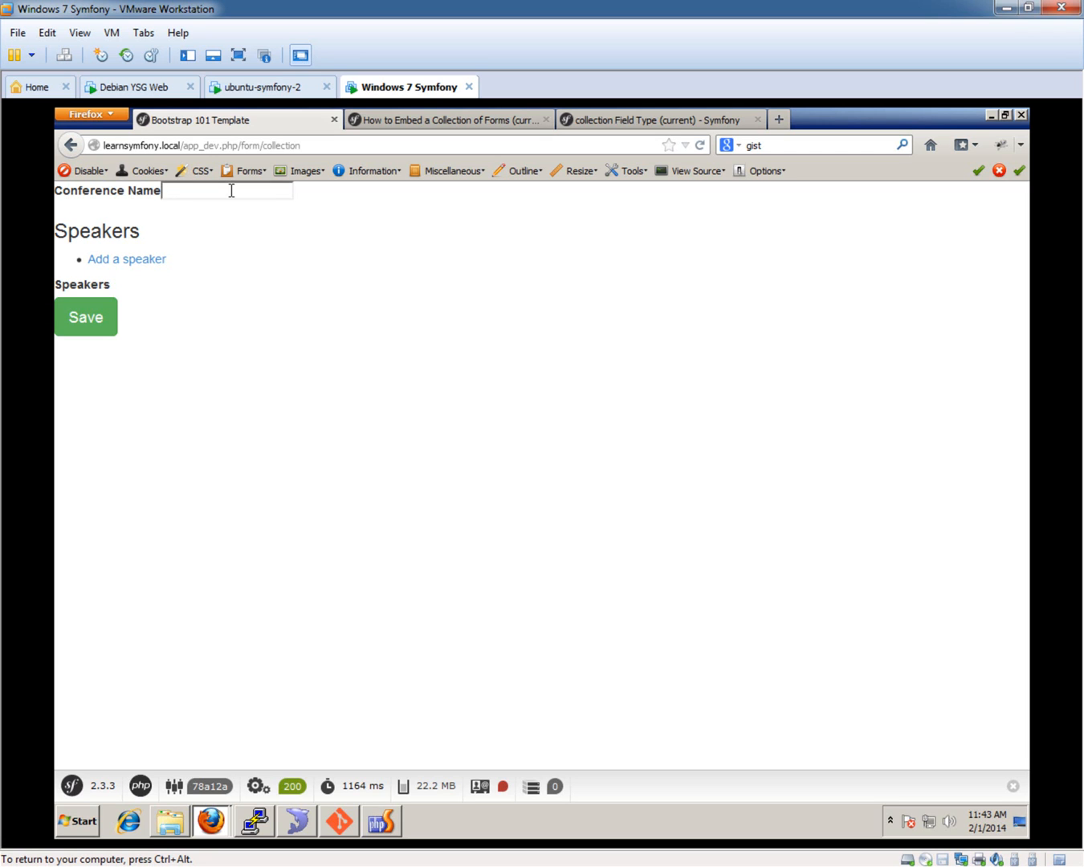
mouse_move(356, 761)
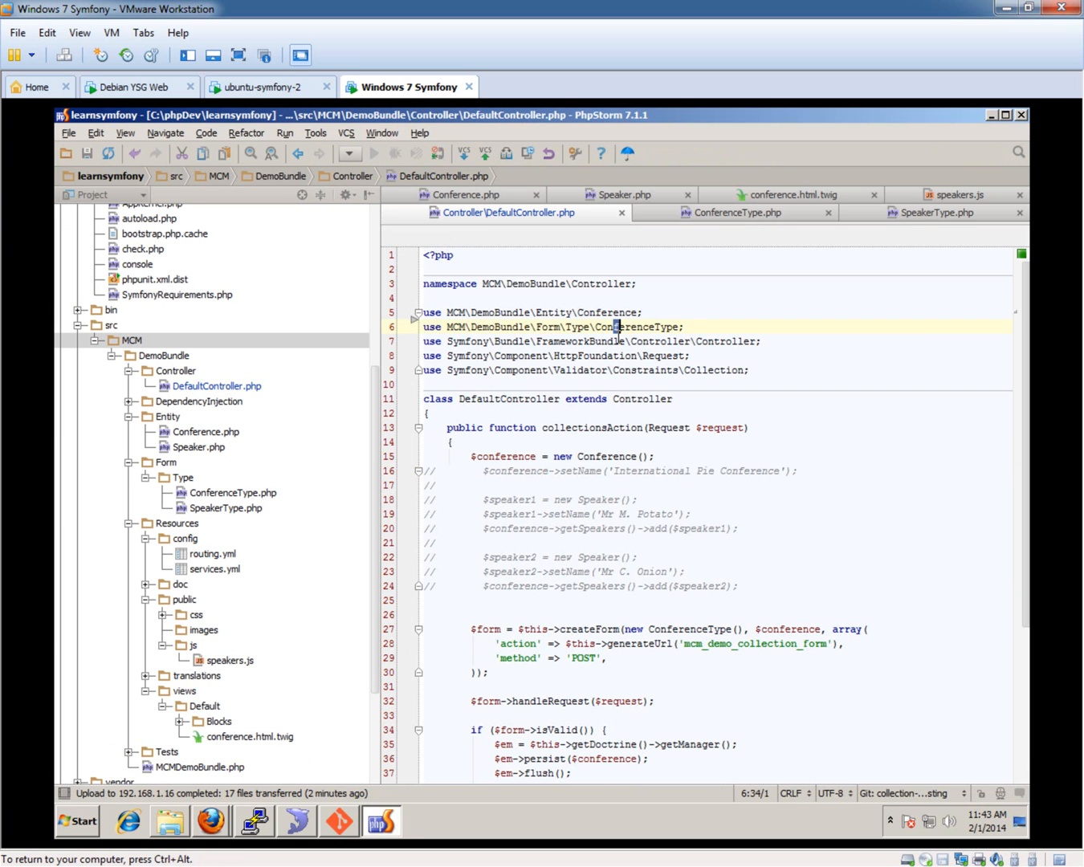
scroll(down, 3)
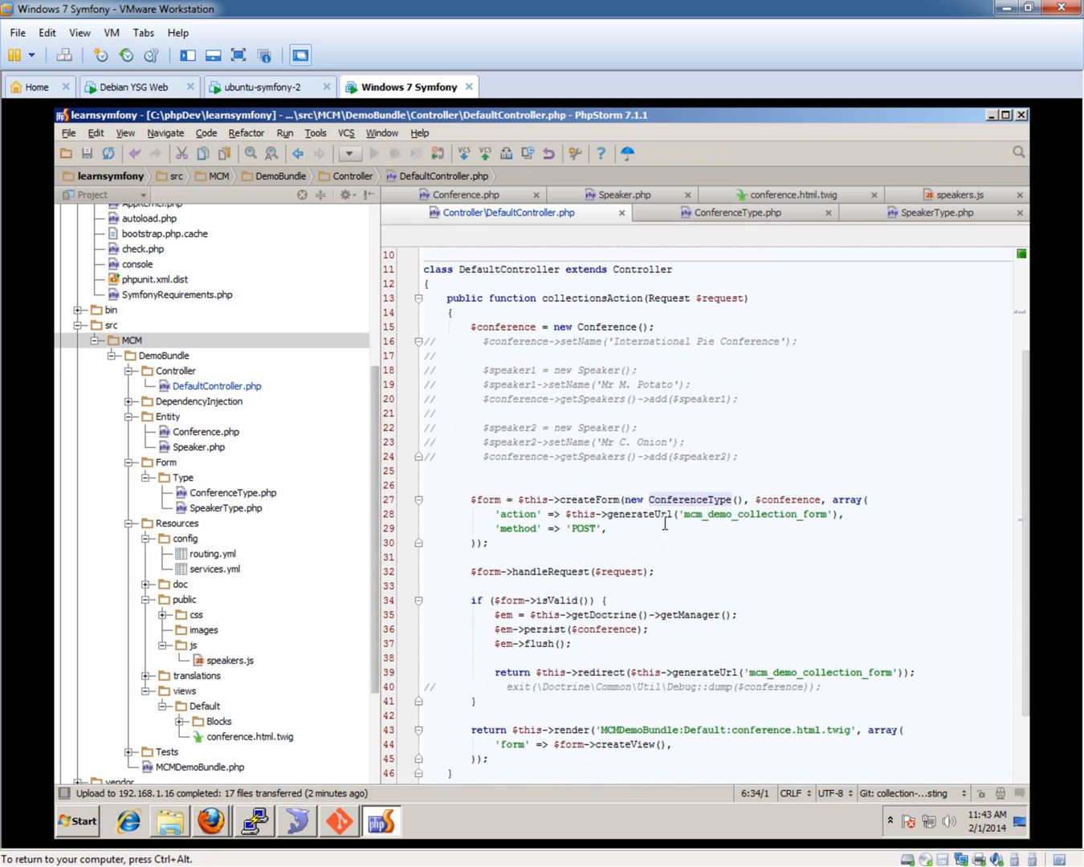
scroll(down, 3)
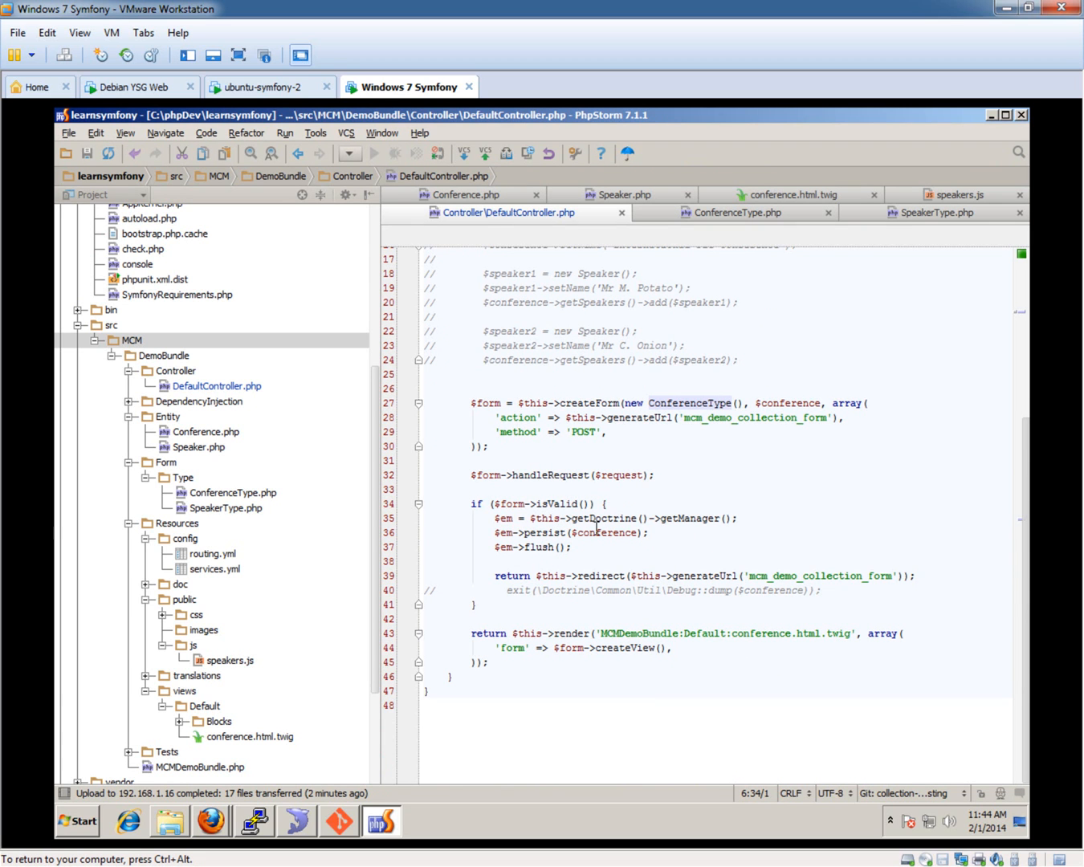
click(625, 532)
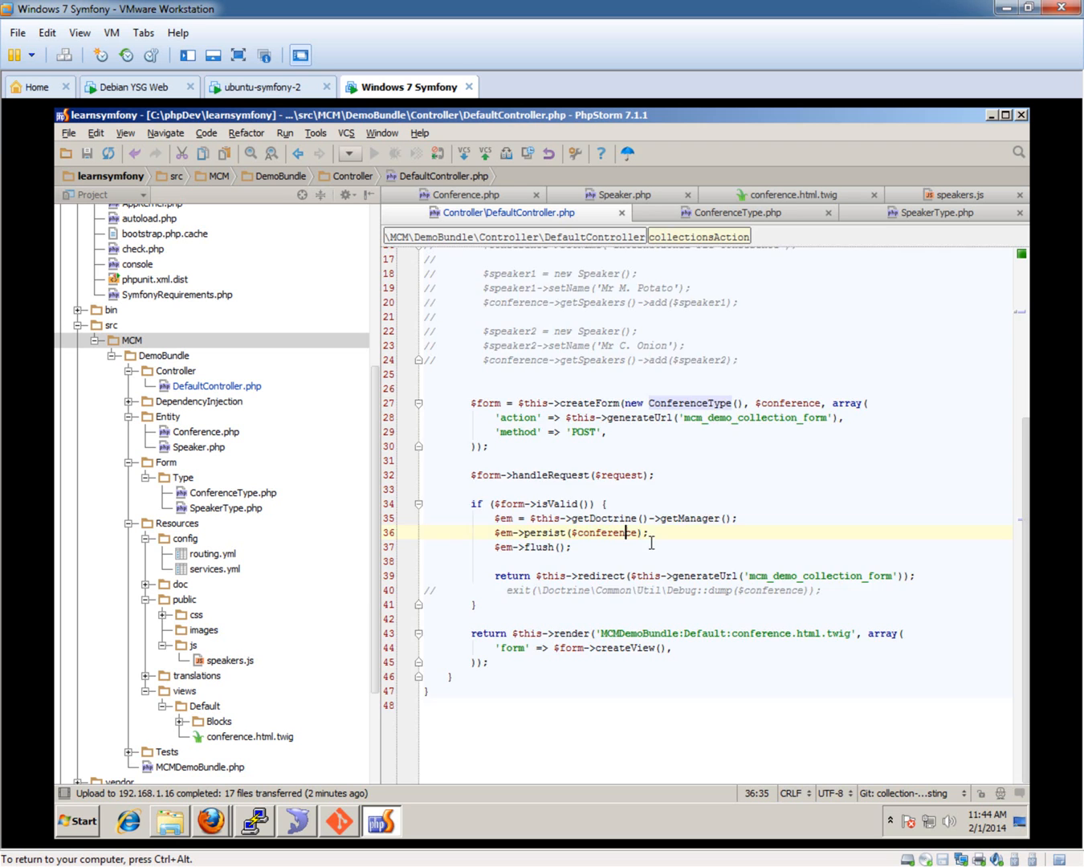
scroll(up, 3)
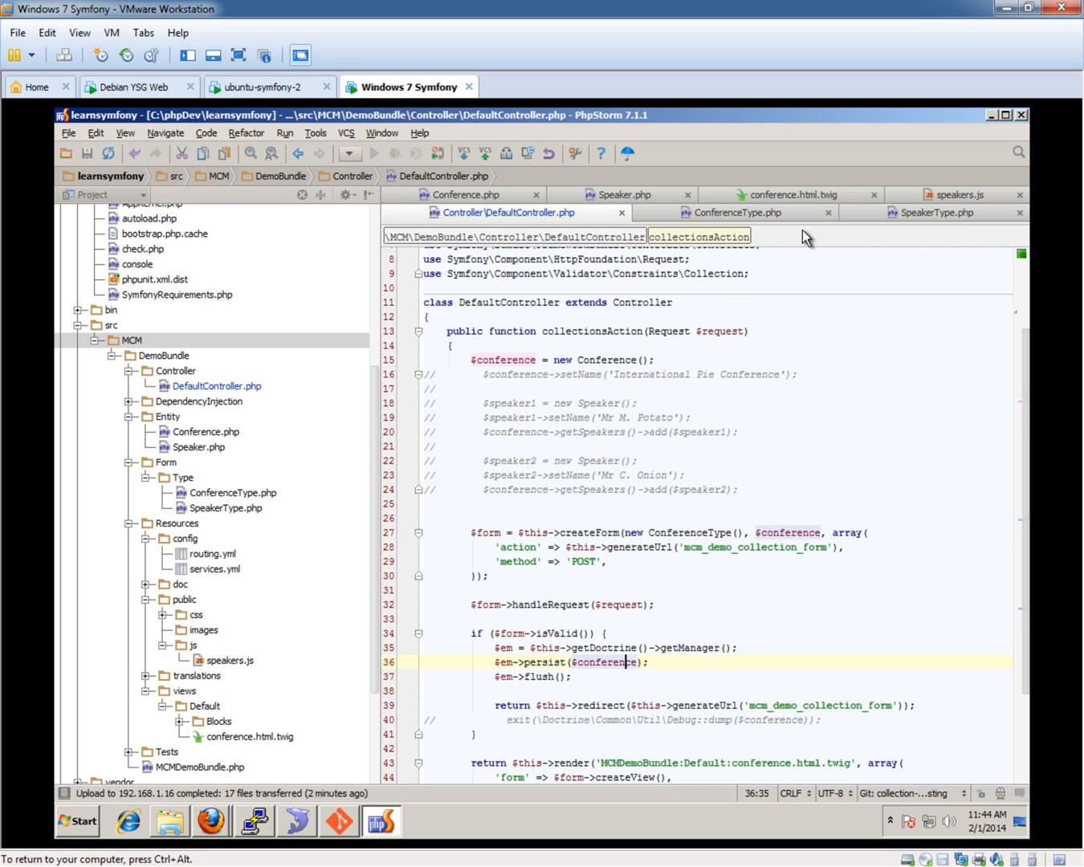
Step: Open Conference.php and scroll up to its cascade-persist speakers mapping and addSpeaker method
click(468, 212)
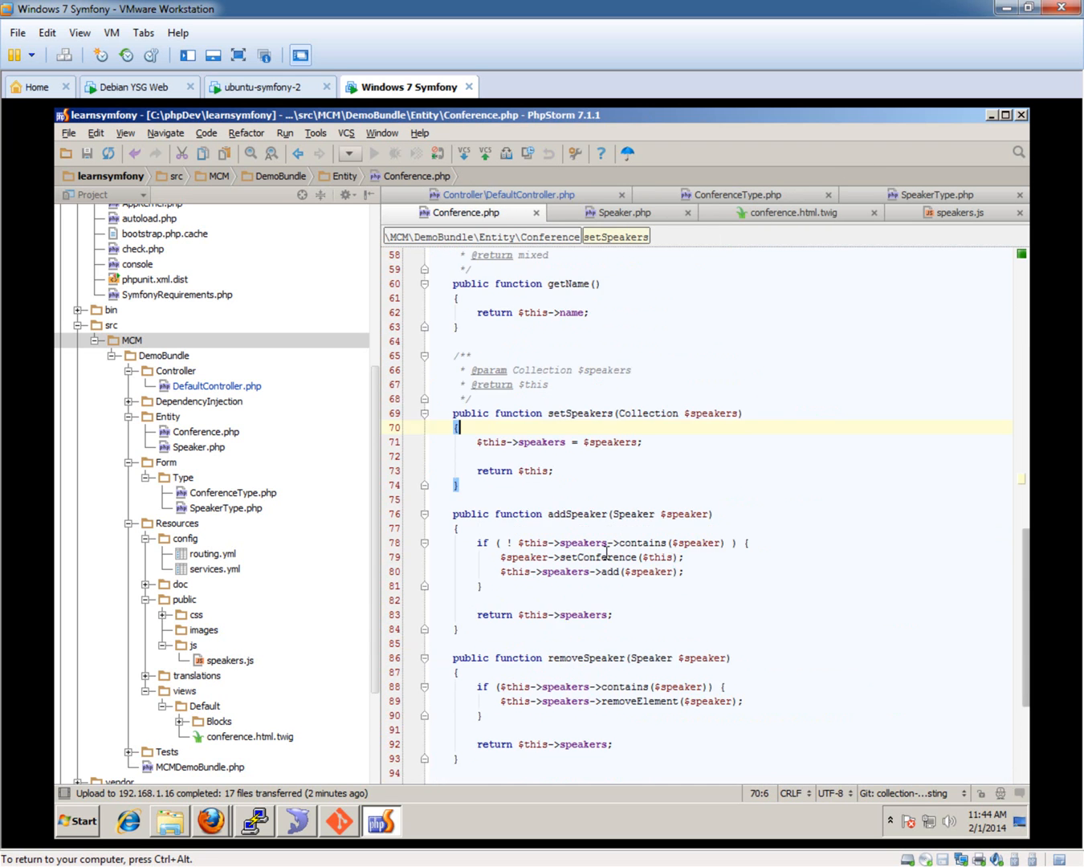
scroll(up, 3)
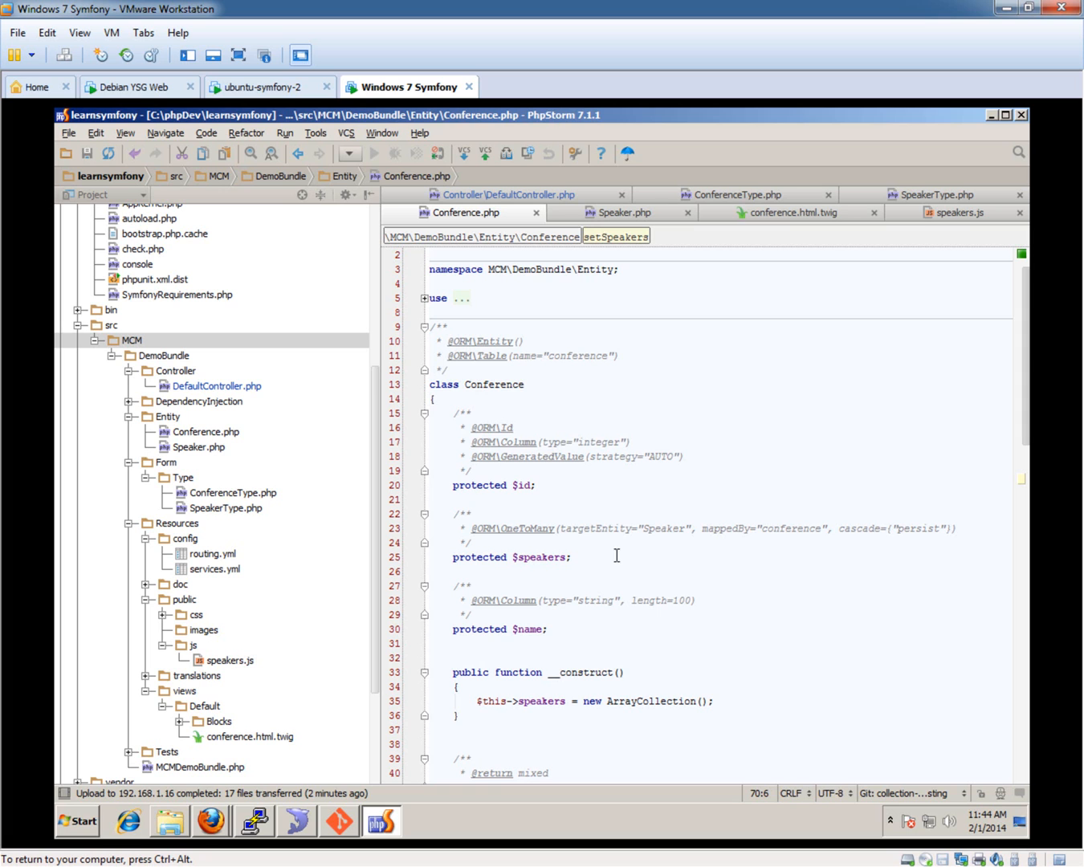
mouse_move(835, 531)
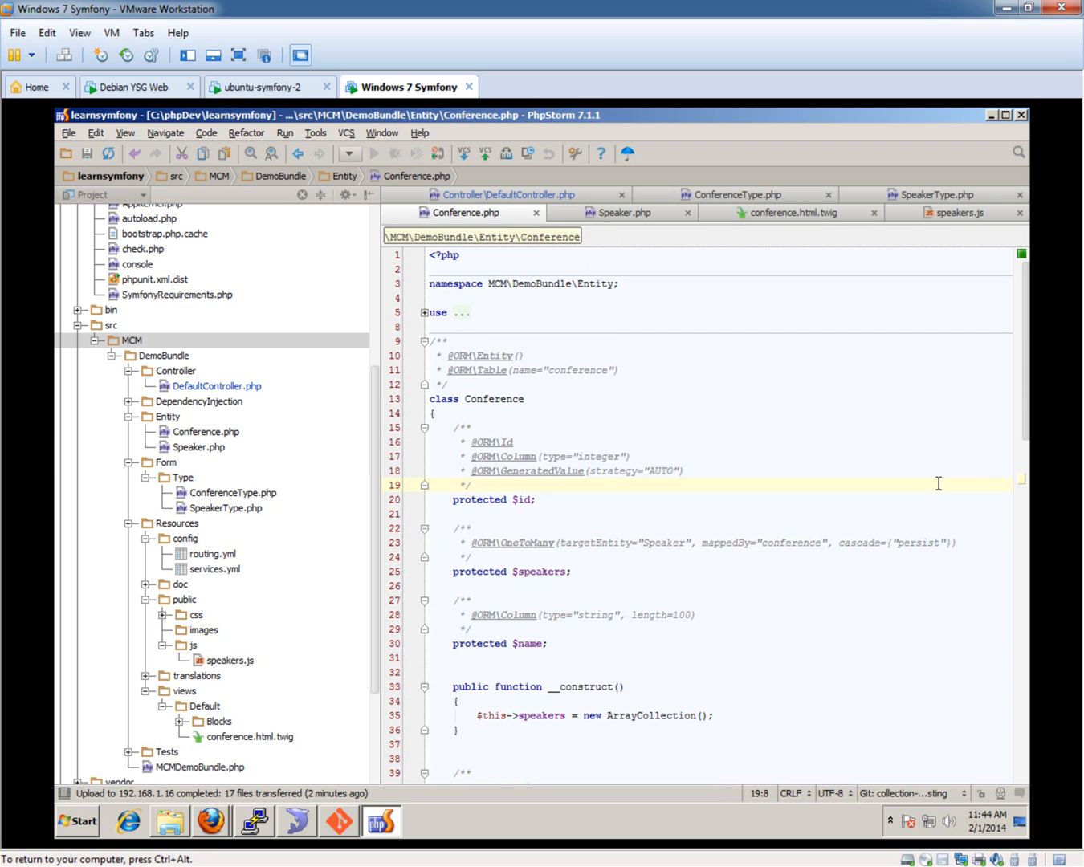
mouse_move(829, 547)
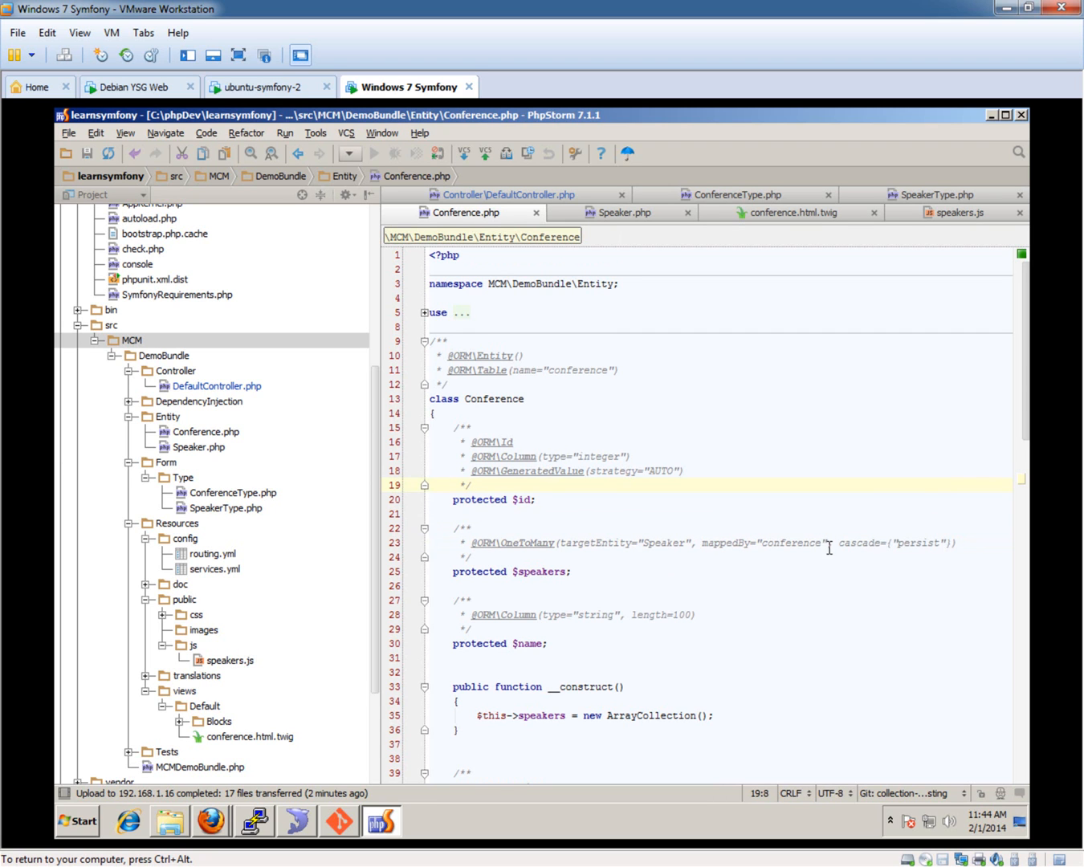
mouse_move(913, 767)
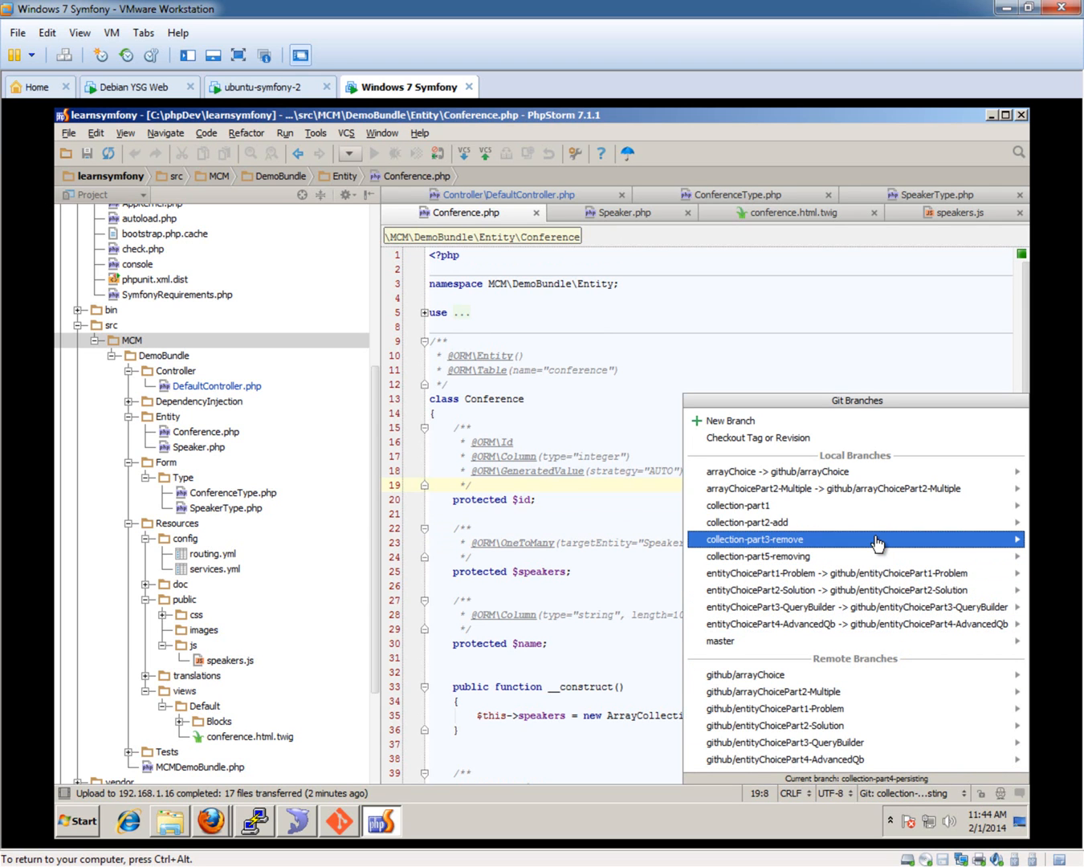
Step: Check out collection-part3-remove, then collection-part4-persisting, keeping local DefaultController.php changes
click(753, 539)
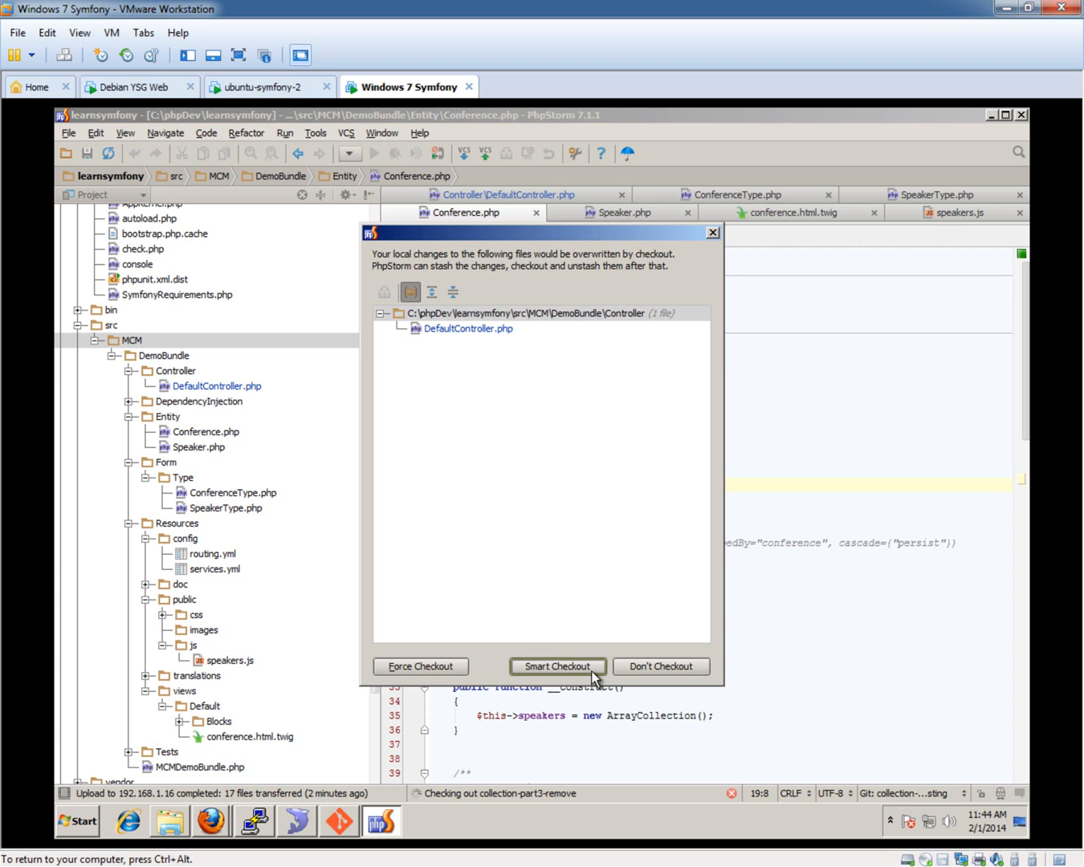
click(557, 667)
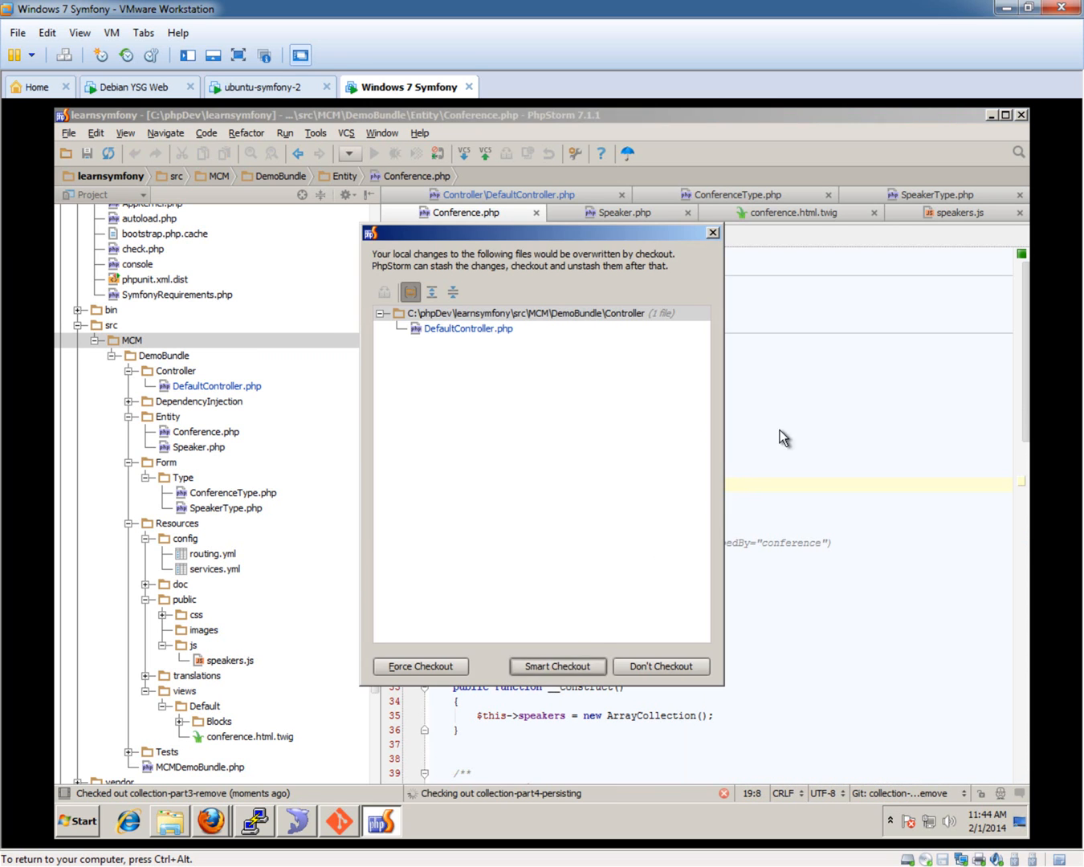
click(557, 666)
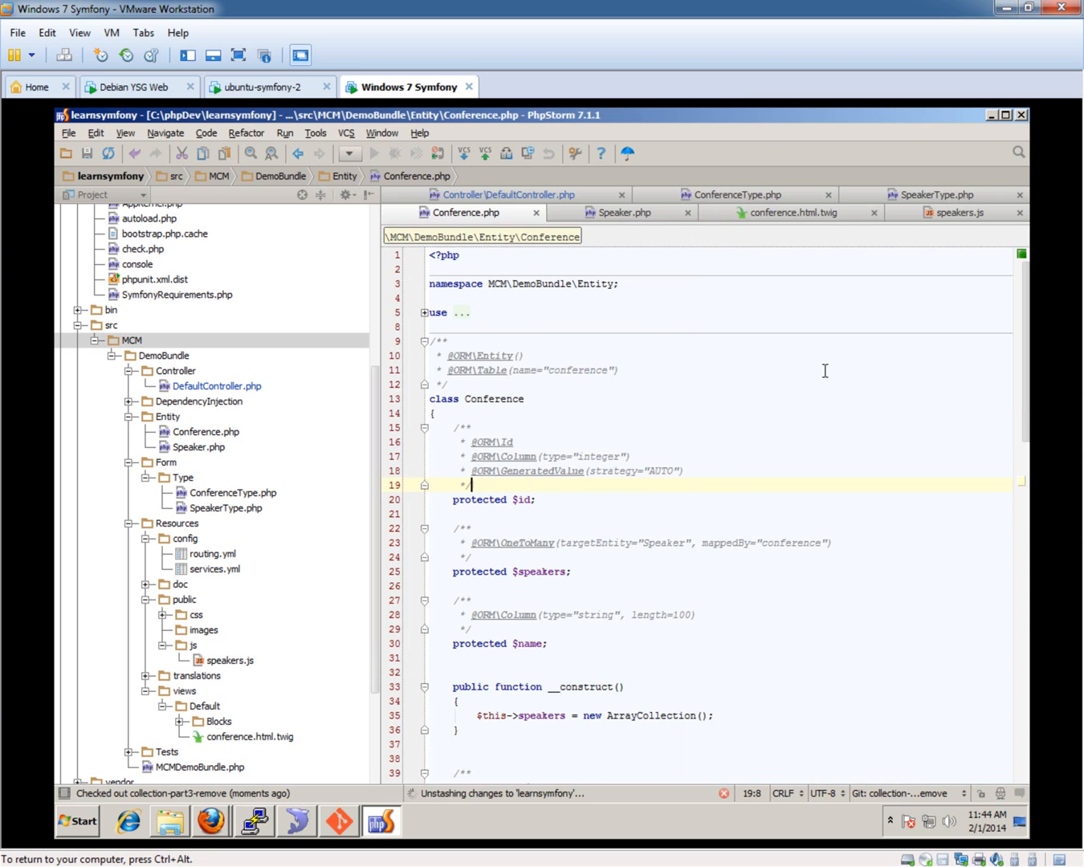
click(506, 194)
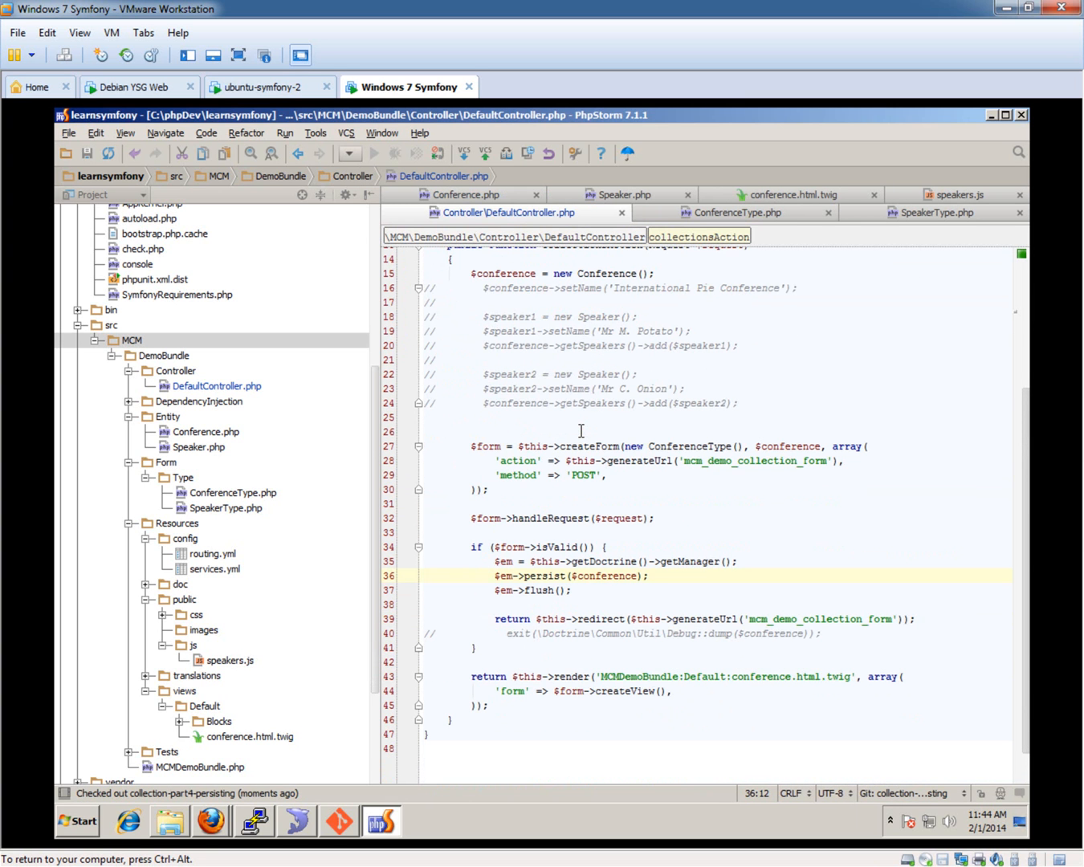
Step: Look through ConferenceType, SpeakerType and speakers.js, then return to DefaultController.php
scroll(up, 3)
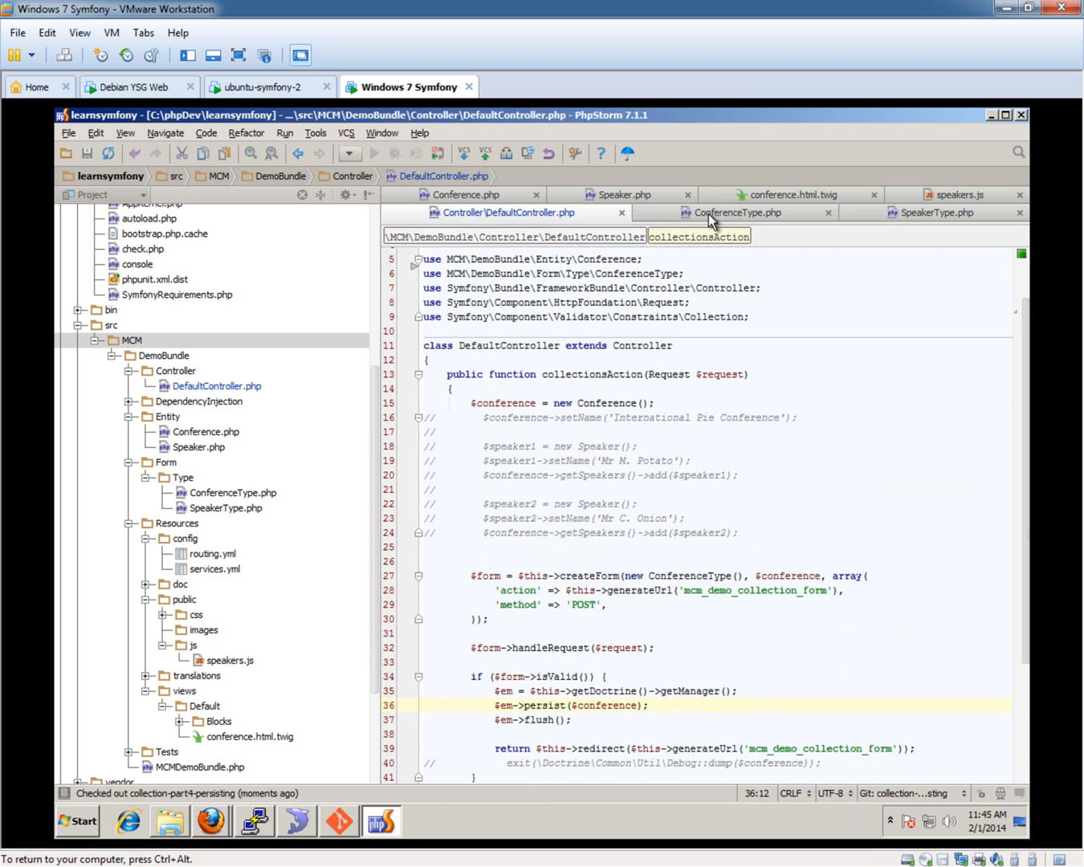
click(735, 212)
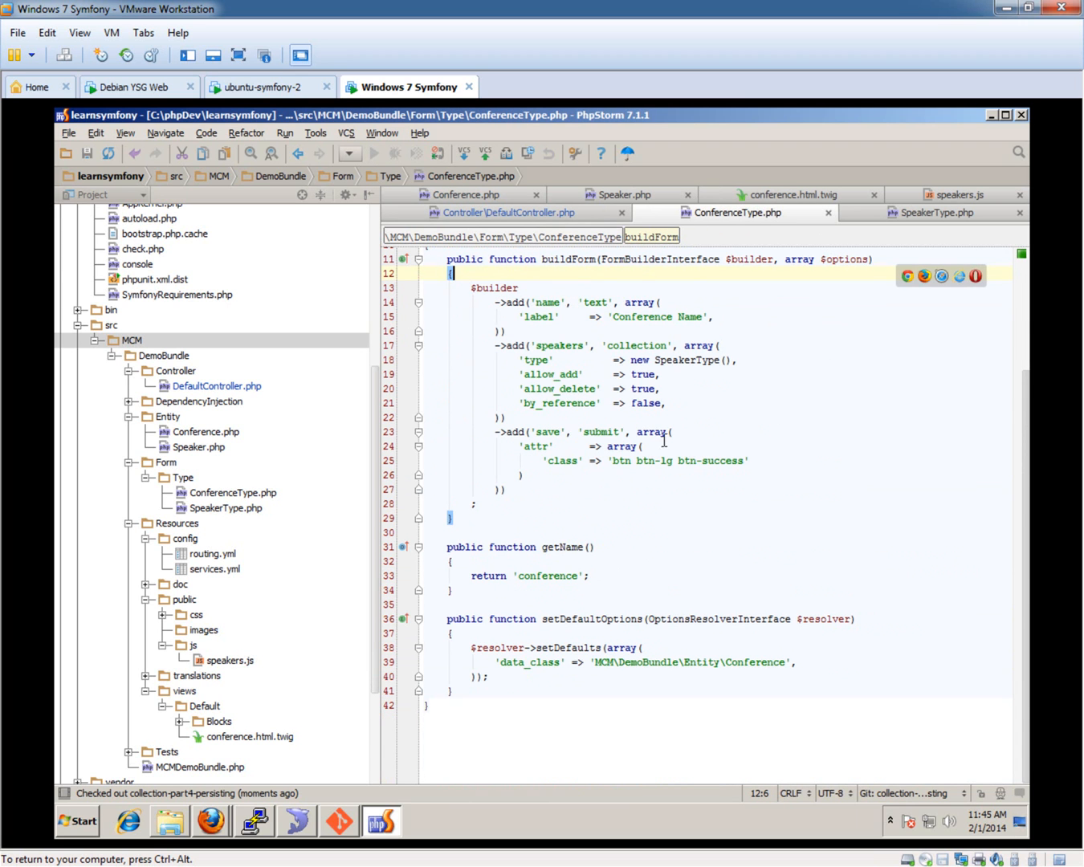
click(936, 212)
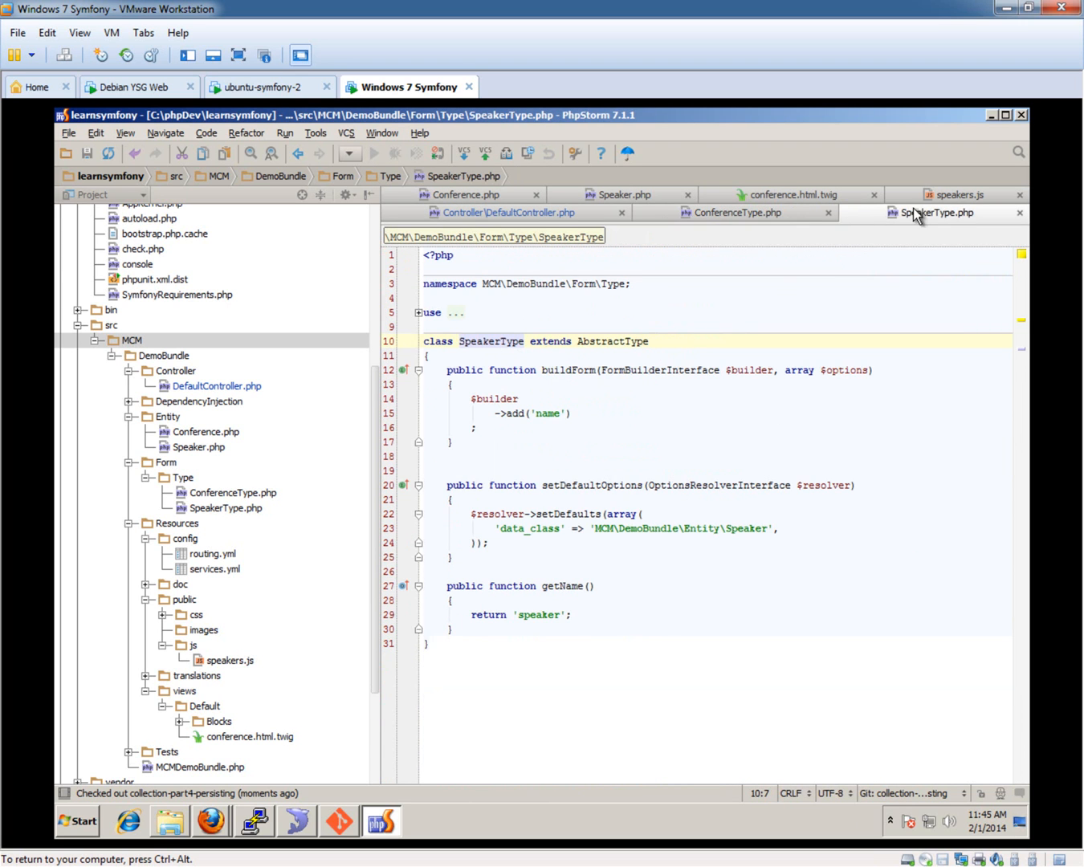
click(960, 212)
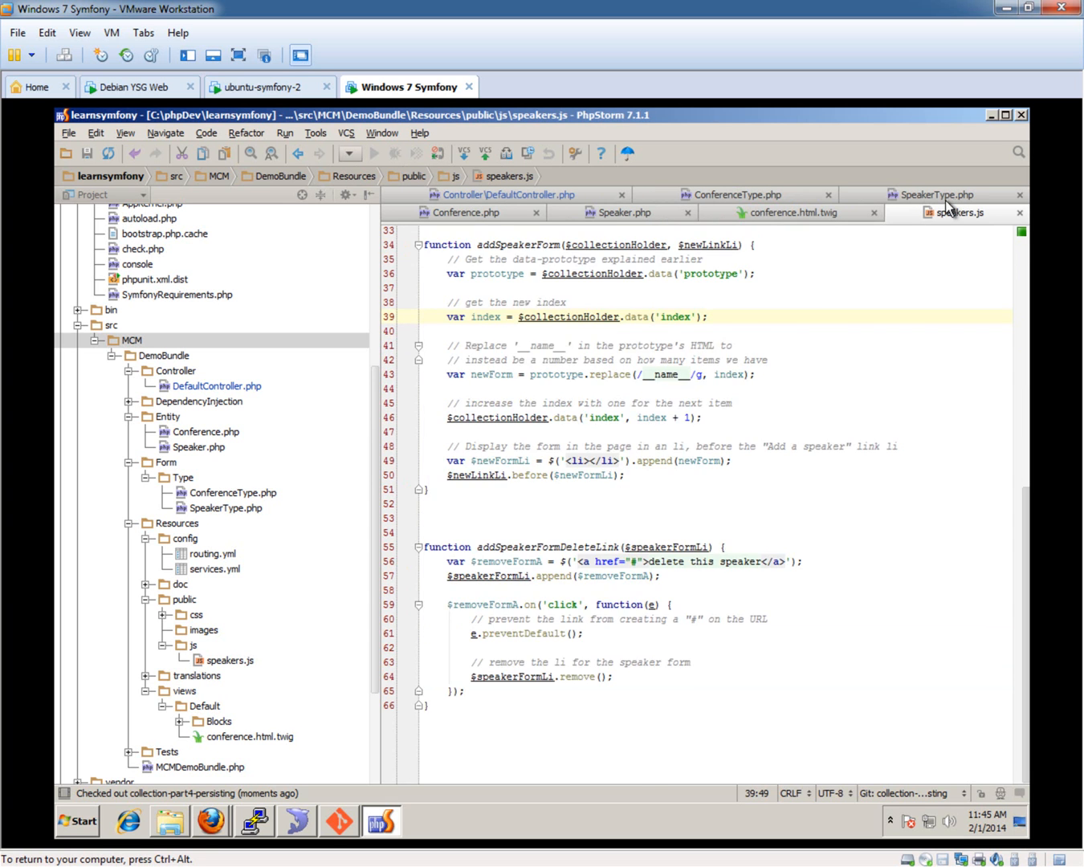
scroll(up, 3)
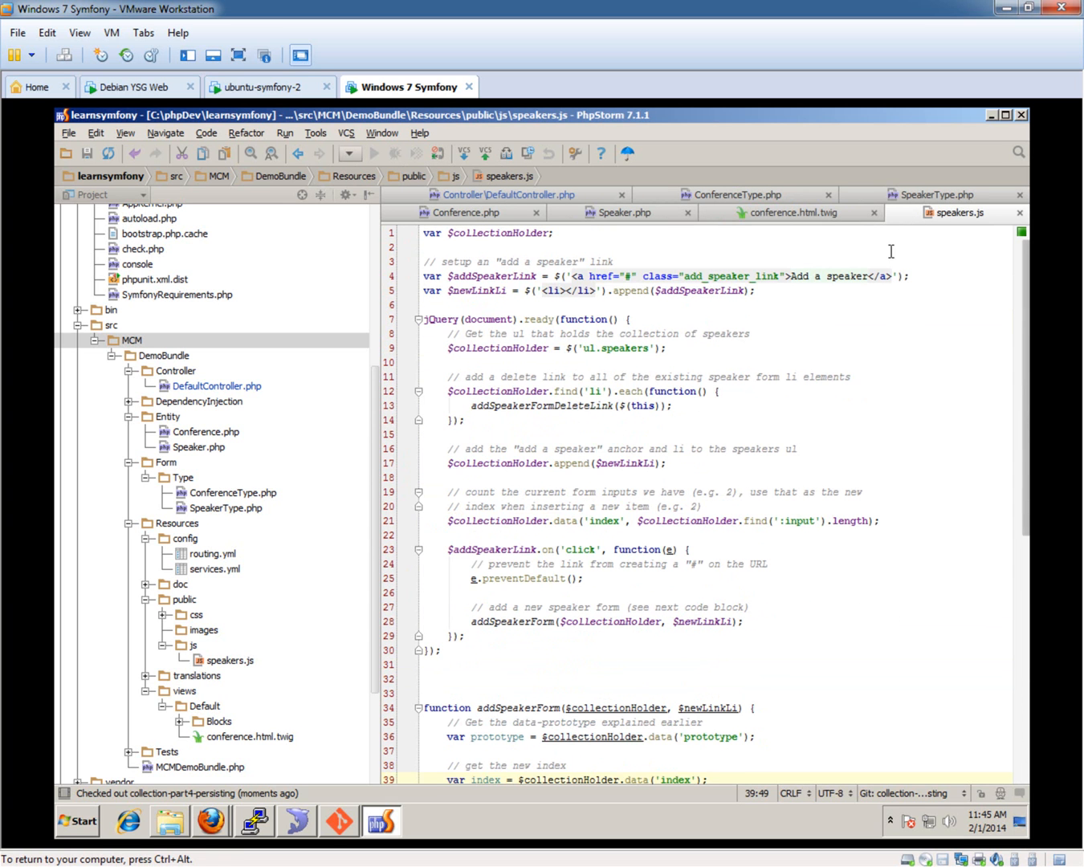
click(926, 212)
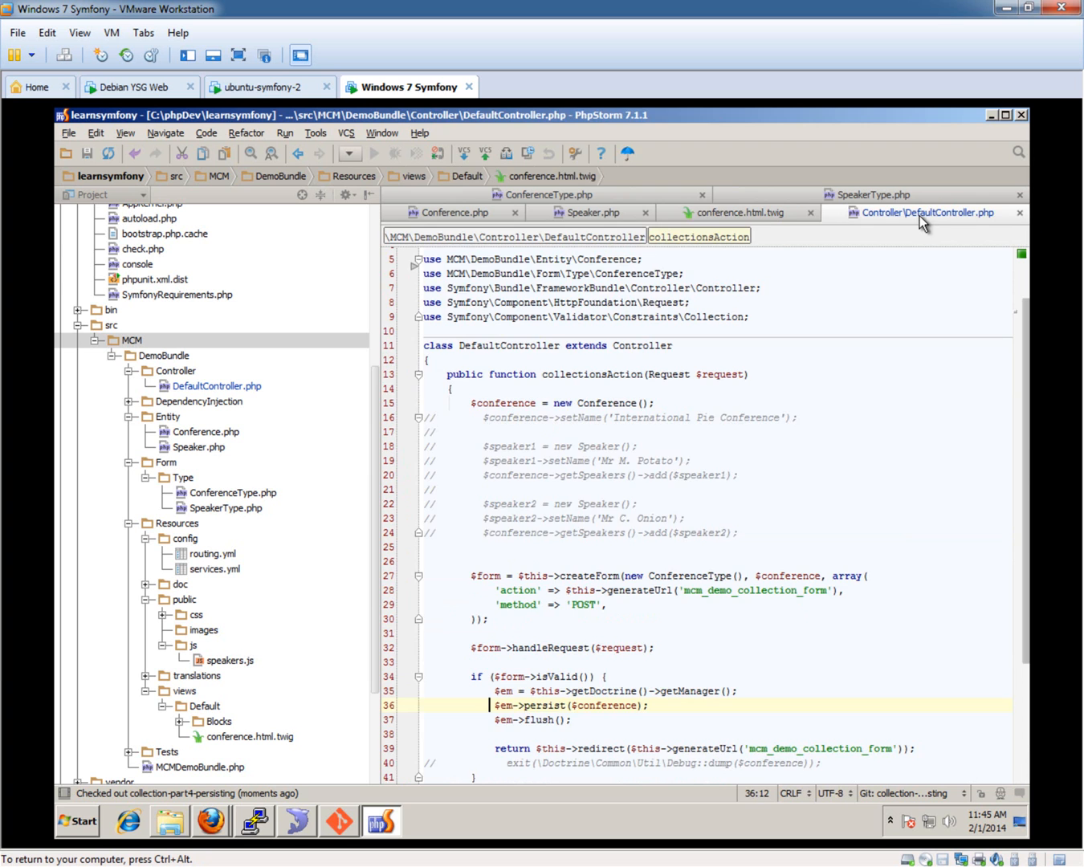
Step: Close conference.html.twig and SpeakerType.php, glance at Conference.php, and return to DefaultController.php
click(739, 212)
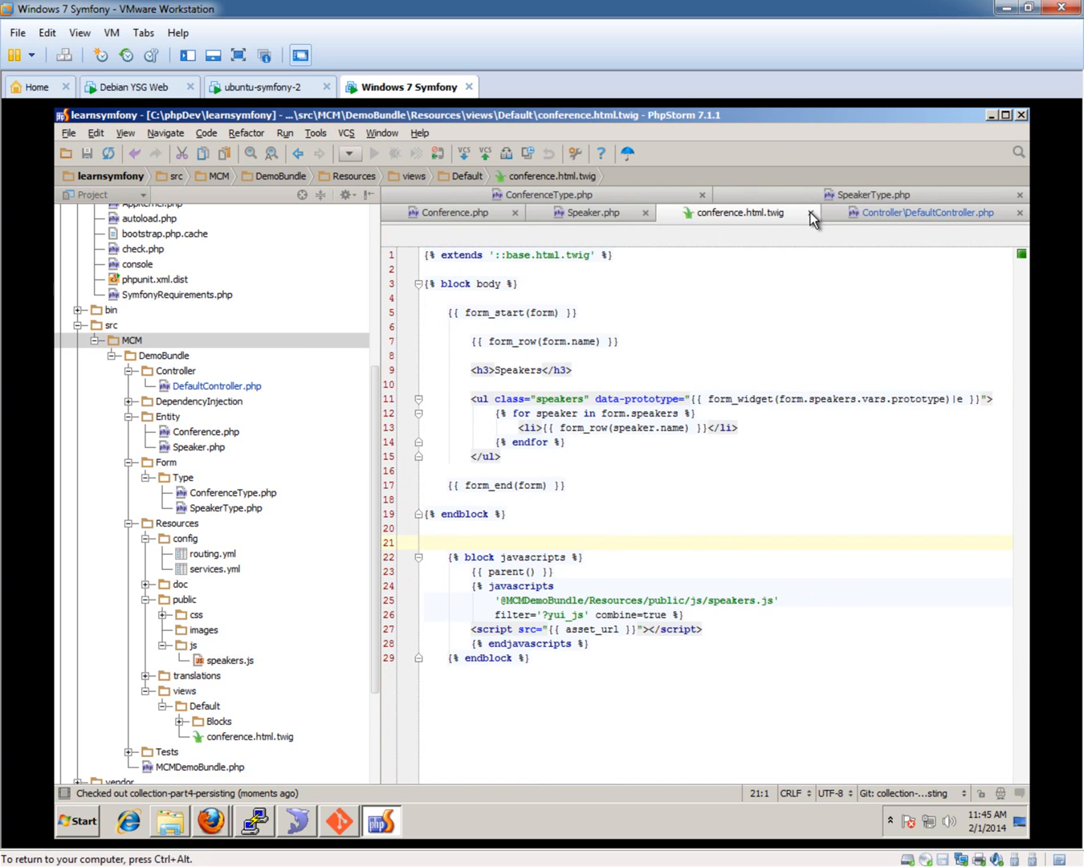
click(923, 212)
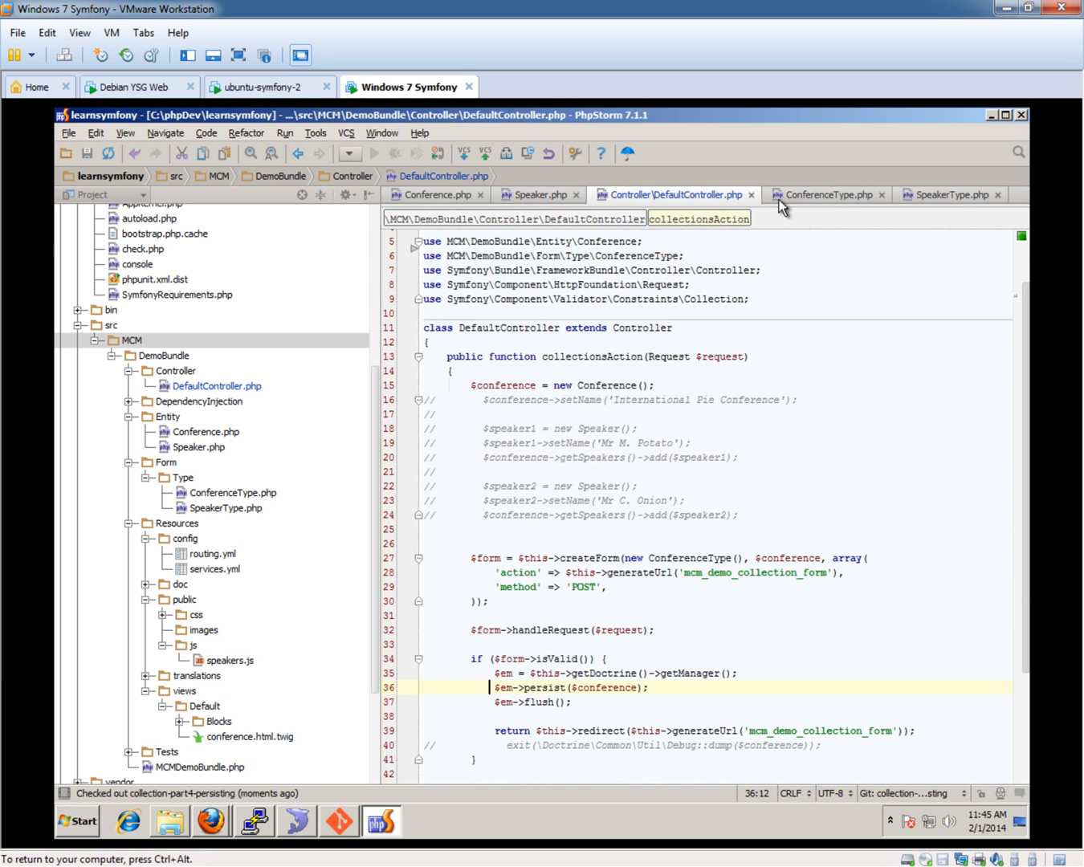
click(952, 195)
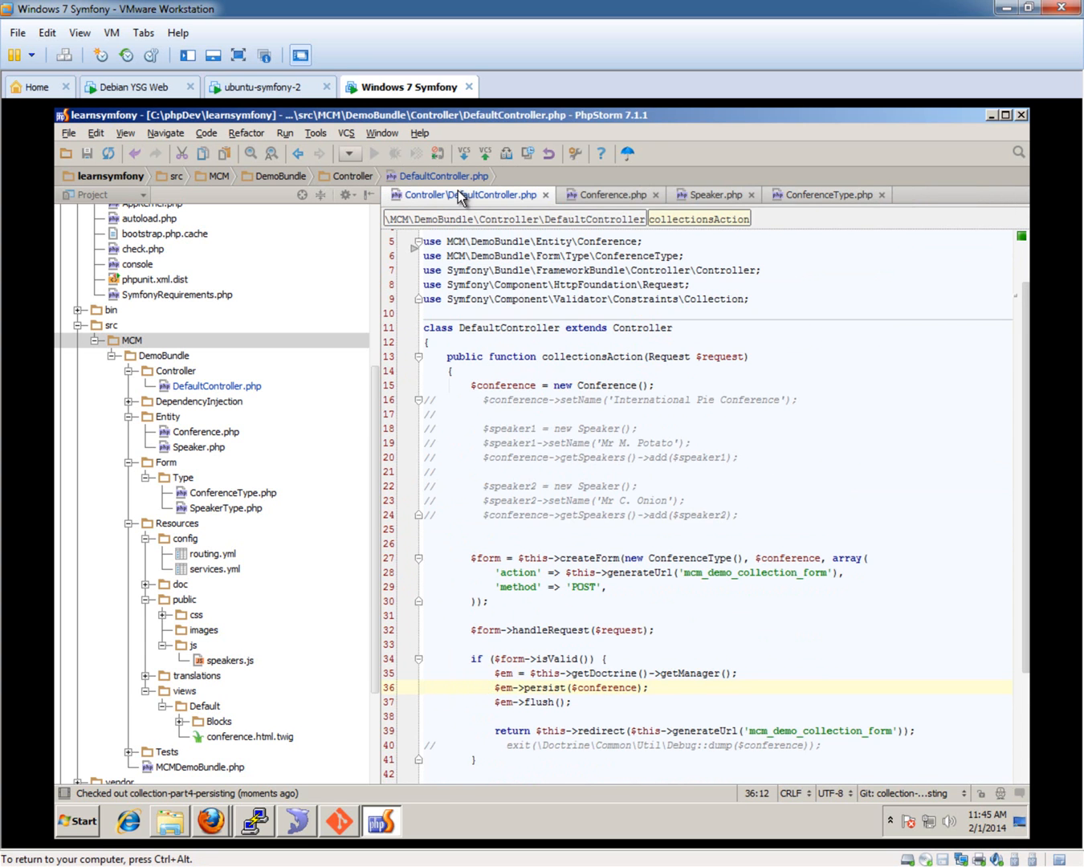
click(610, 195)
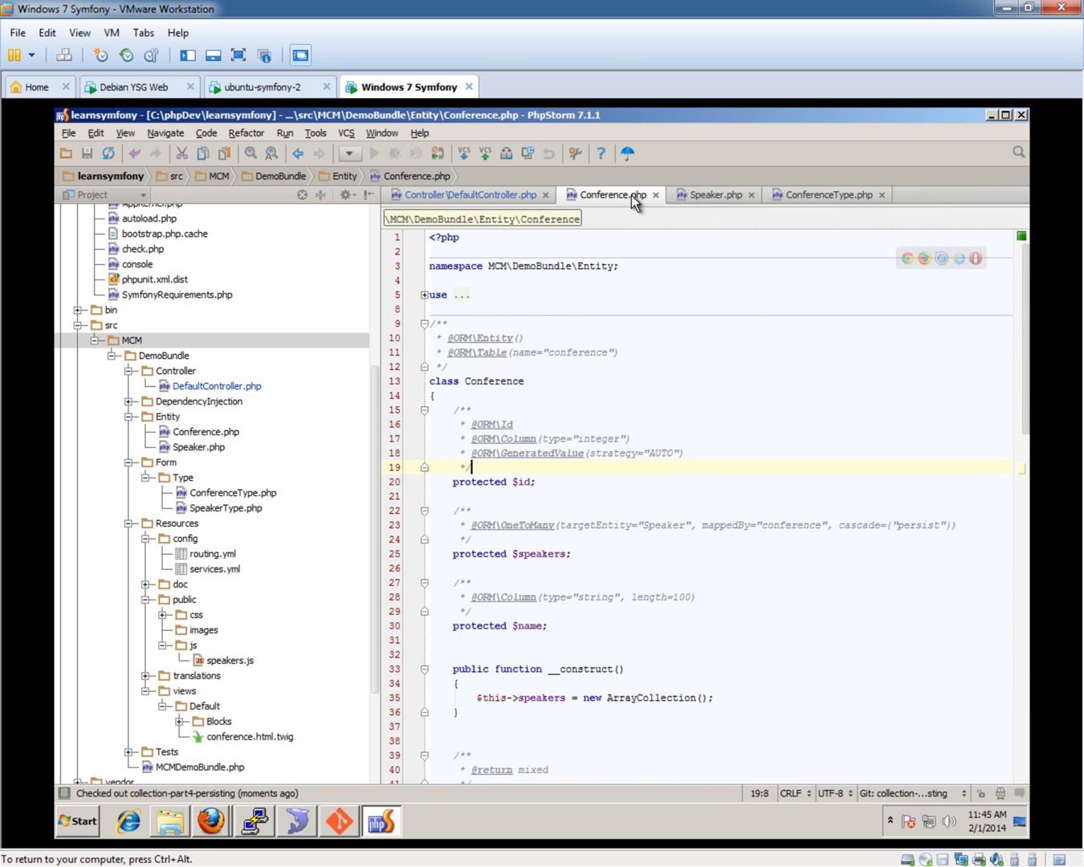
click(463, 195)
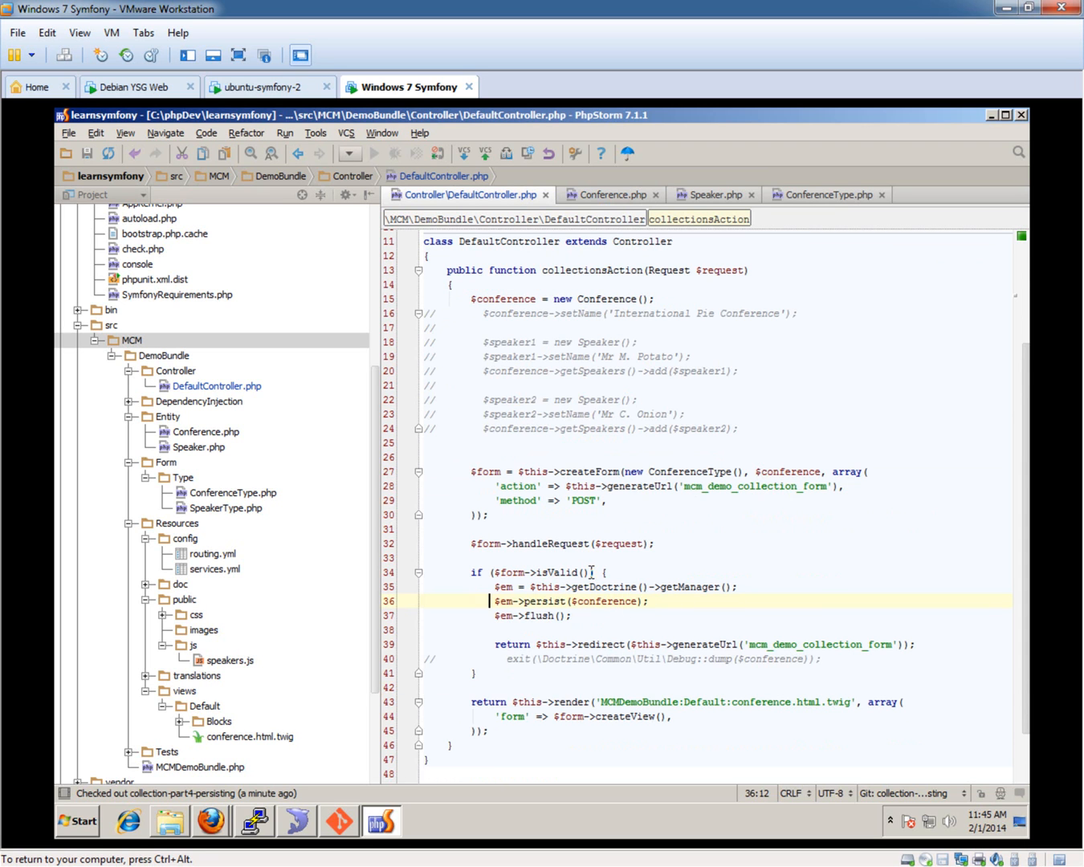
mouse_move(341, 831)
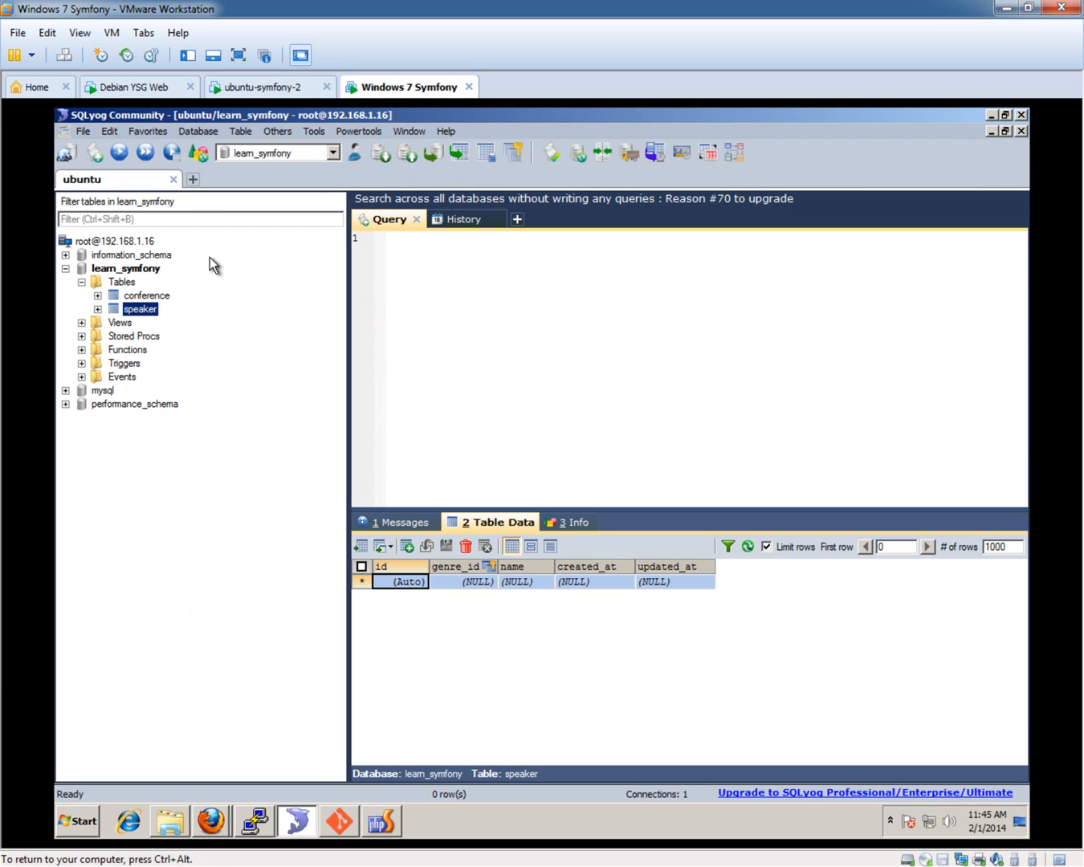
mouse_move(350, 773)
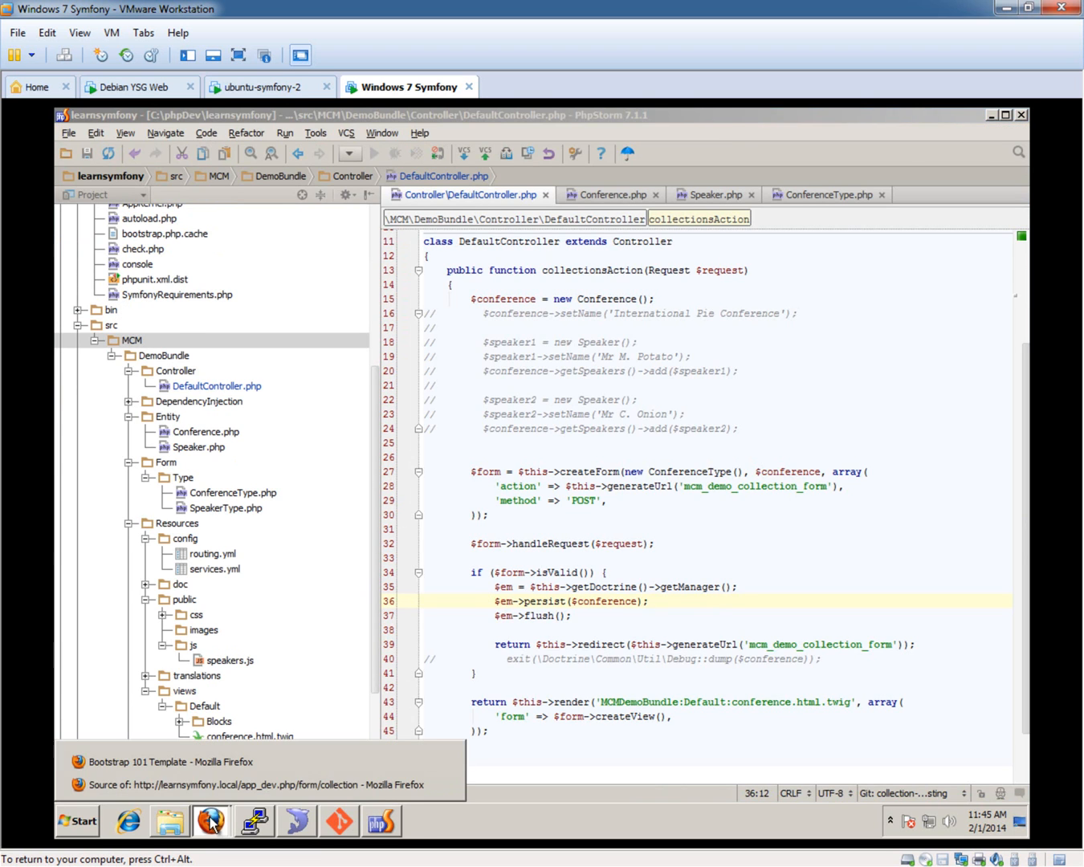
Step: Enter conference 'saturday conference' with speakers 'mr chips' and 'mr fish', then submit
click(210, 821)
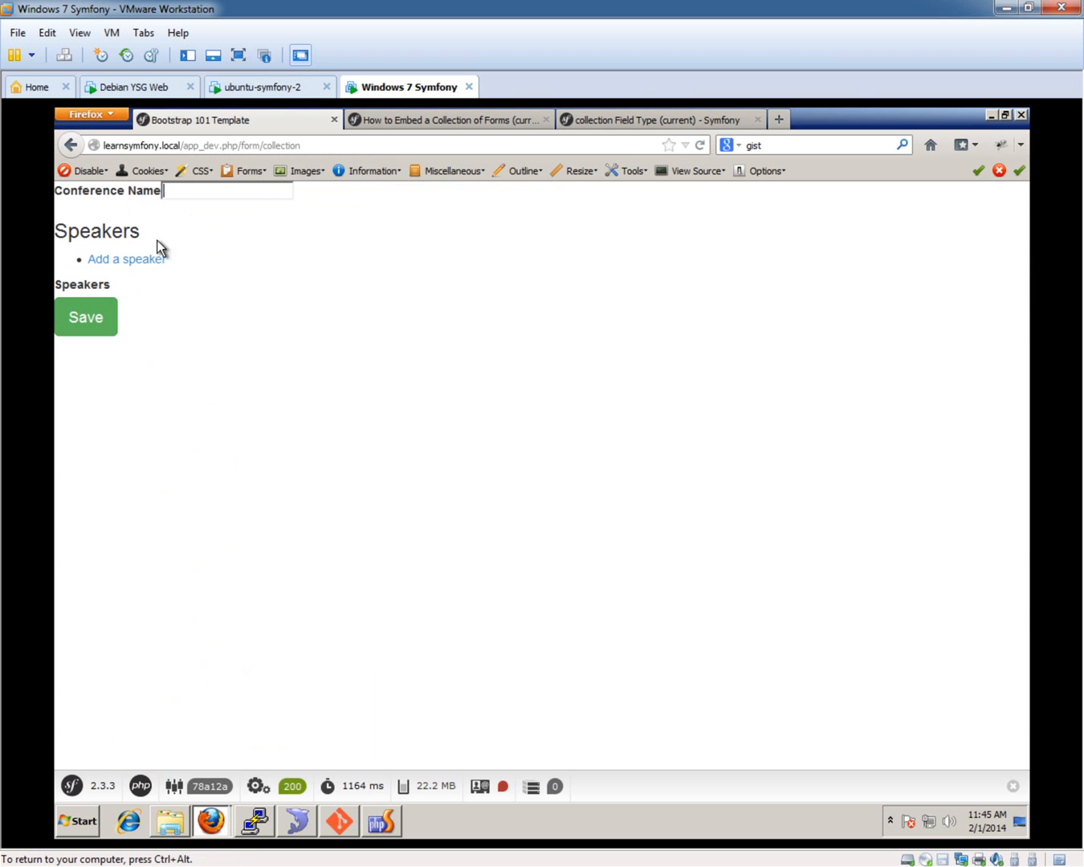
click(227, 192)
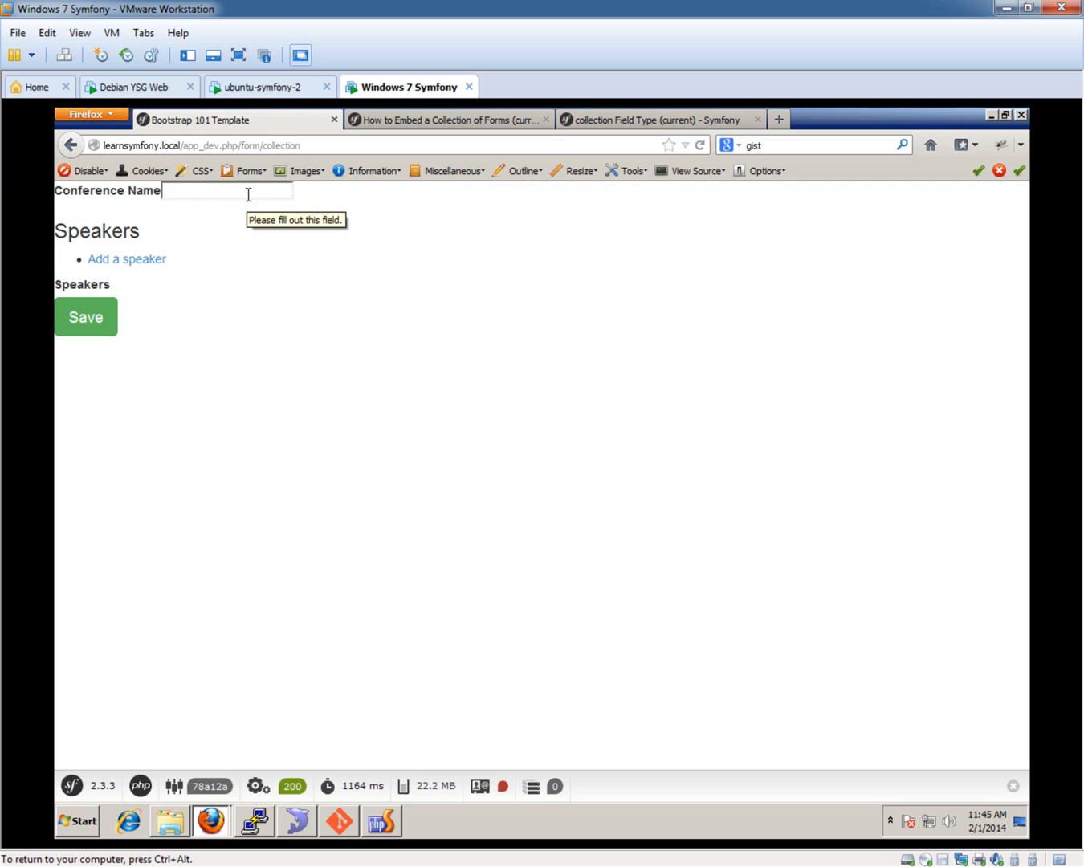
text(saturday conf)
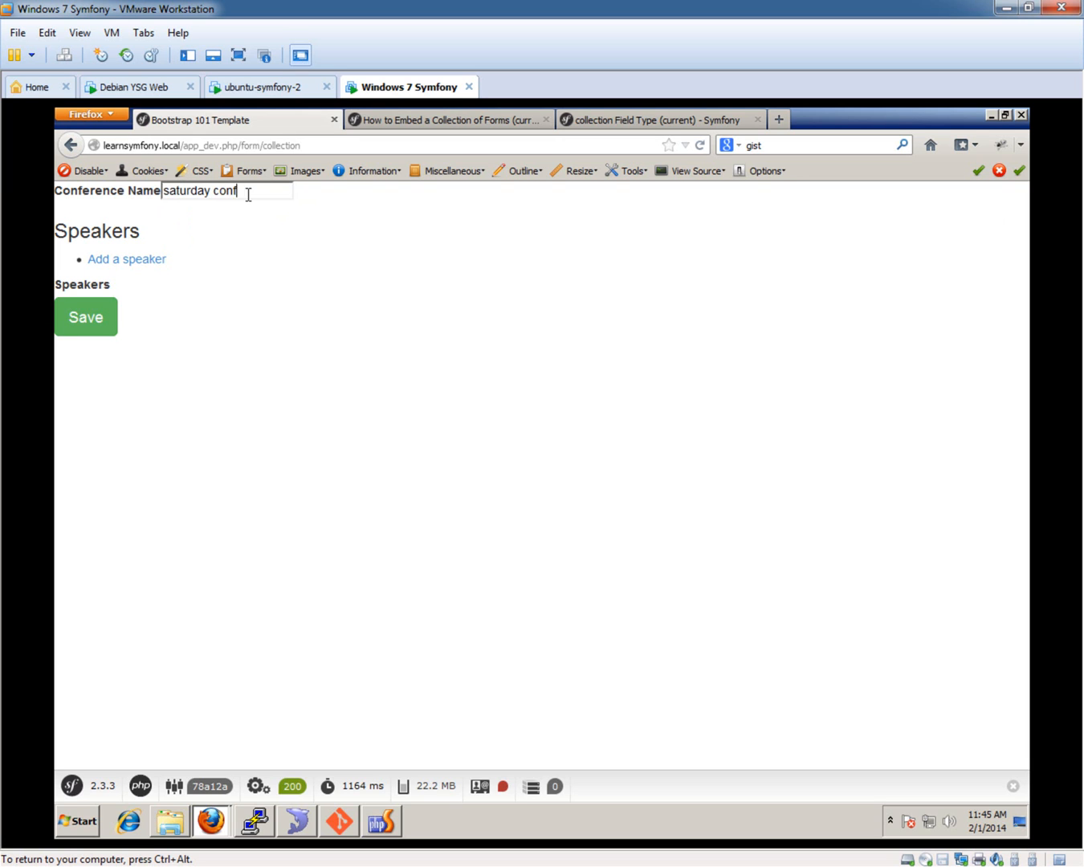
click(126, 259)
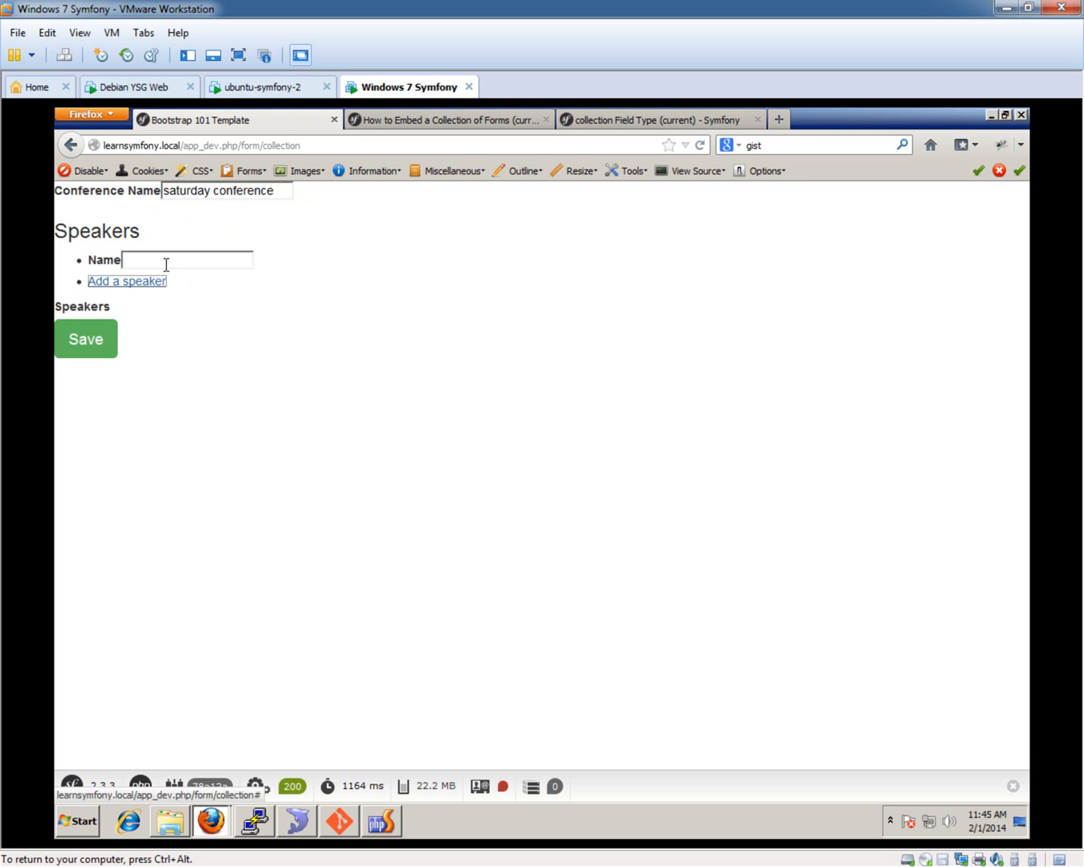
text(mr chips)
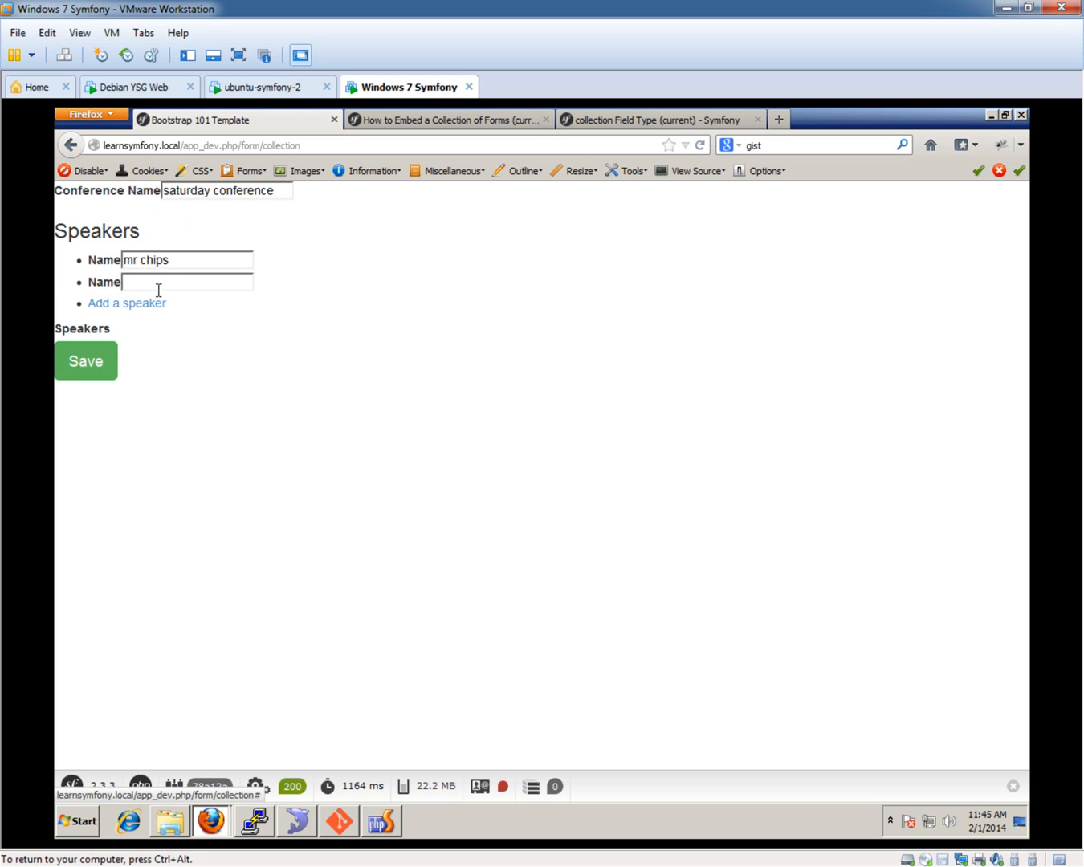
click(85, 361)
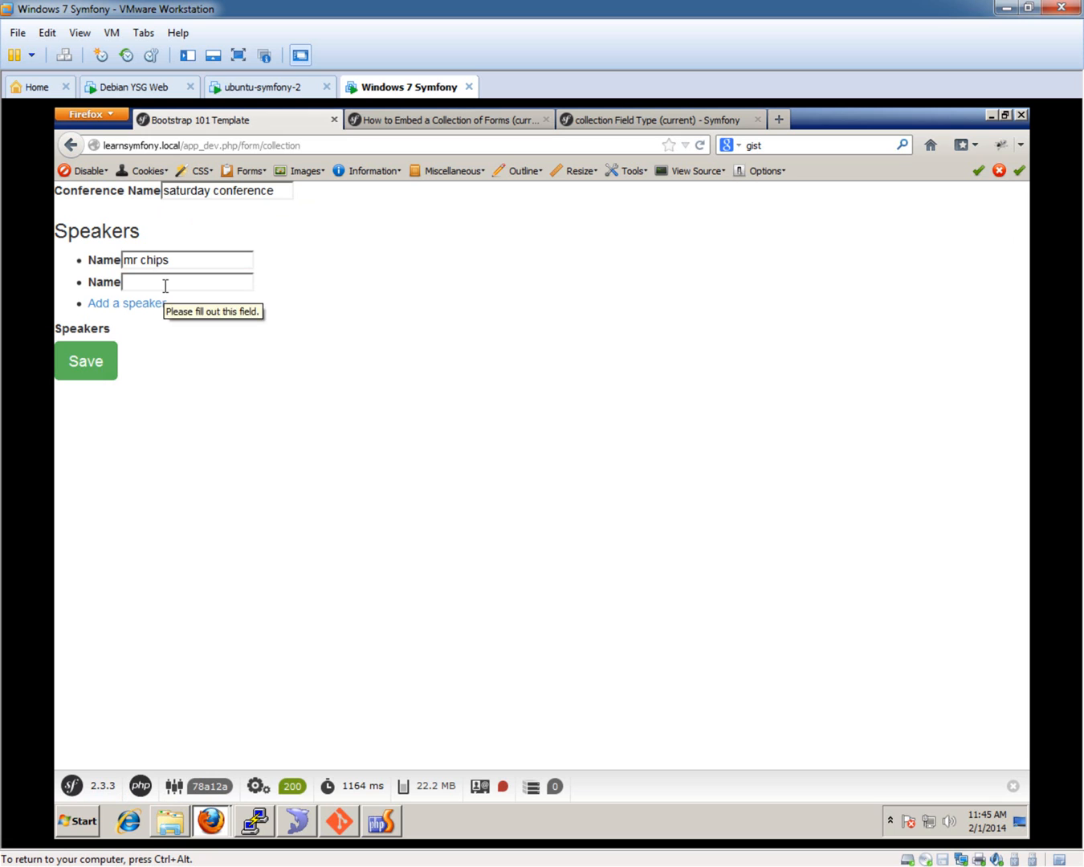
text(mr fish)
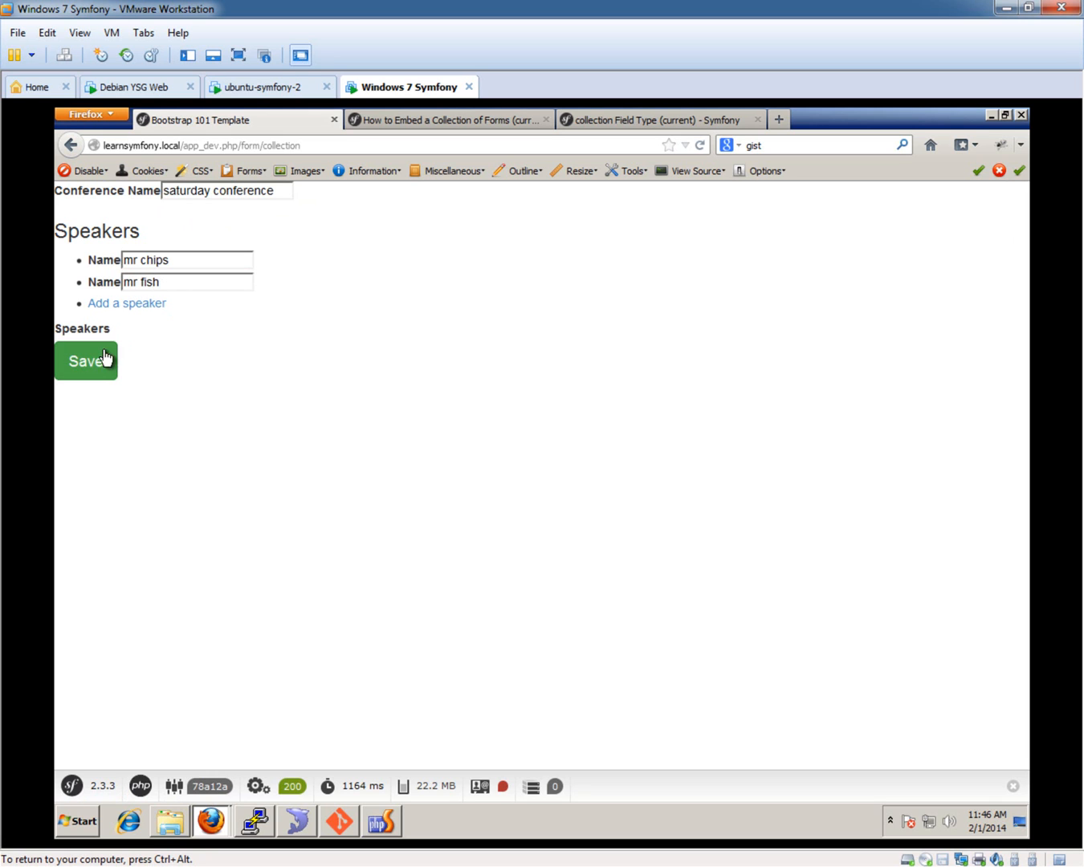
click(85, 359)
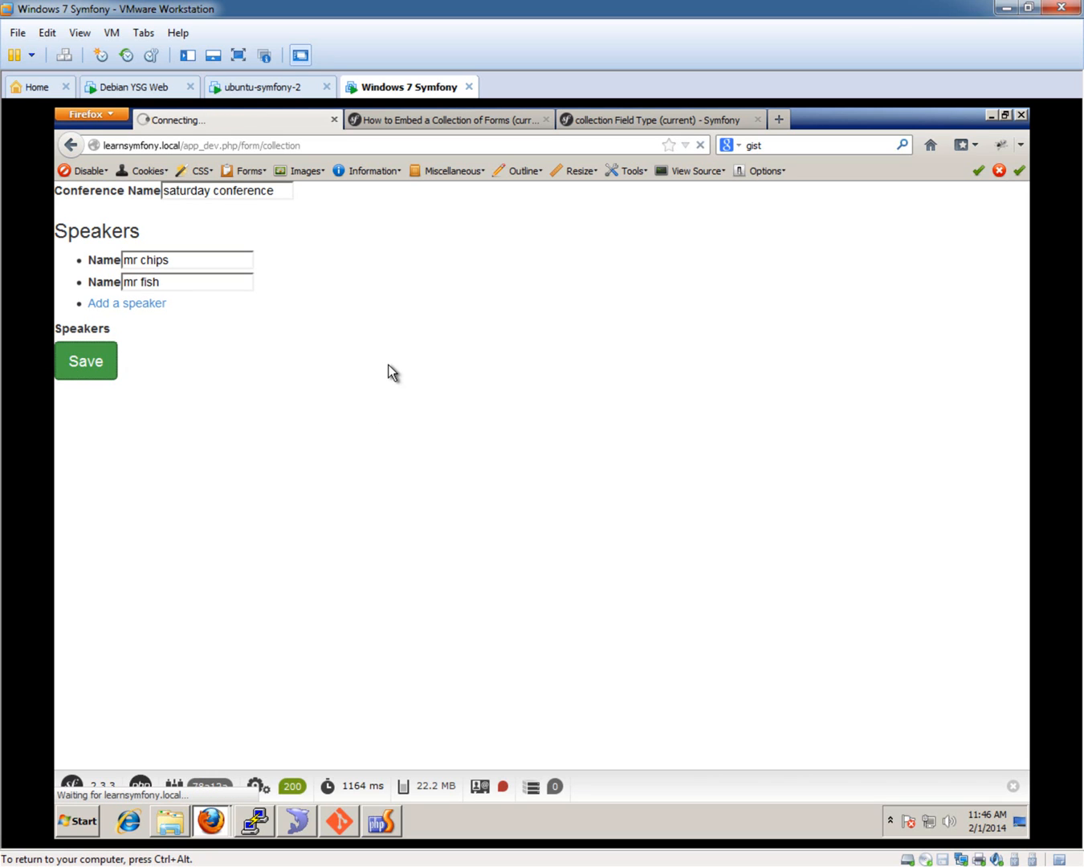
Step: After the conference_id exception, type doctrine:schema:update in PuTTY, then return to Firefox
click(85, 361)
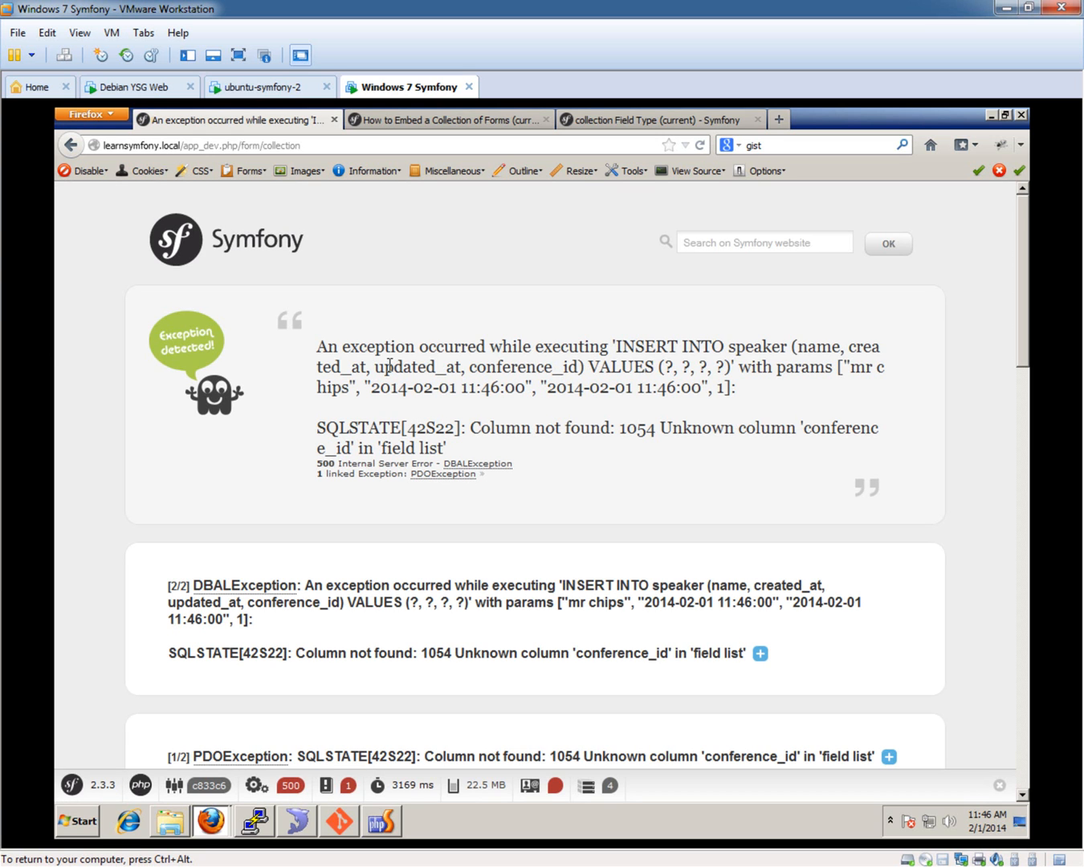
mouse_move(257, 823)
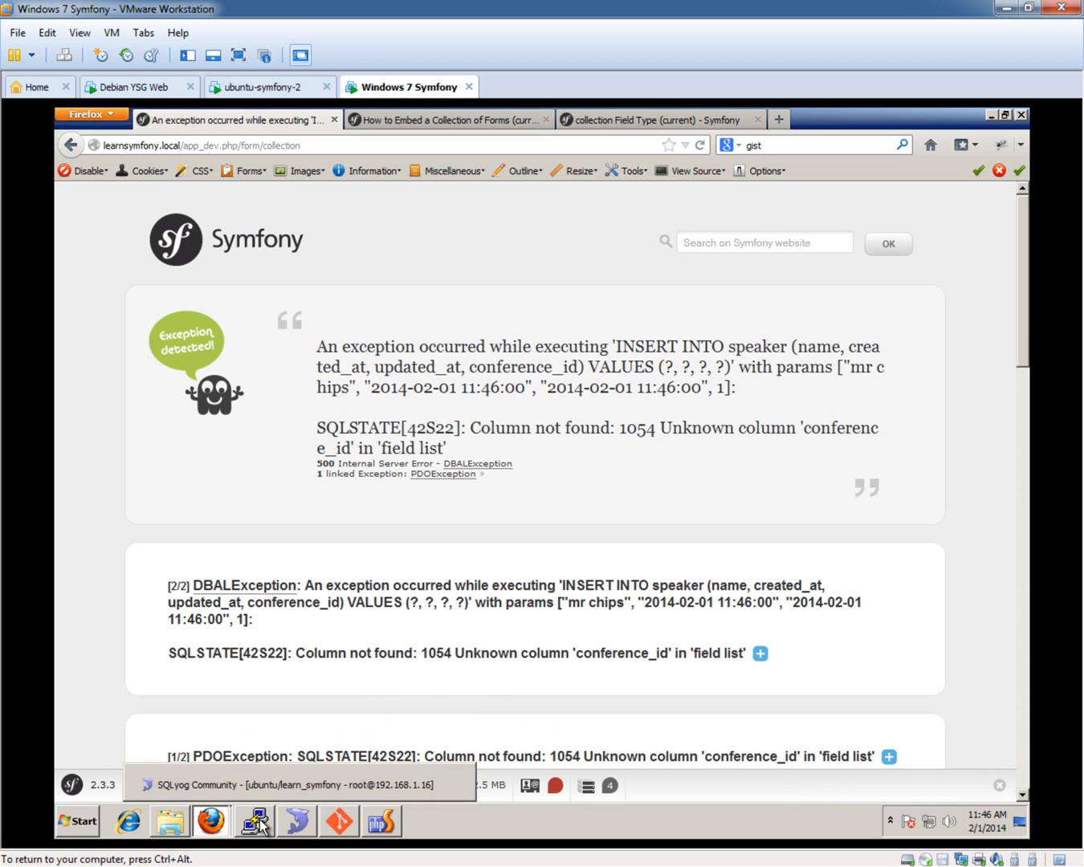
click(253, 821)
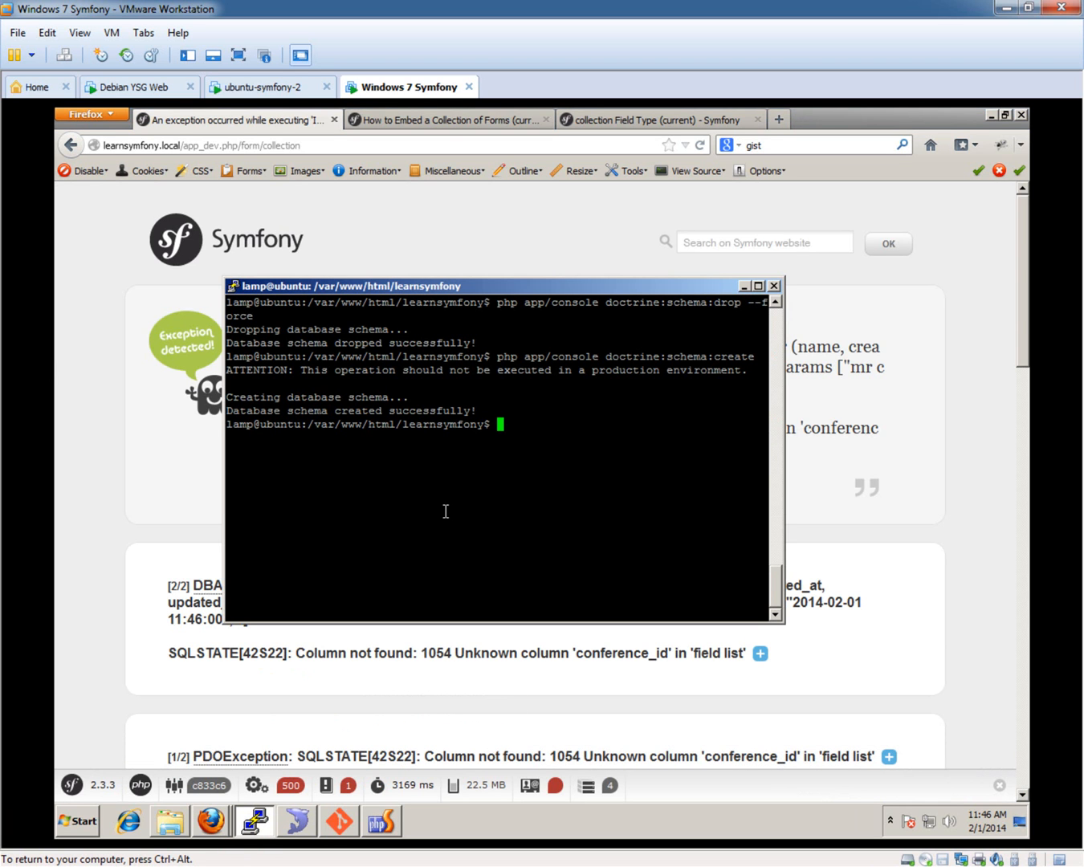
text(php app/console doctrine:schema:create)
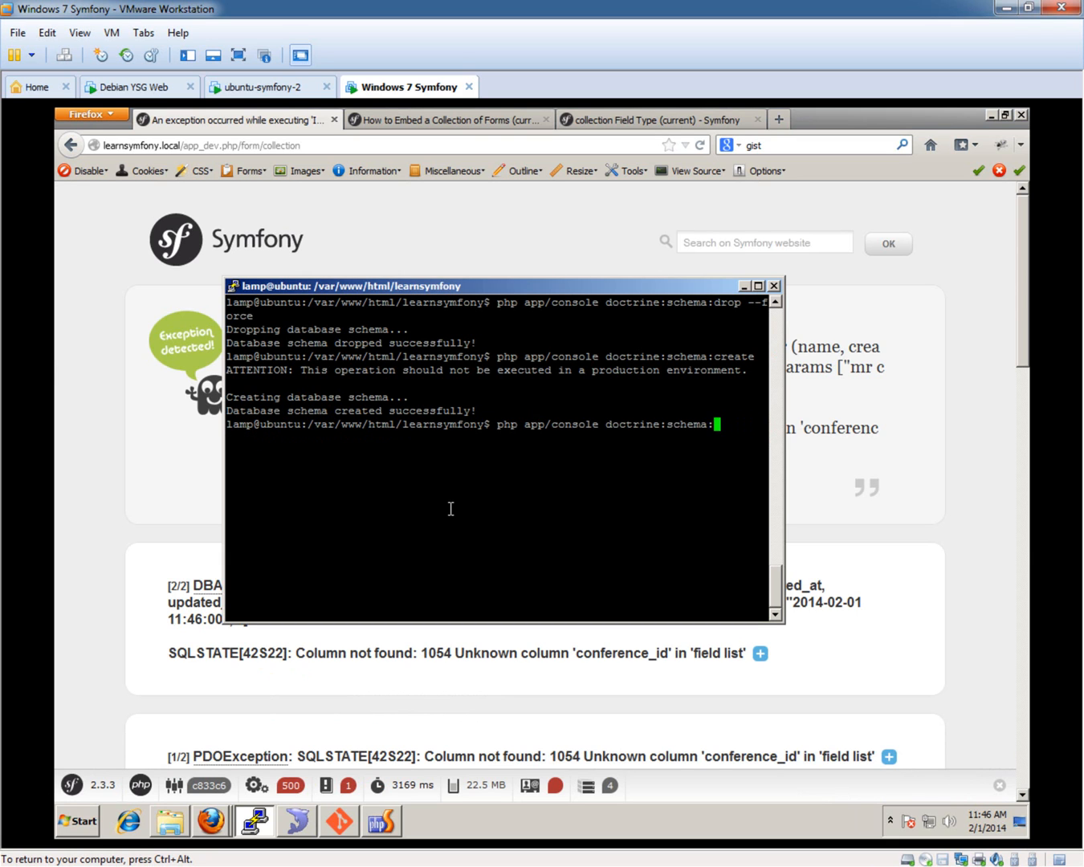
text(update)
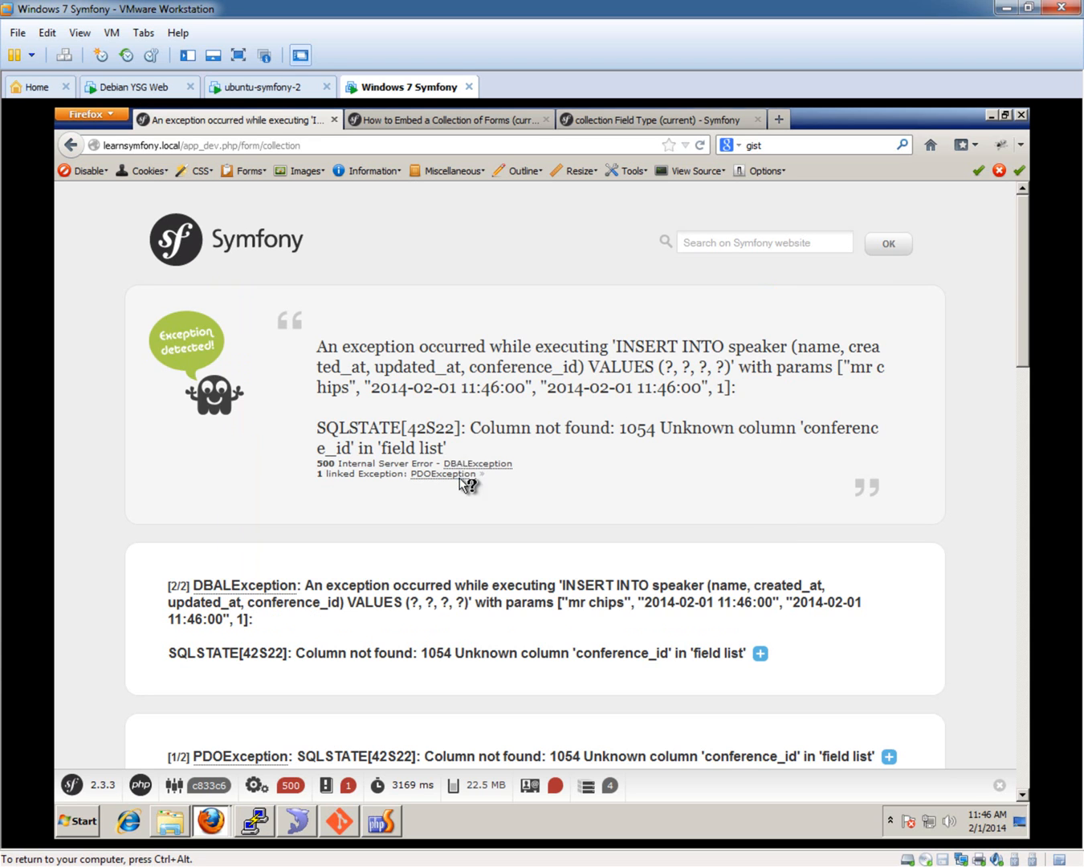
mouse_move(389, 831)
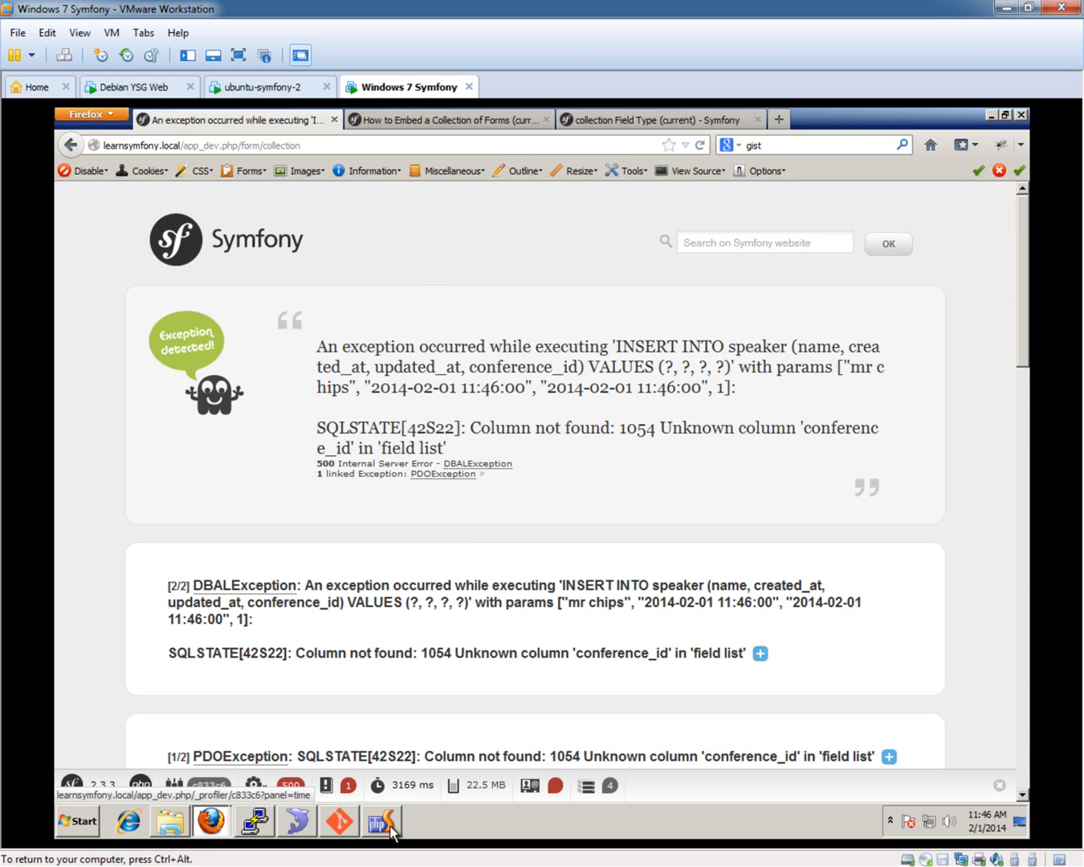
click(382, 821)
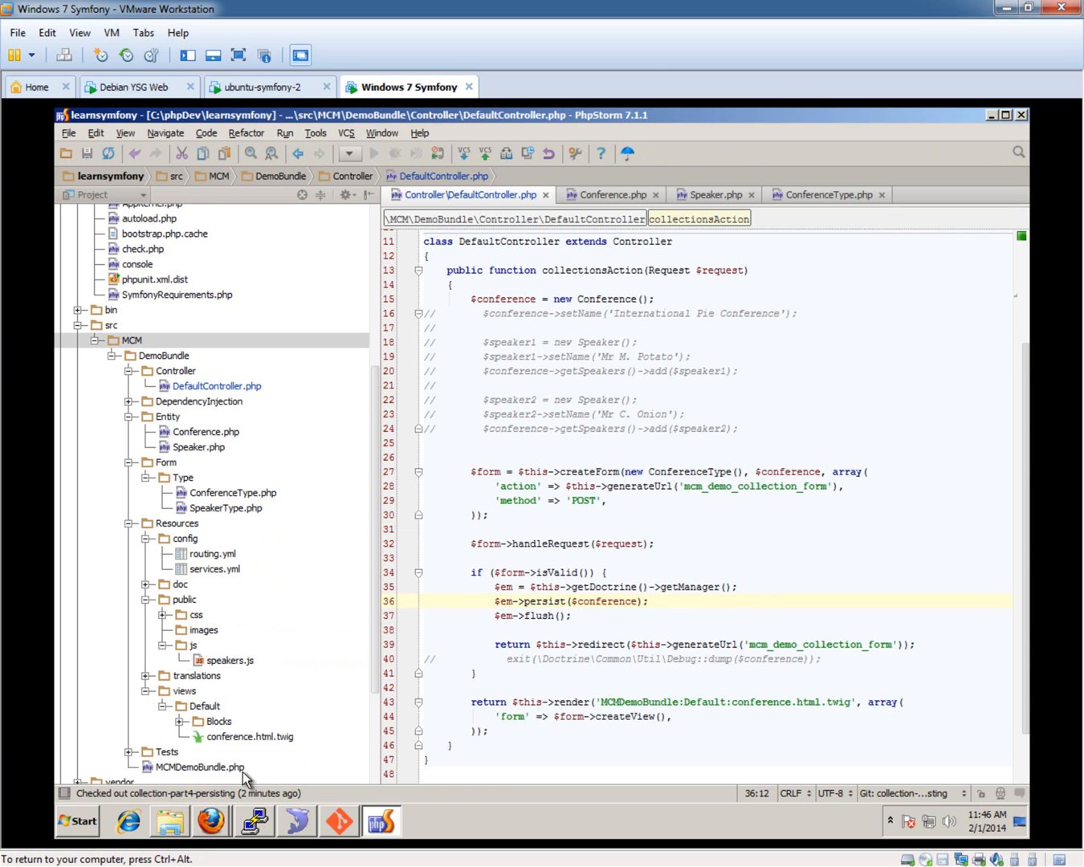
click(212, 821)
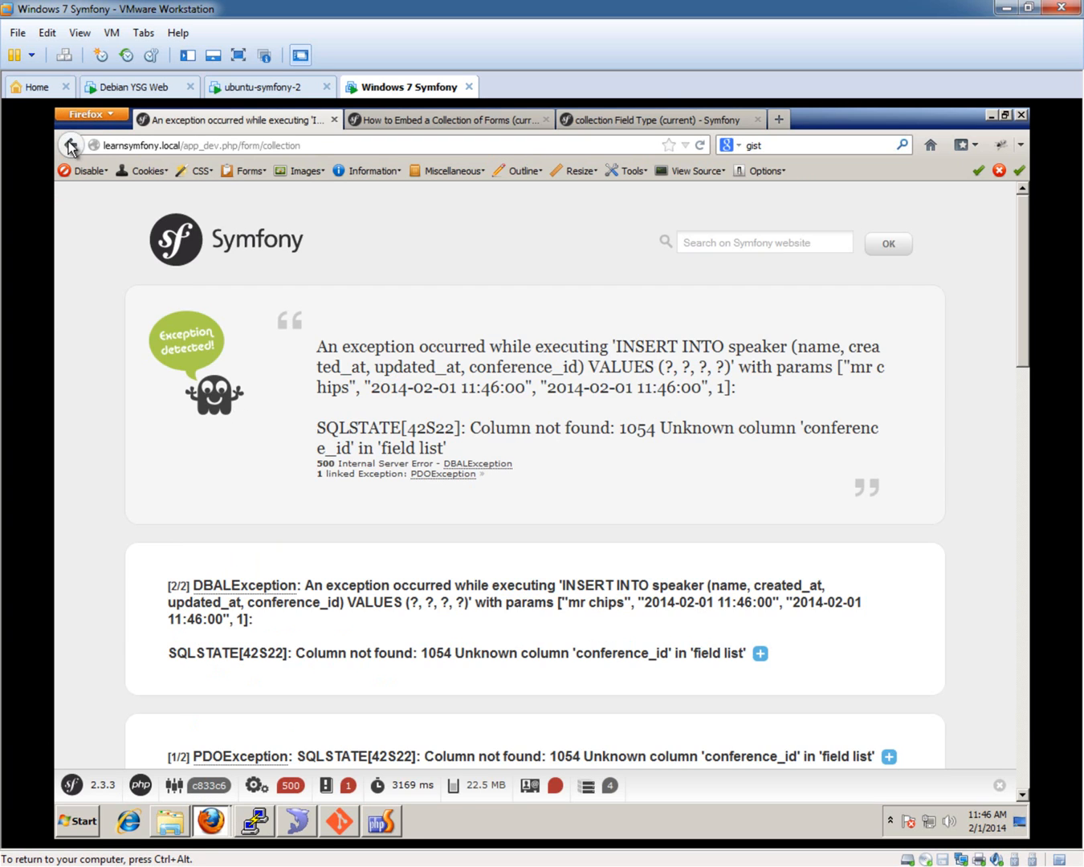
Step: Go back to the filled saturday conference form and save it again
click(70, 146)
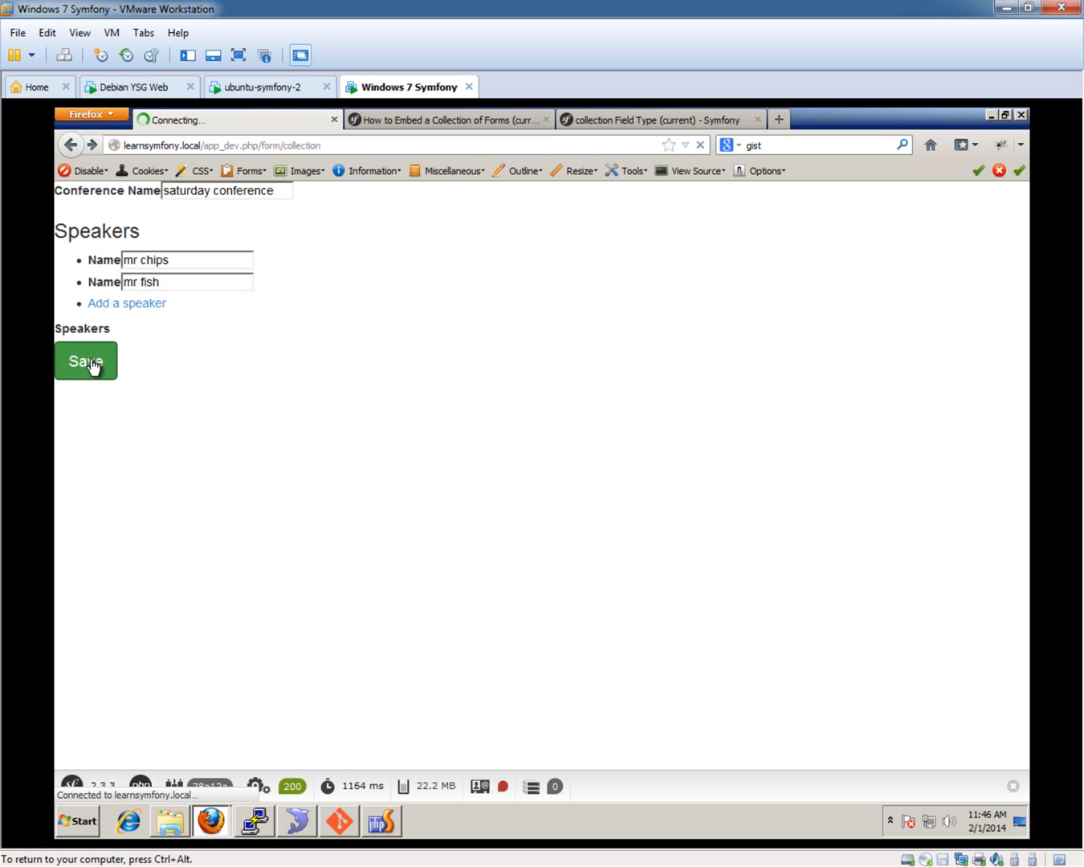
click(85, 361)
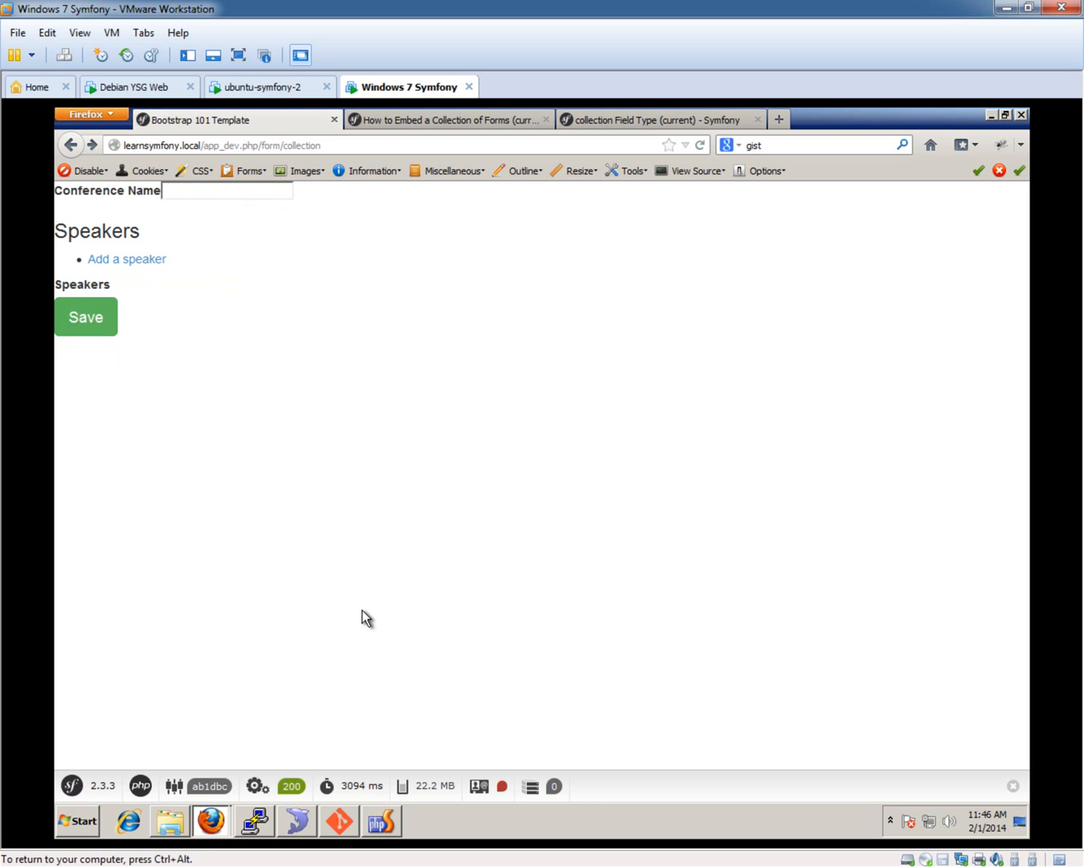
mouse_move(301, 823)
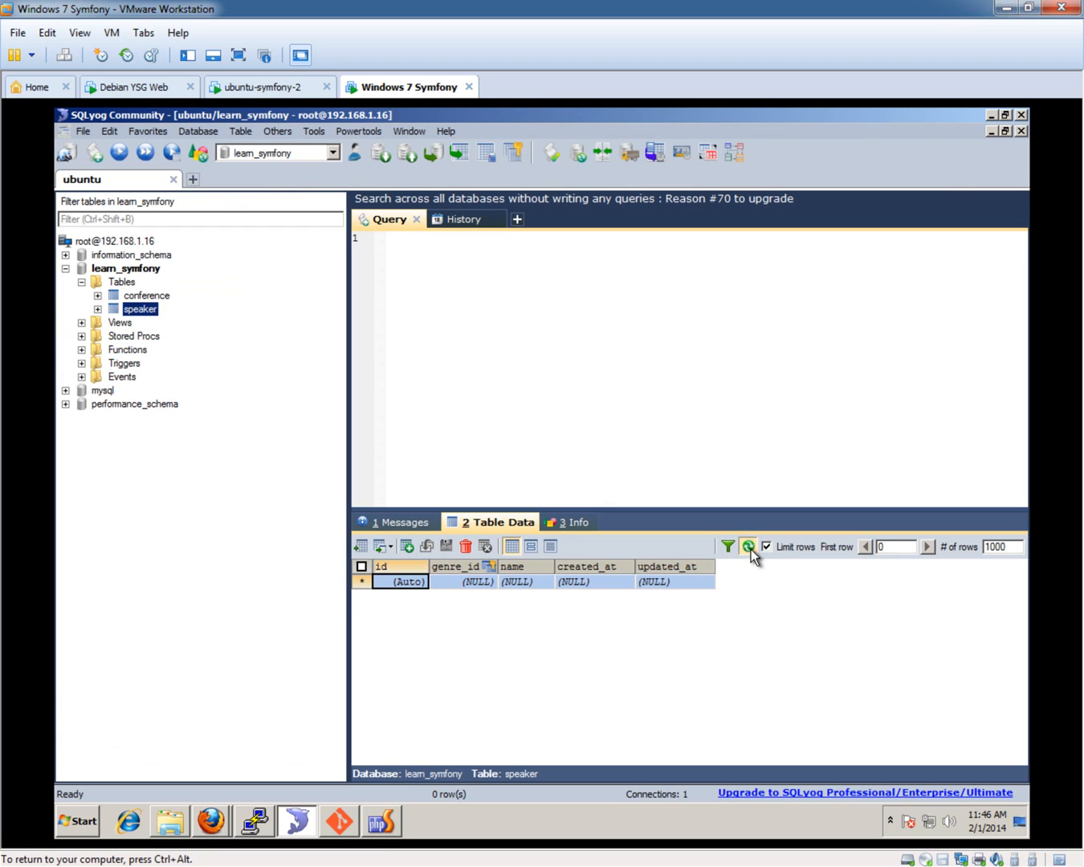
Step: Refresh the speaker and conference tables, confirming mr chips and mr fish link to conference 2
click(747, 547)
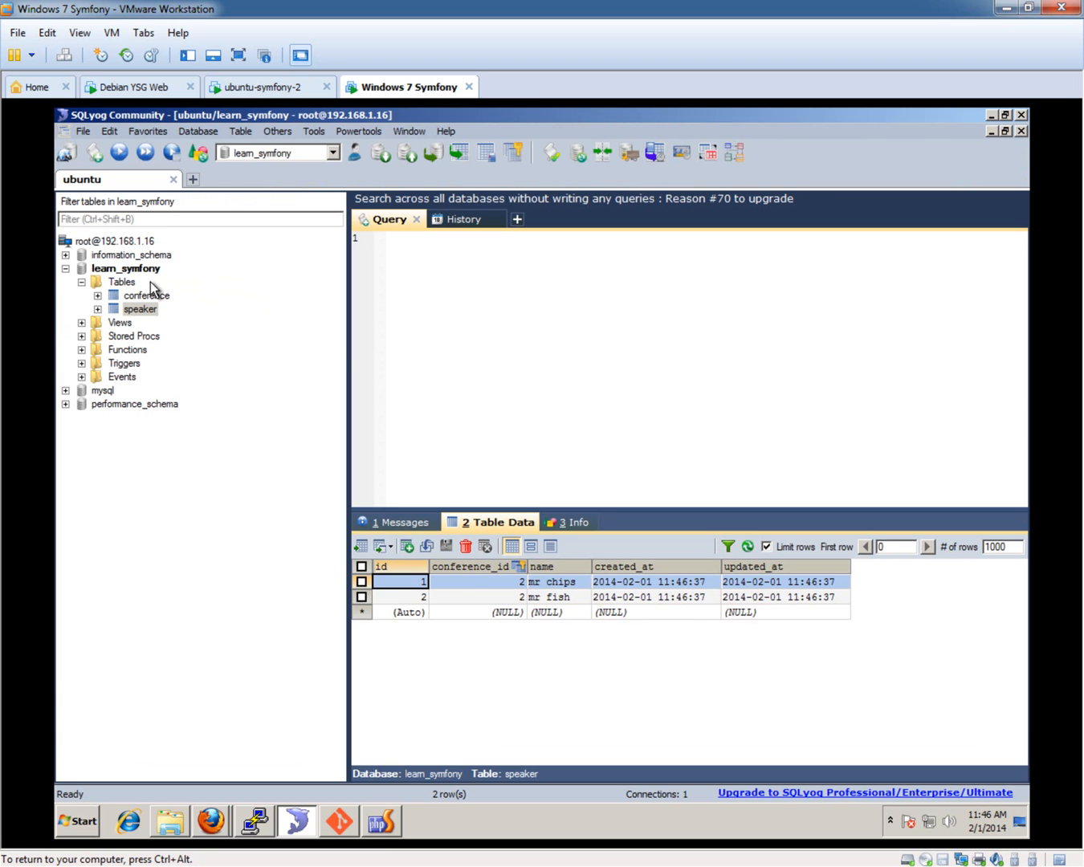
click(146, 294)
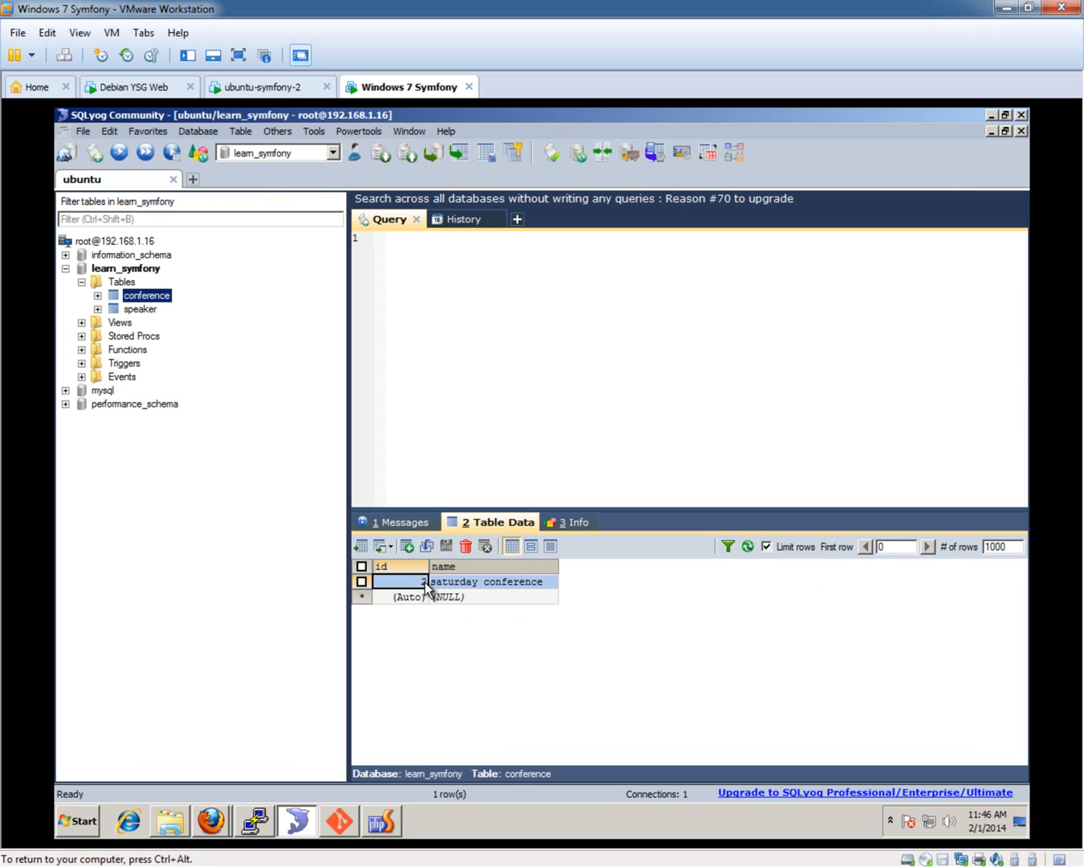
mouse_move(140, 309)
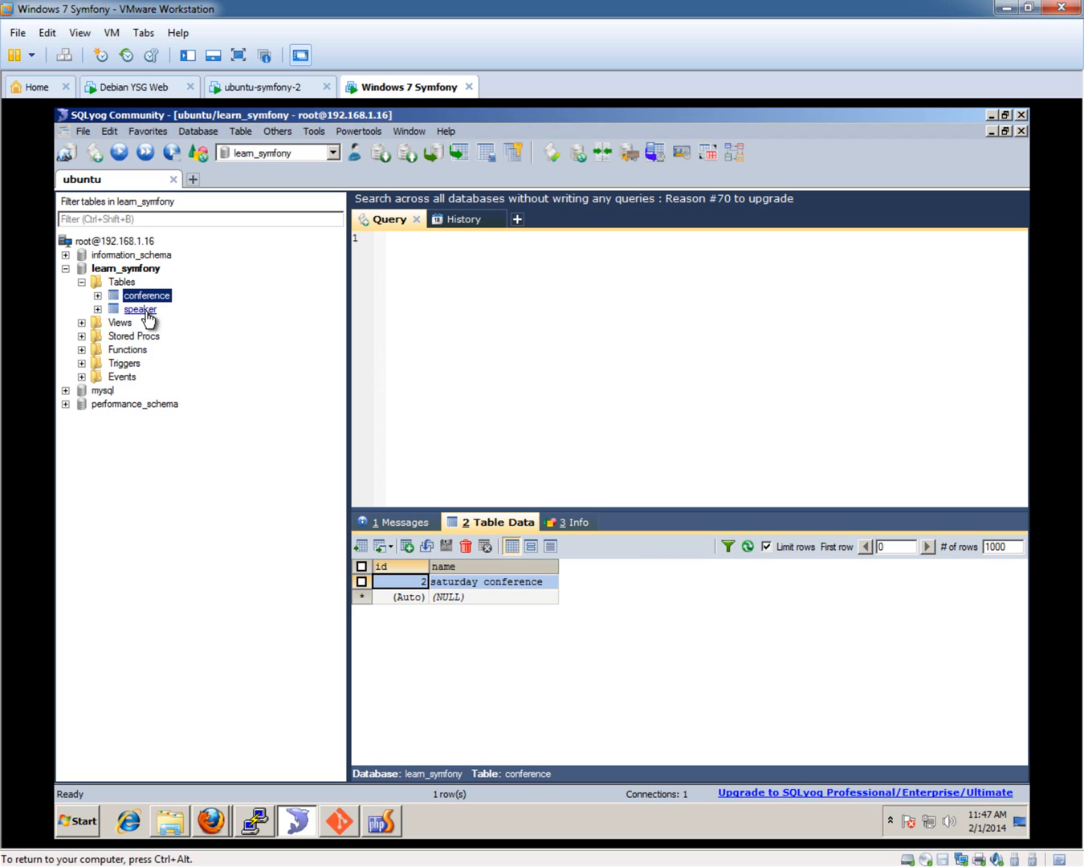
click(140, 309)
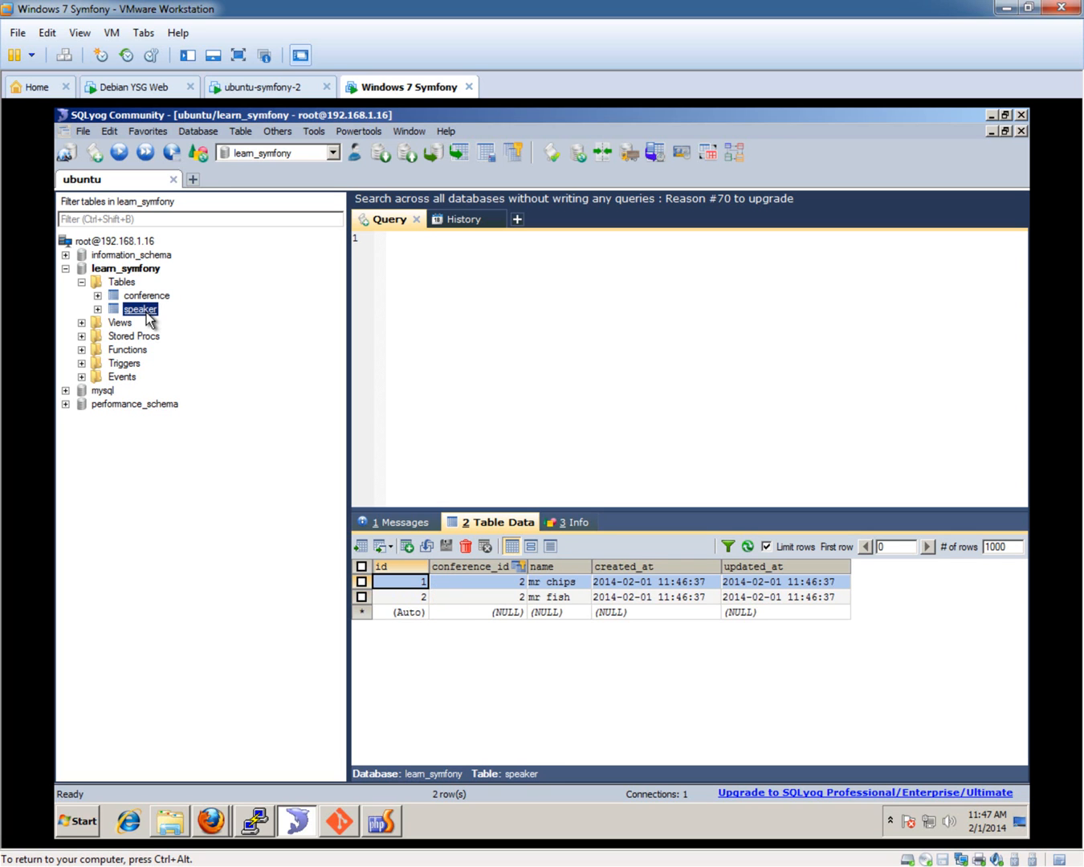
mouse_move(677, 625)
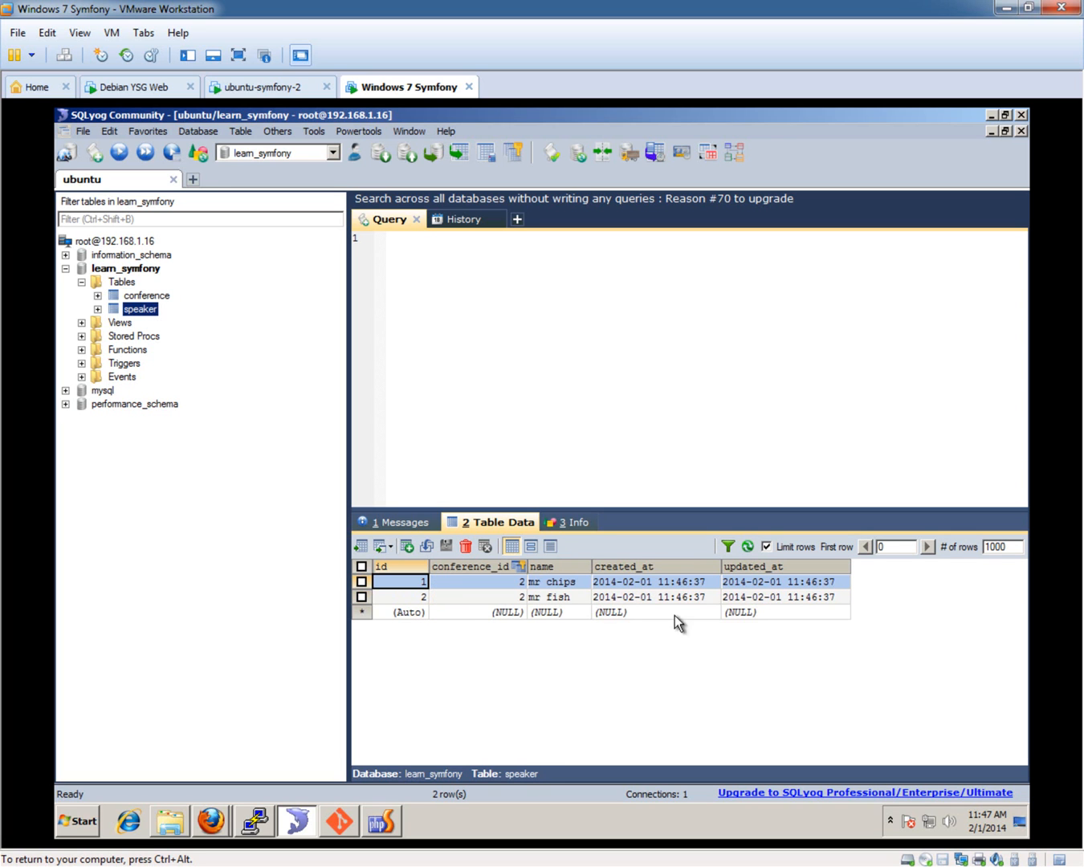
mouse_move(506, 585)
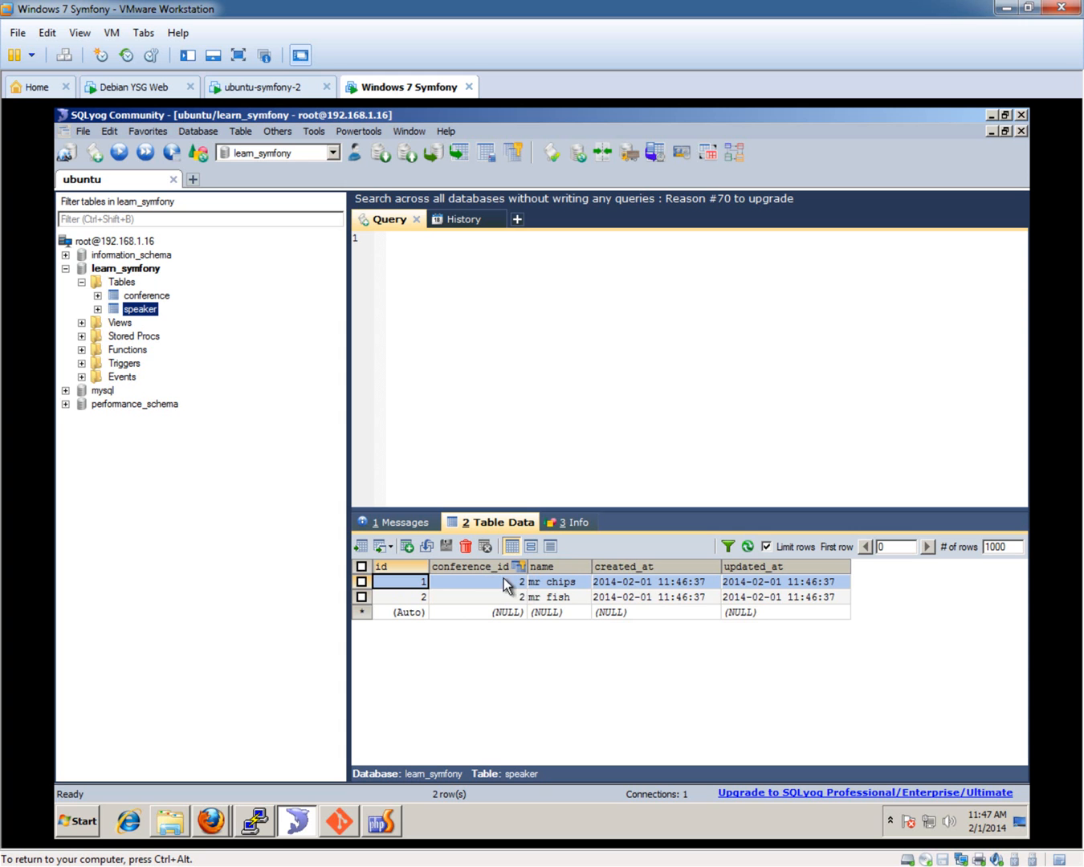
mouse_move(171, 331)
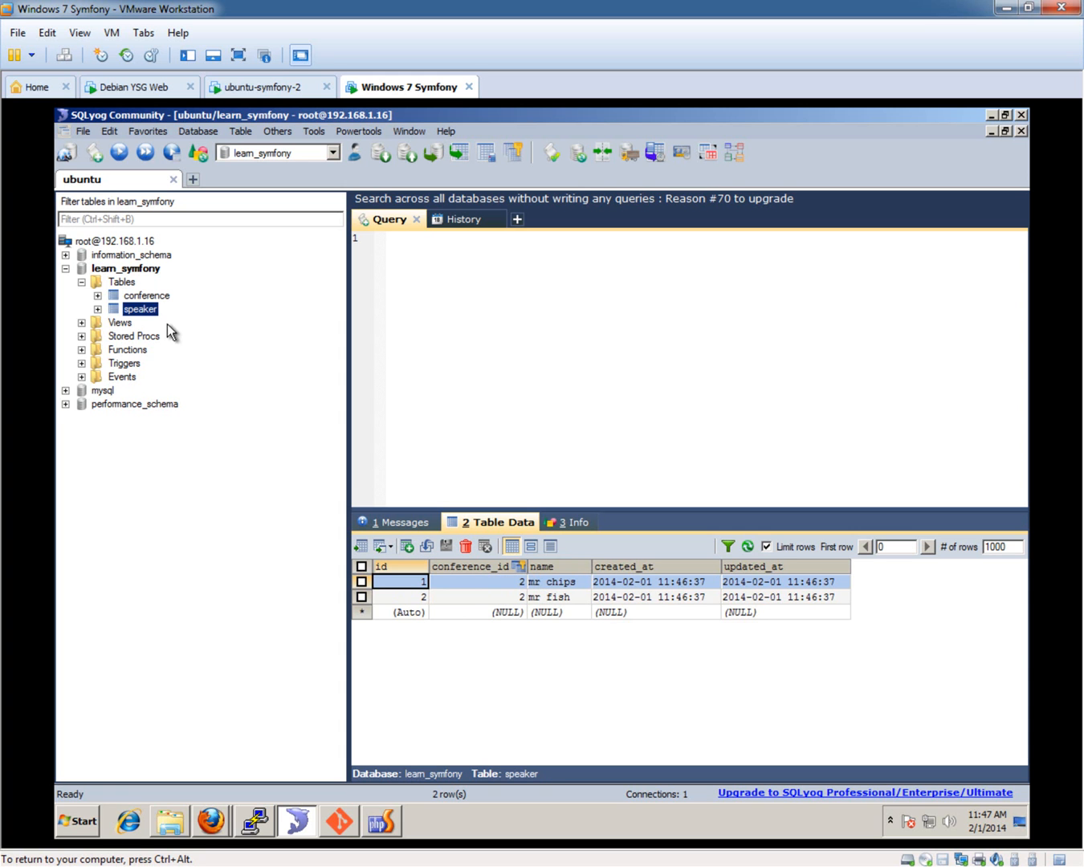
click(146, 296)
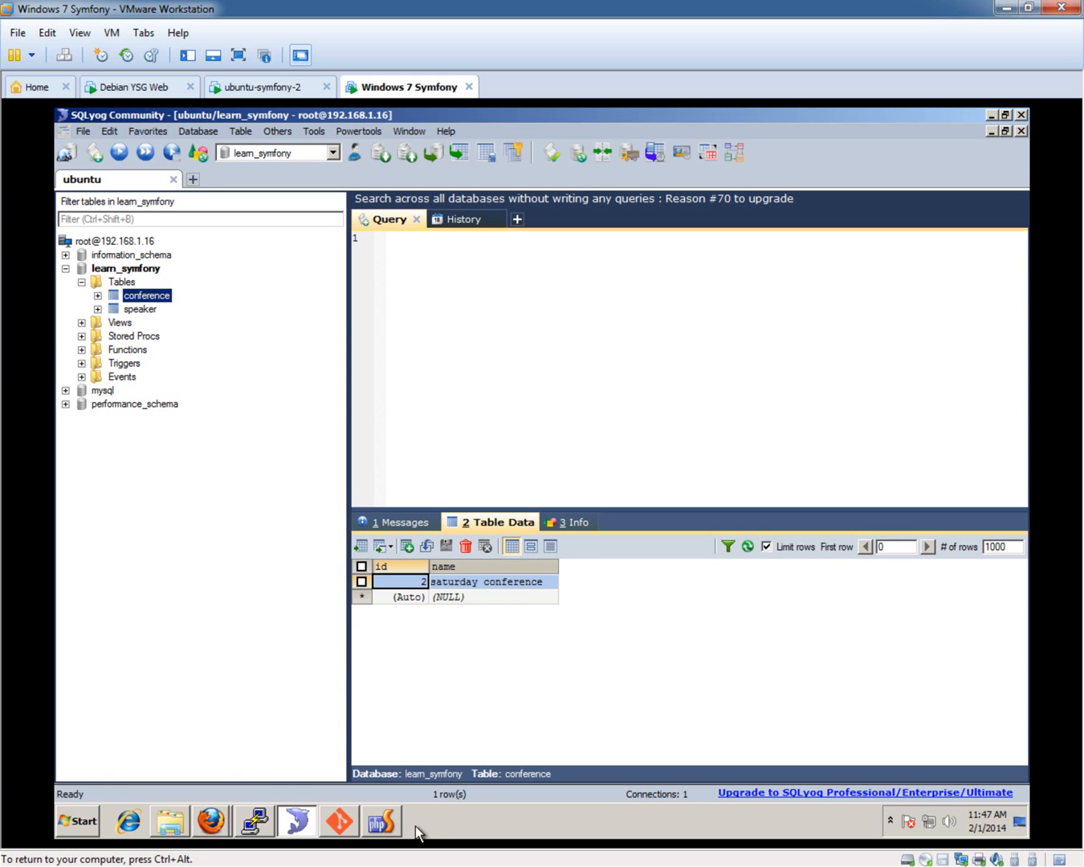
click(381, 821)
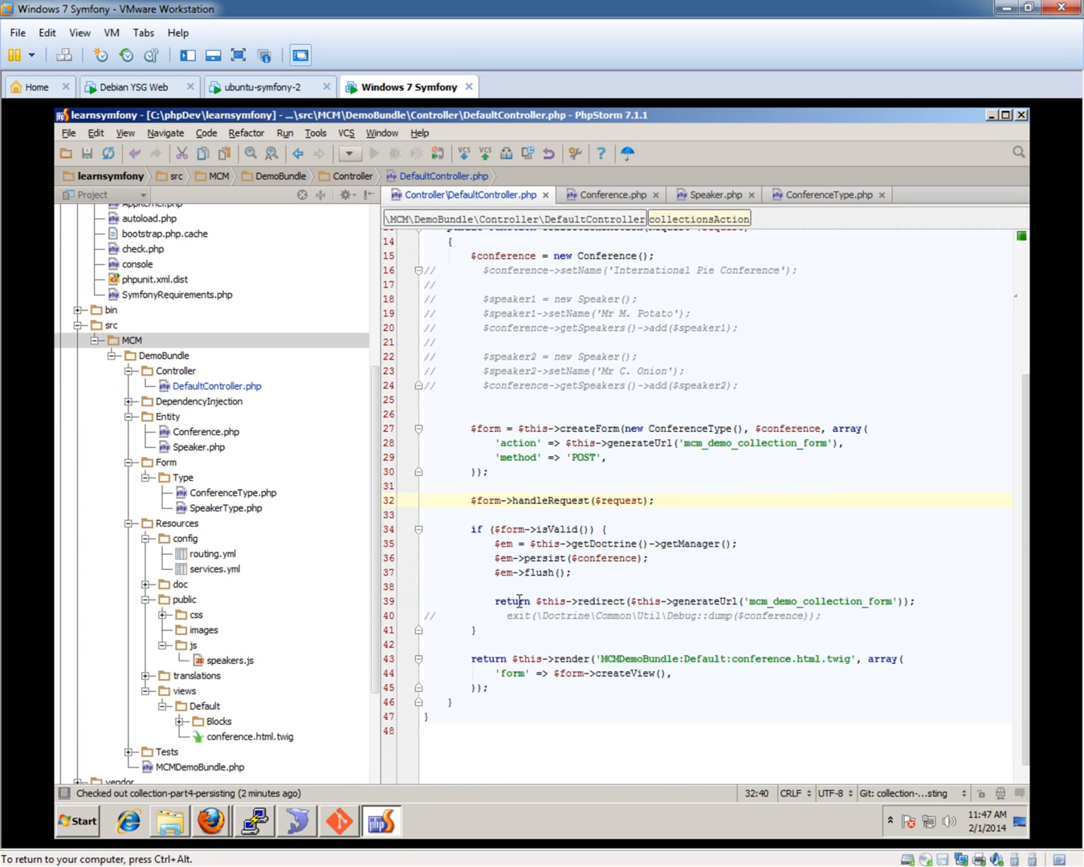
Step: Review collectionsAction's persist and redirect to mcm_demo_collection_form in DefaultController.php
click(840, 601)
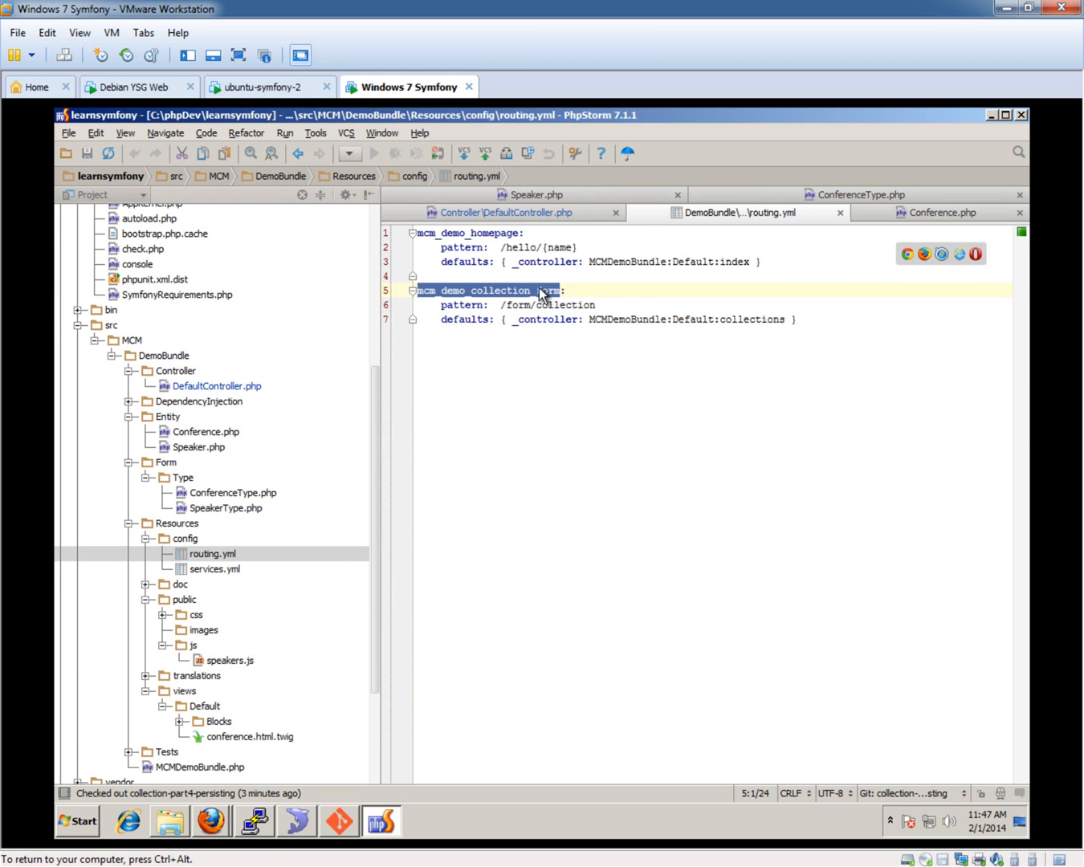
click(211, 822)
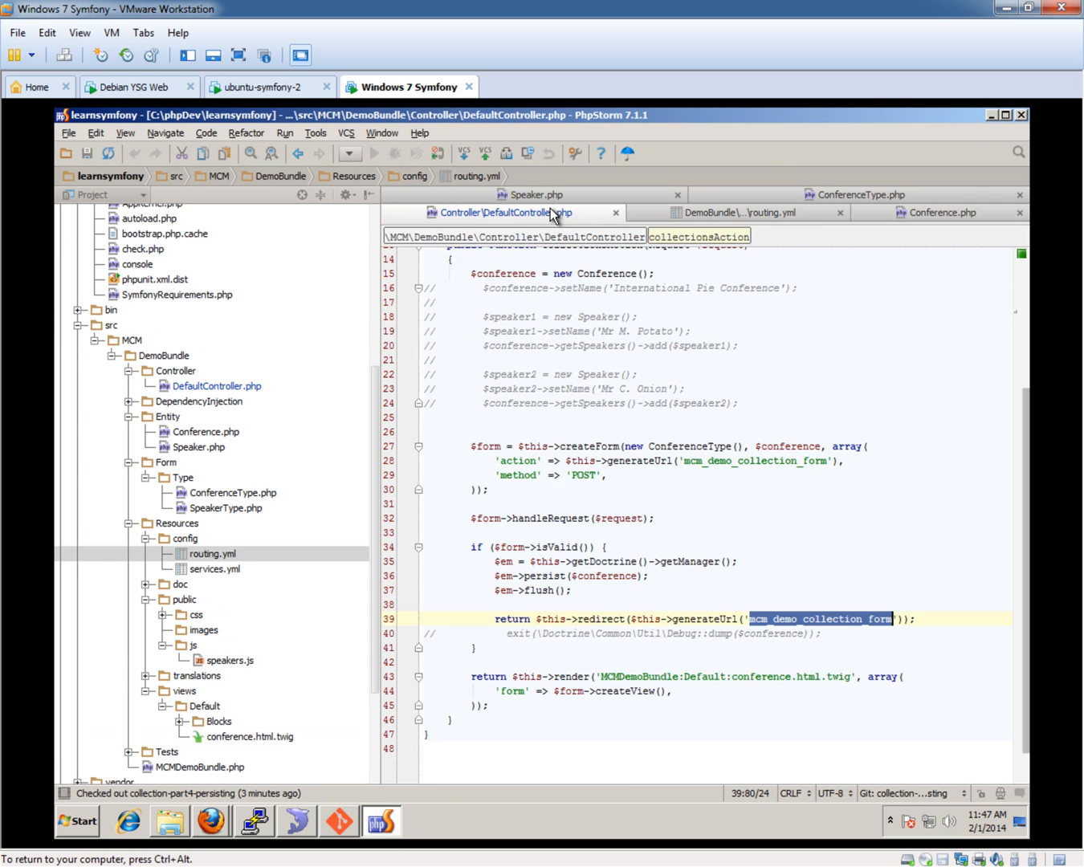
scroll(up, 3)
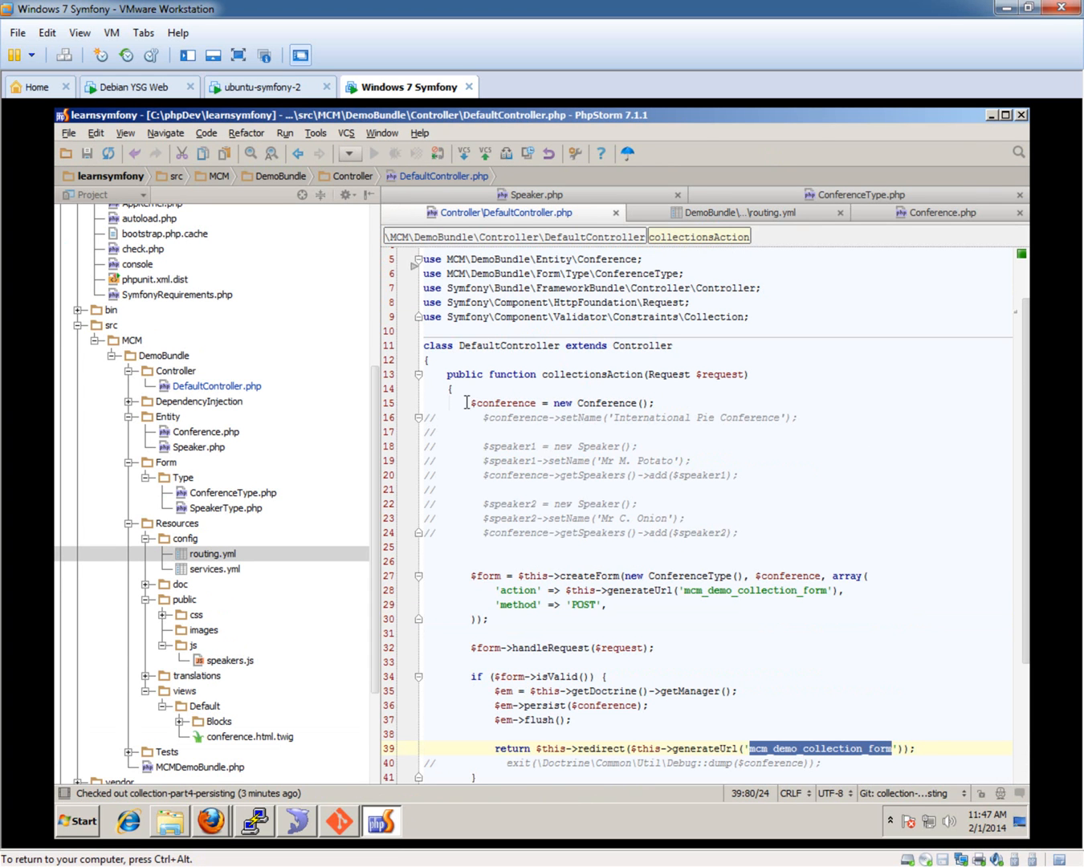
mouse_move(560, 433)
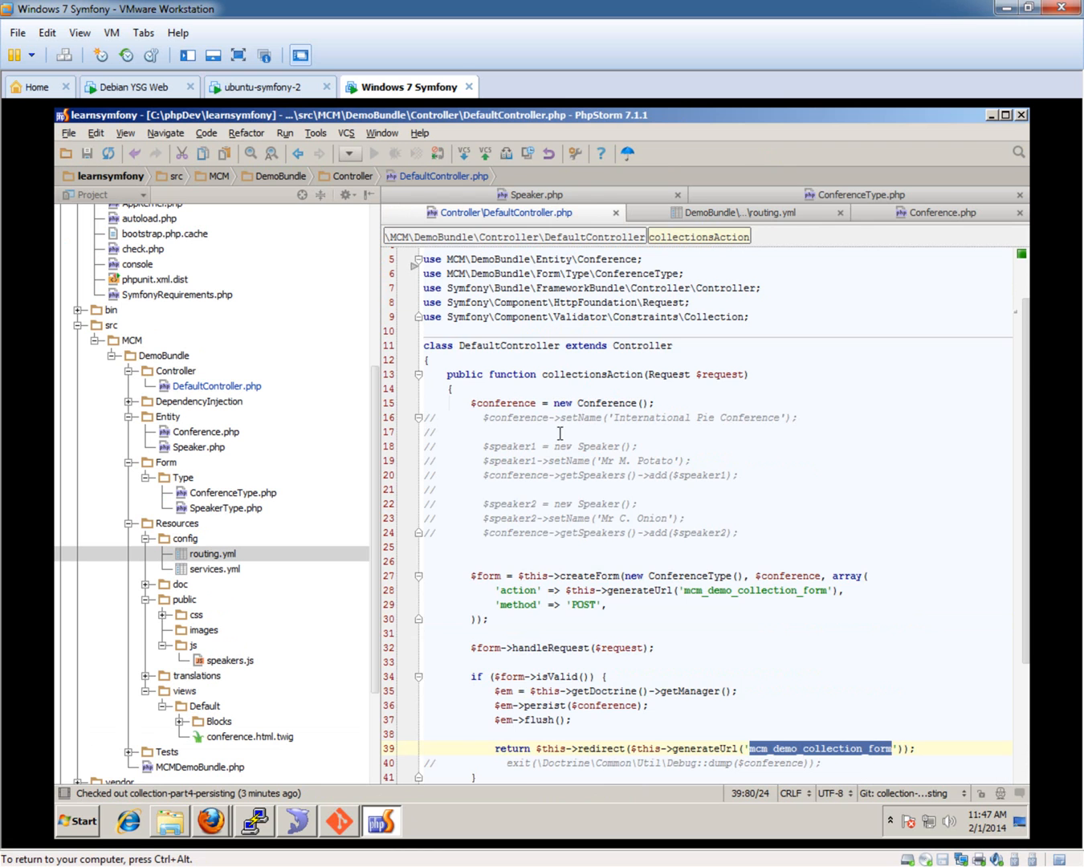
mouse_move(635, 541)
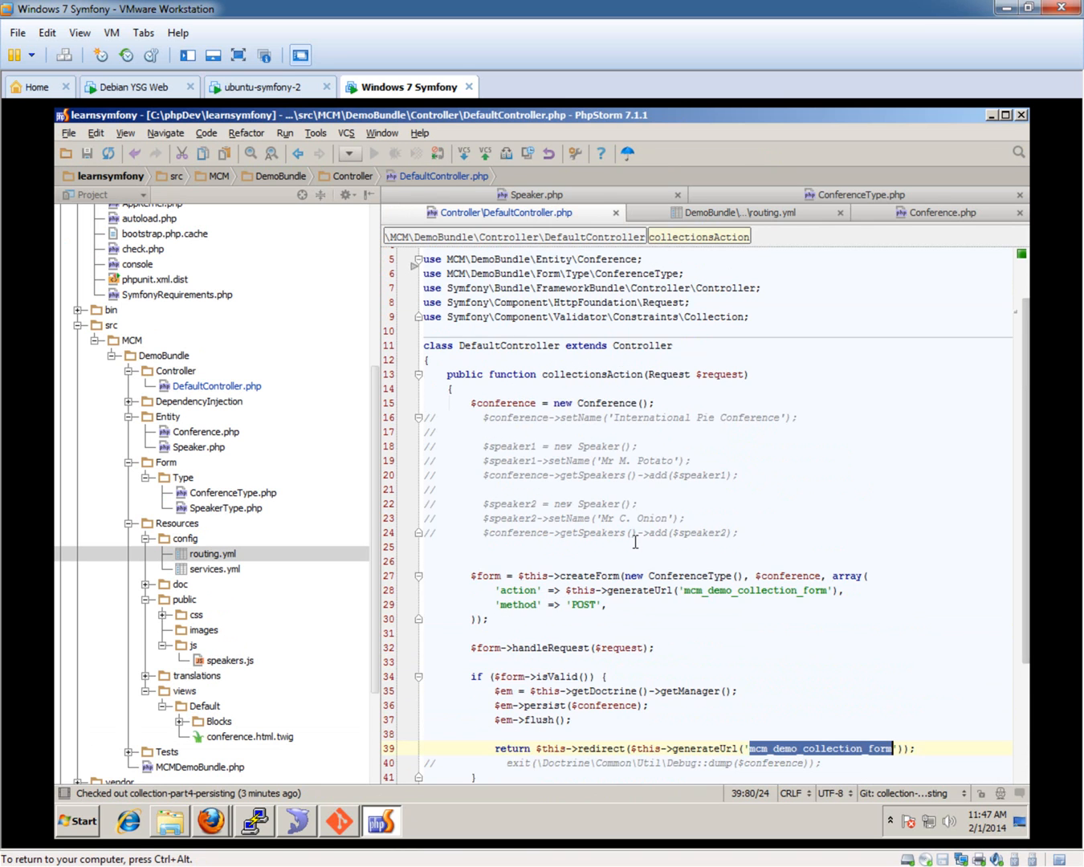
scroll(down, 3)
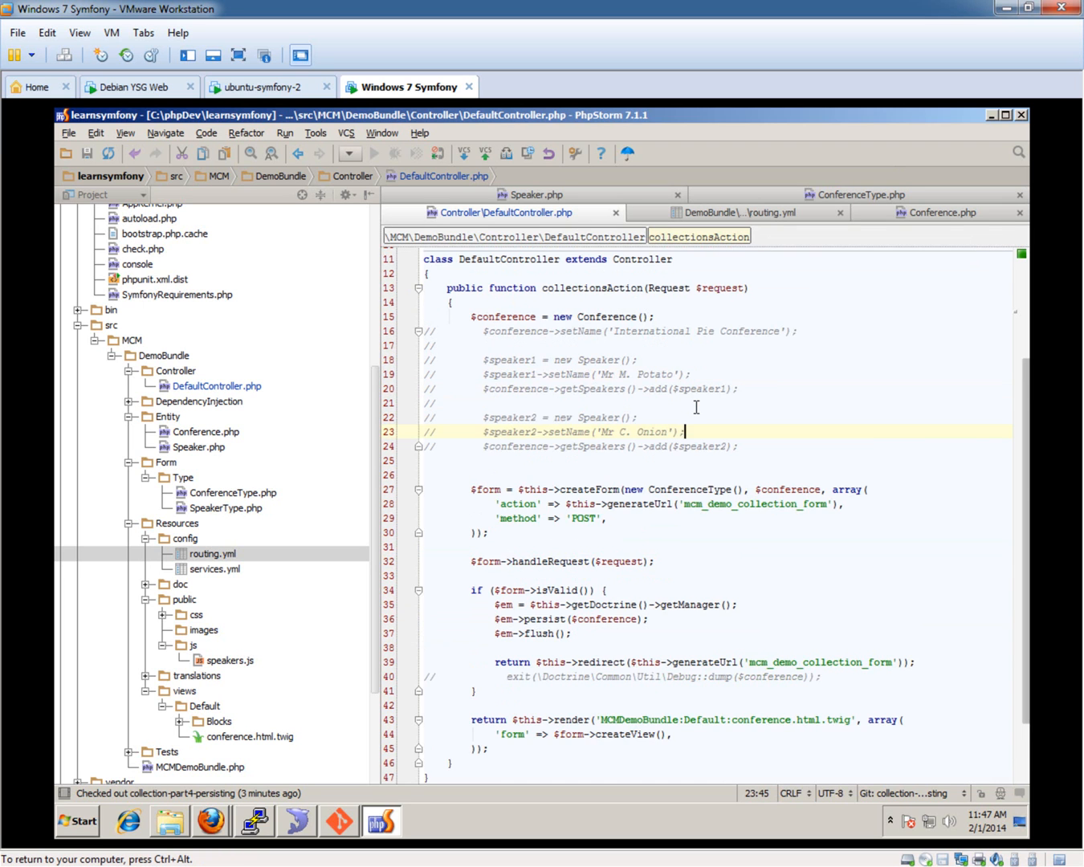
scroll(up, 3)
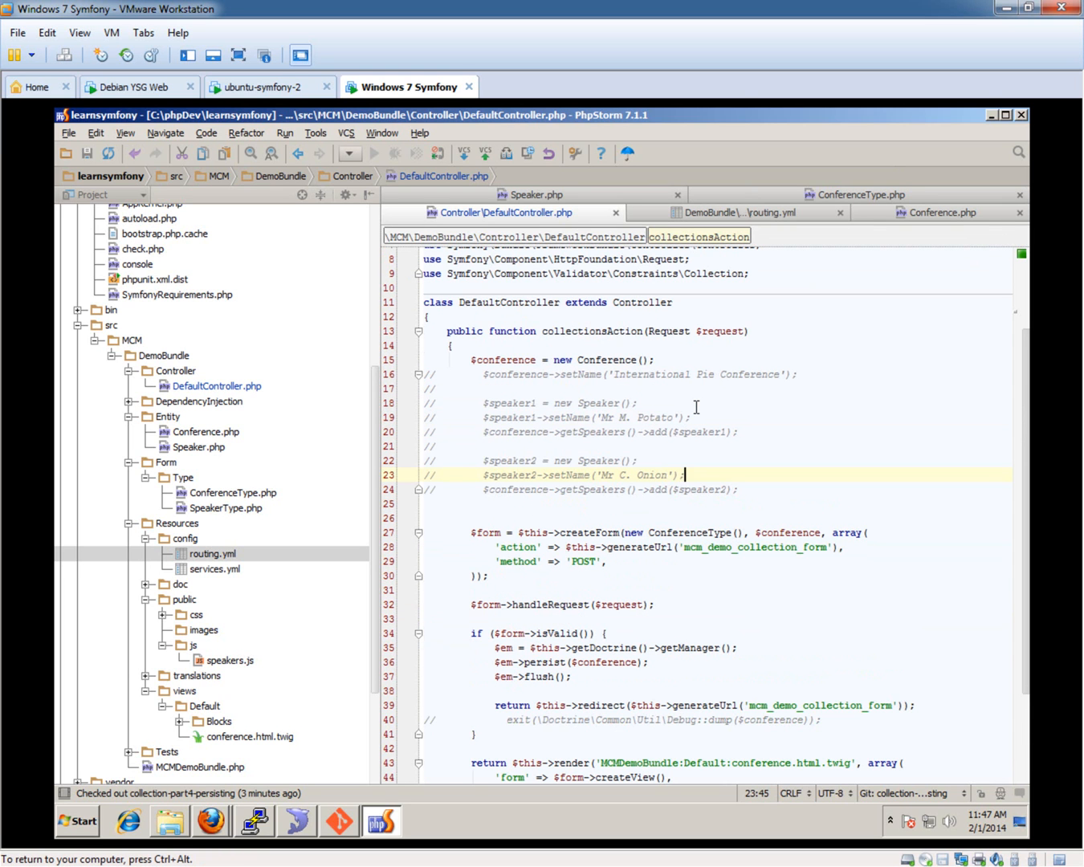
mouse_move(759, 223)
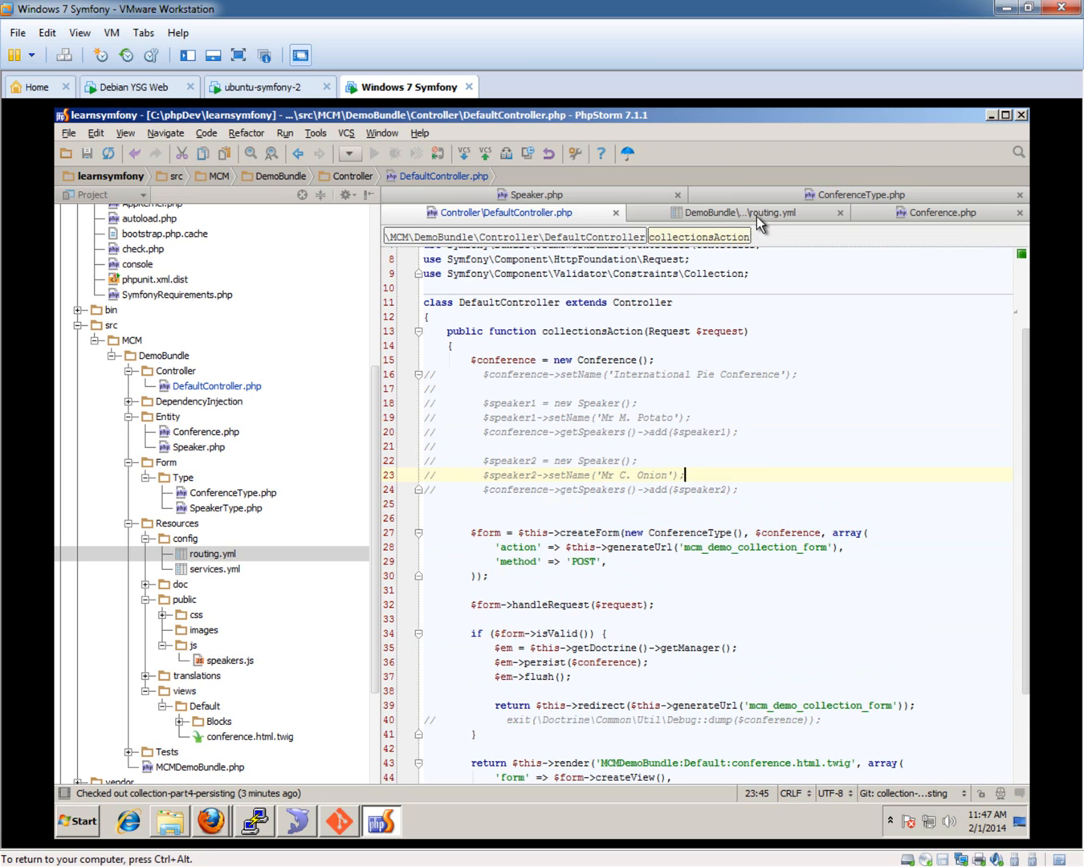
Step: Browse Conference.php and ConferenceType.php, then Speaker.php's ManyToOne conference_id join column
click(941, 212)
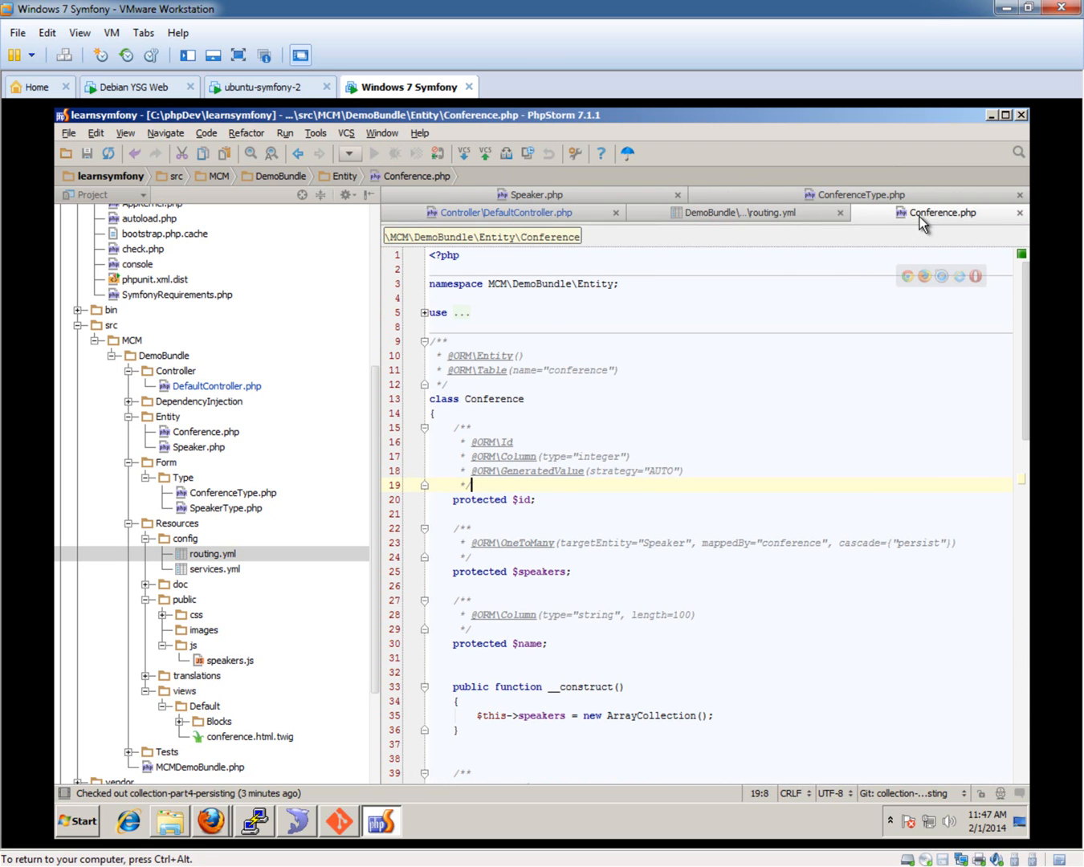
click(860, 212)
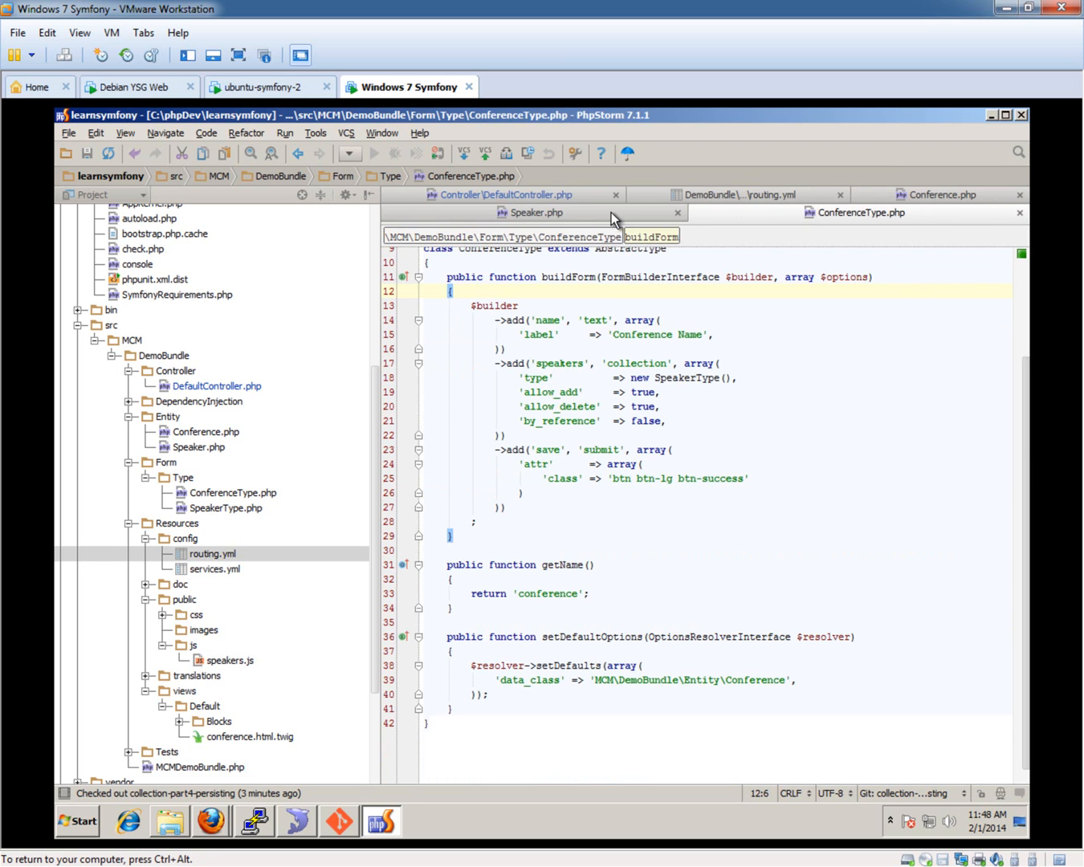
click(534, 212)
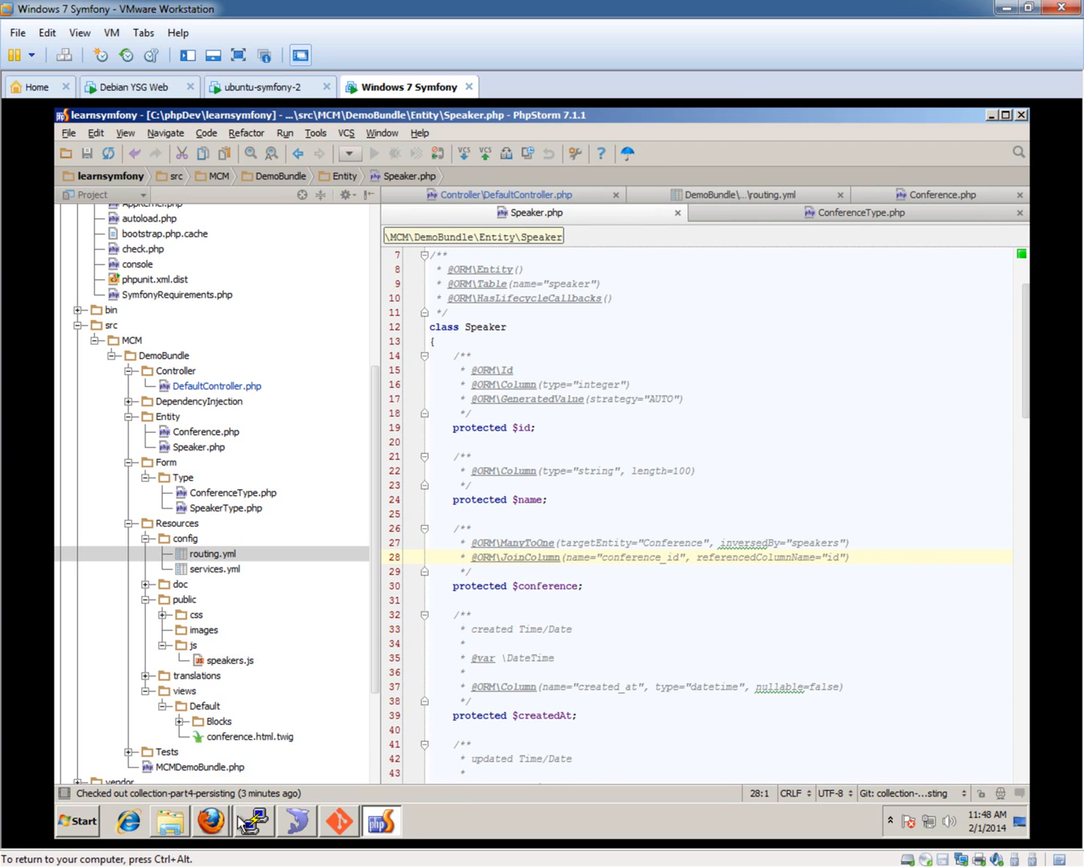
click(211, 821)
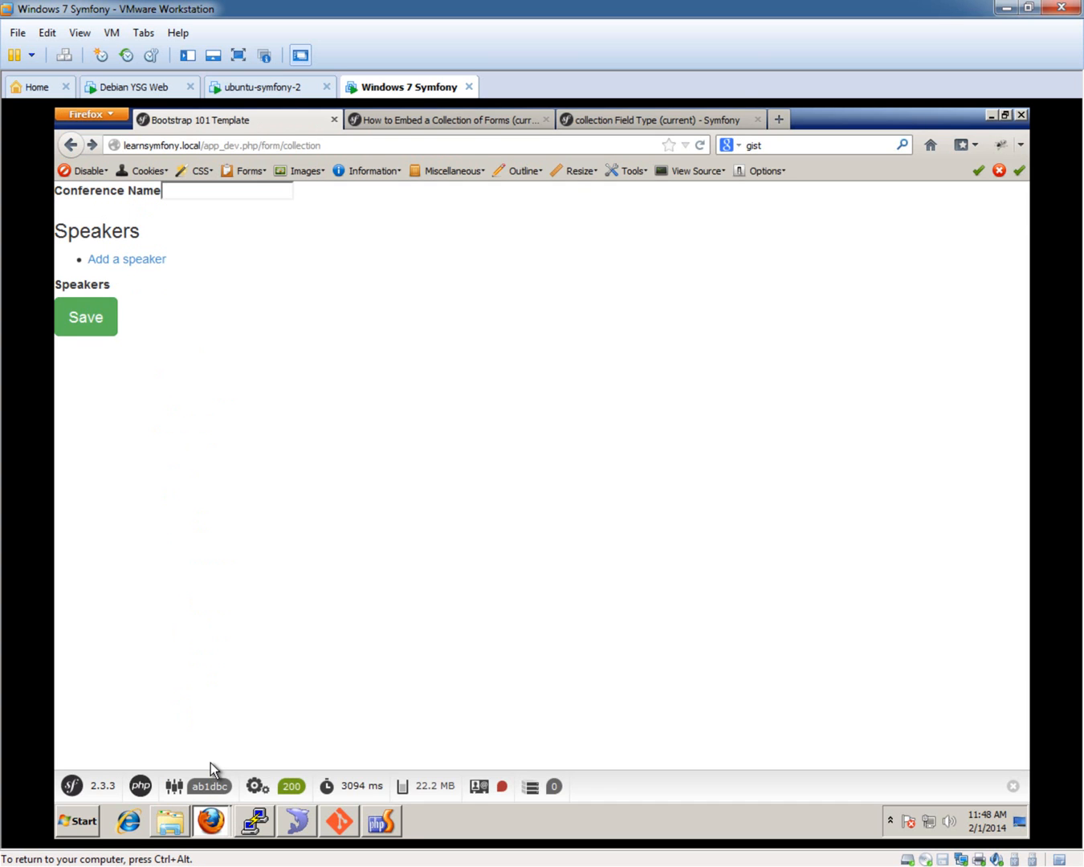
click(381, 821)
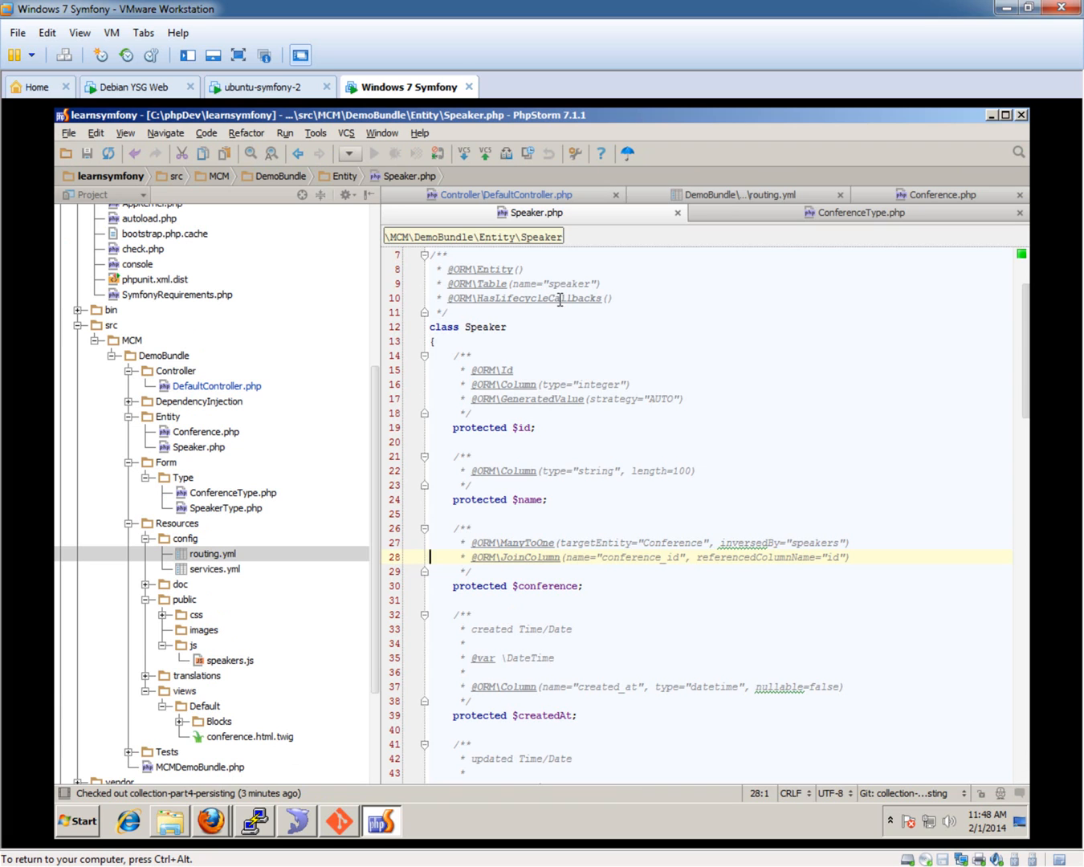
mouse_move(557, 194)
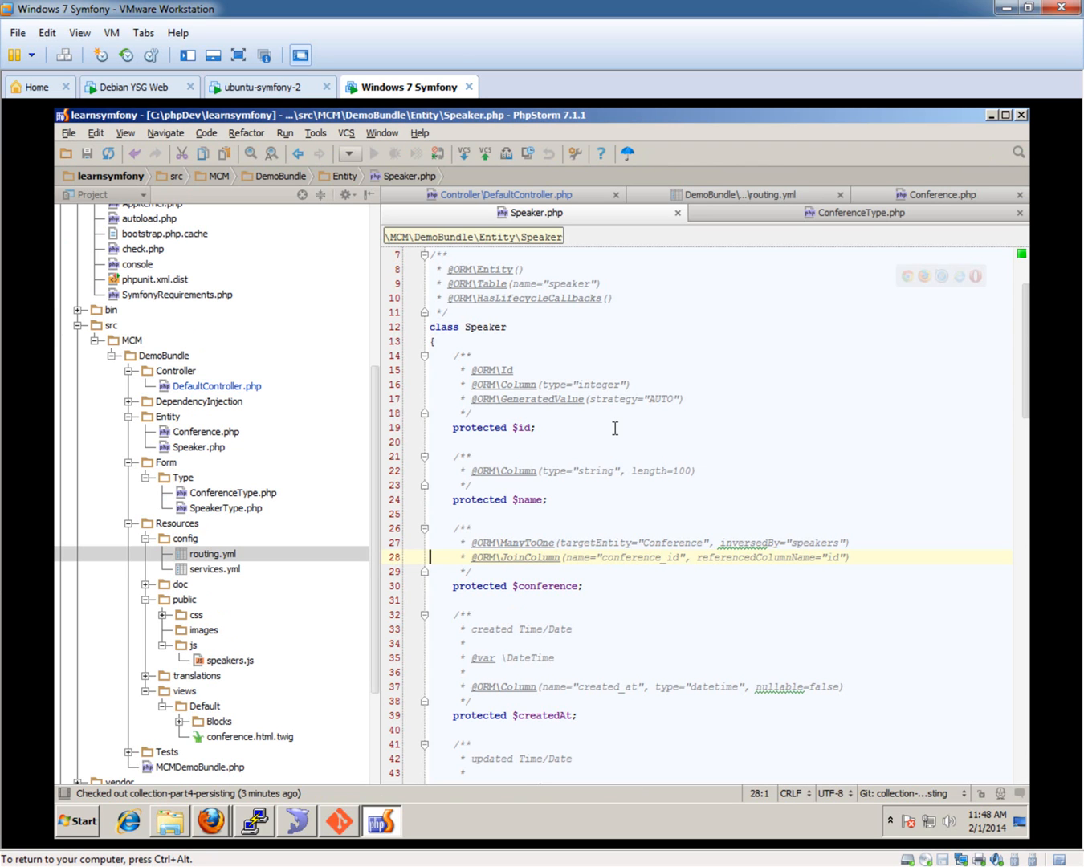
scroll(down, 3)
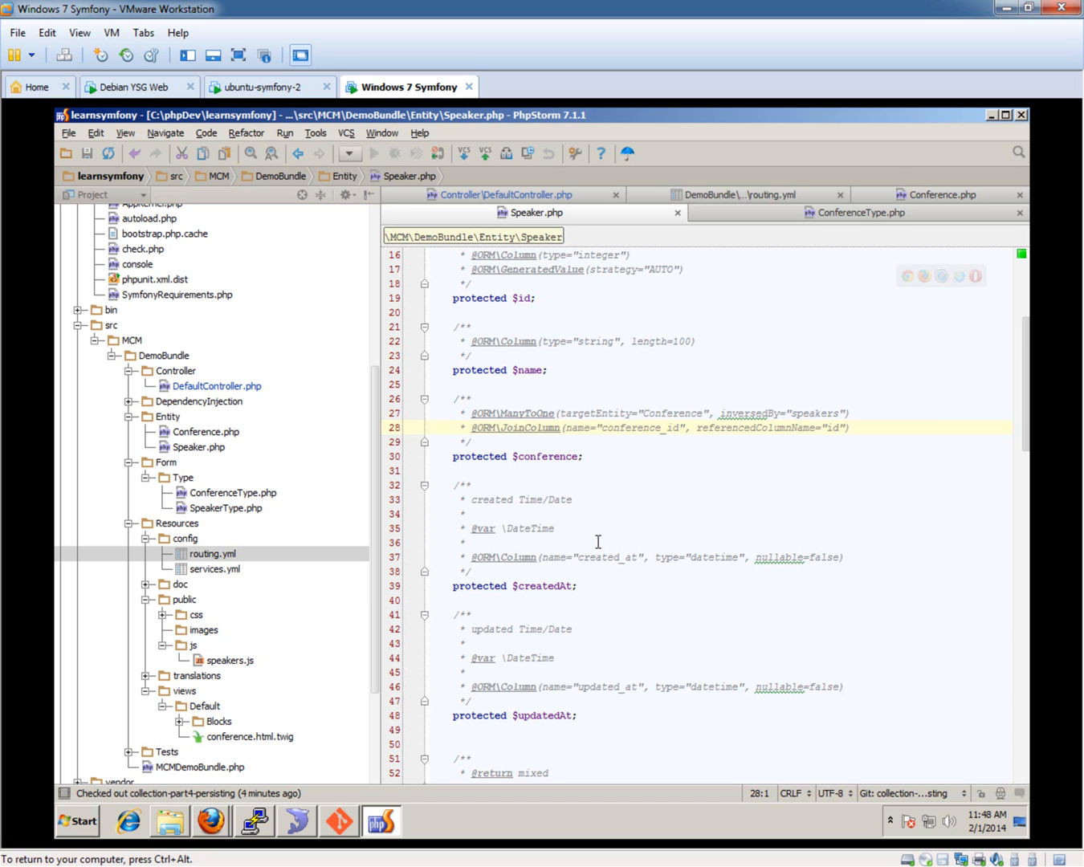
Step: Confirm in SQLyog that mr chips and mr fish have conference_id 2, then return to PhpStorm
click(296, 821)
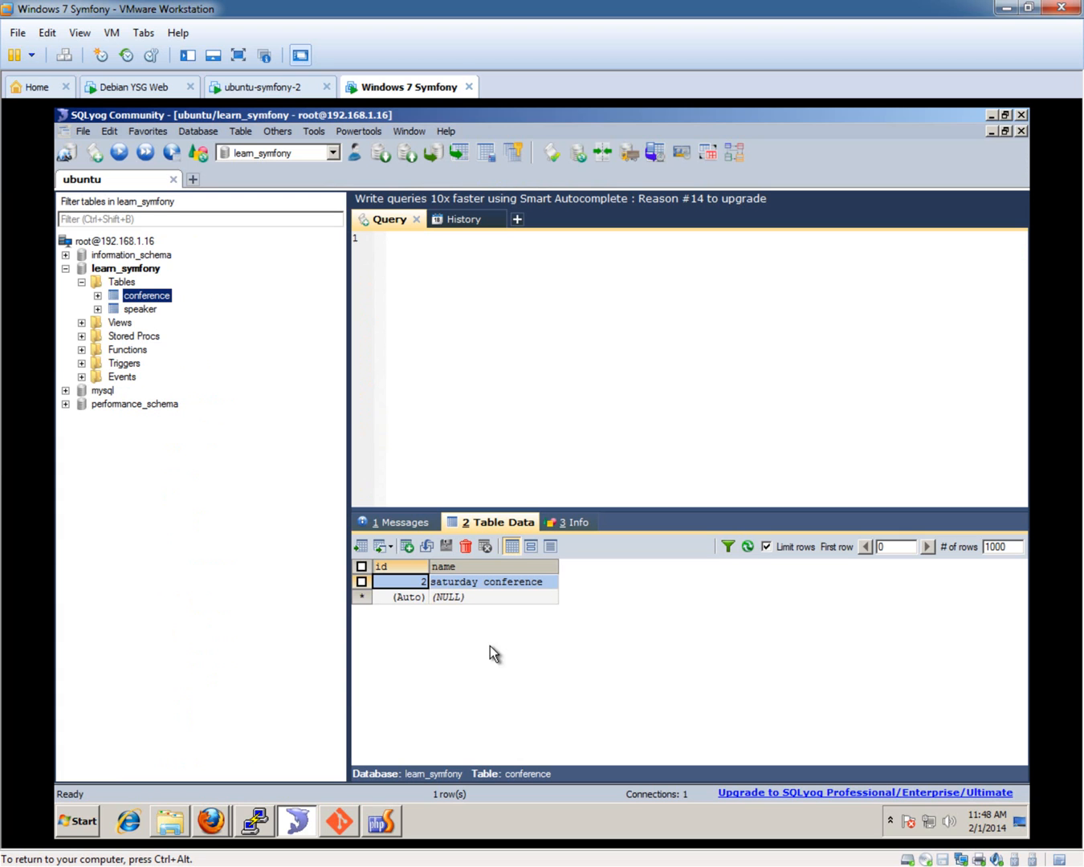
click(140, 308)
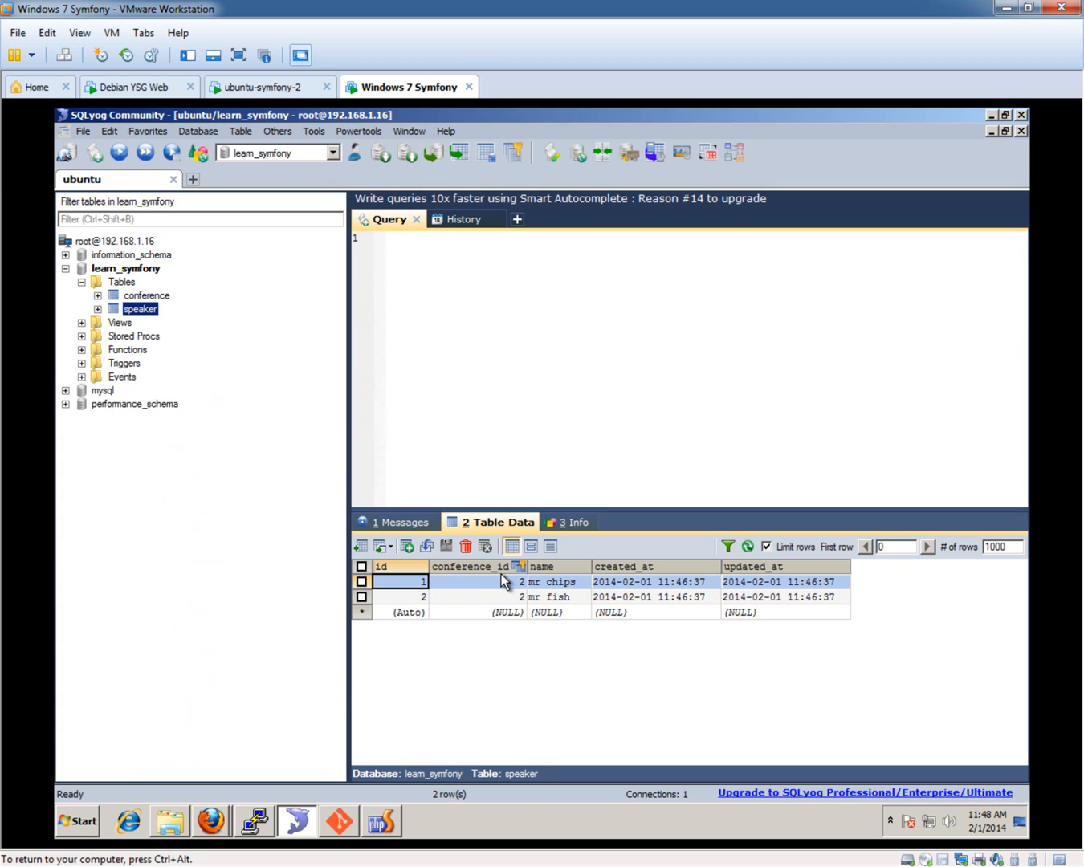
mouse_move(498, 596)
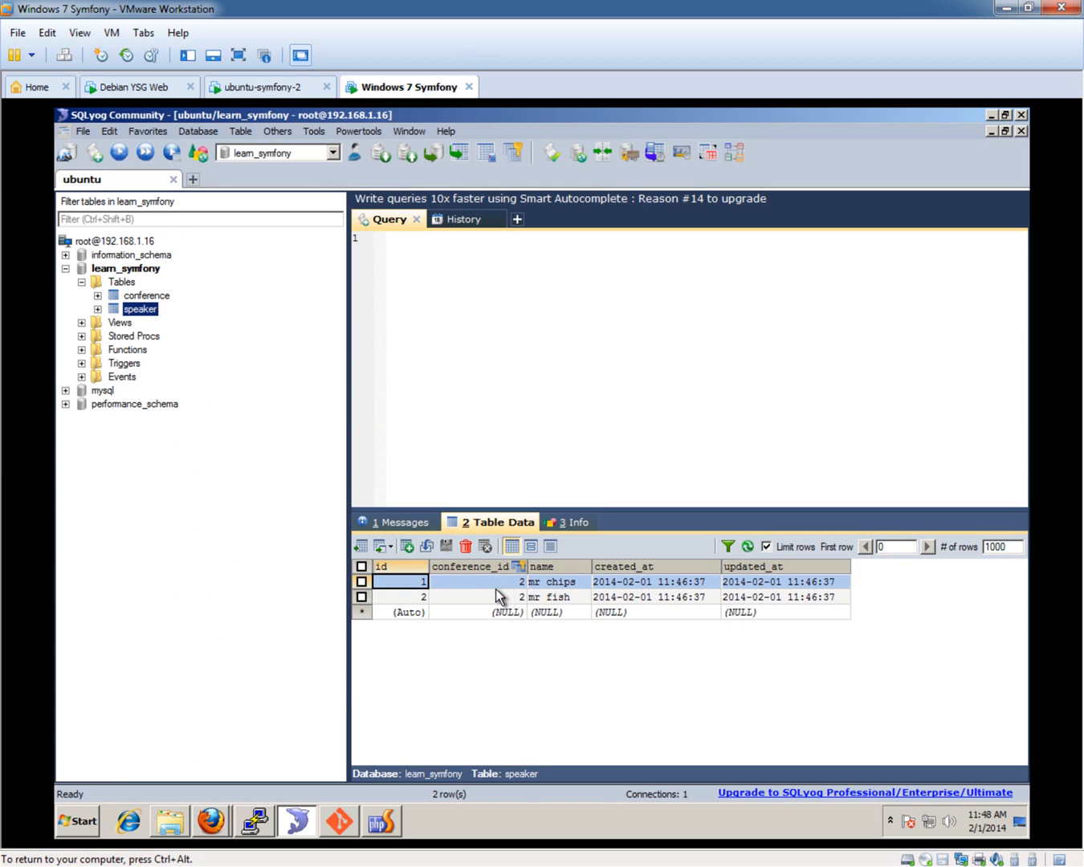
mouse_move(462, 708)
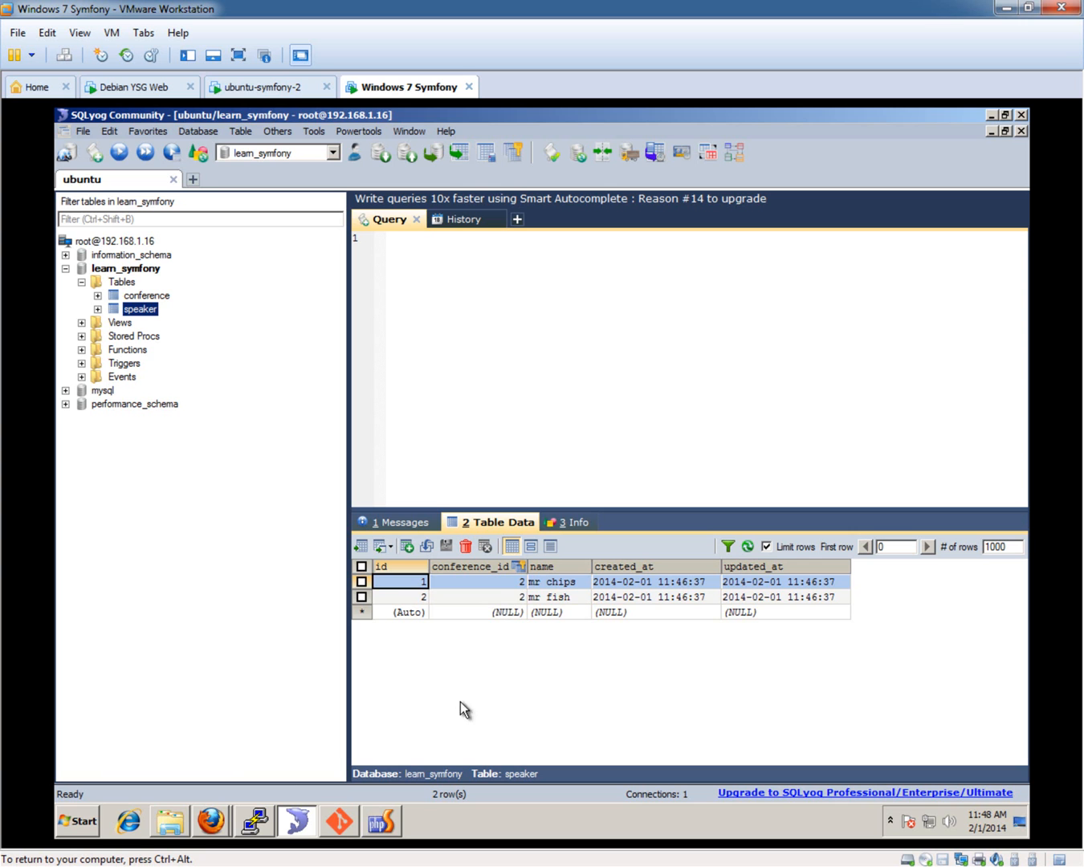
click(382, 820)
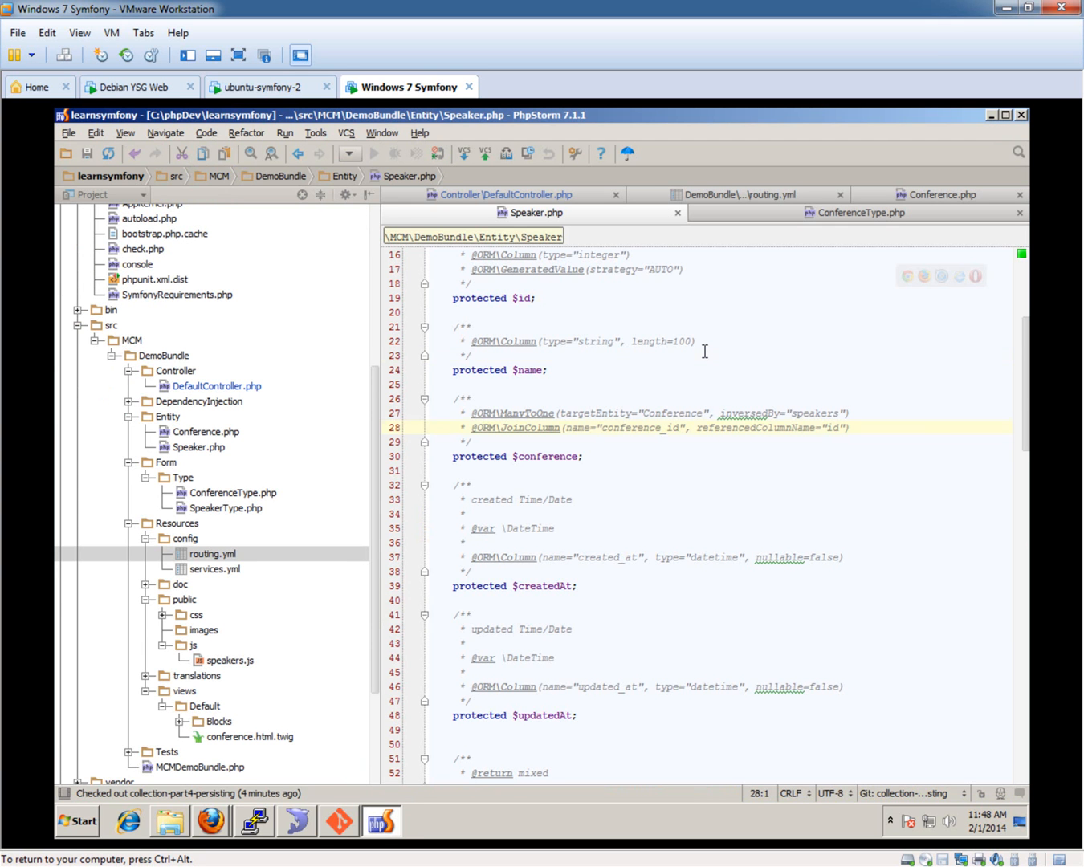
Step: Review ConferenceType.php and Speaker.php's setConference method, then bring up Conference.php
click(706, 353)
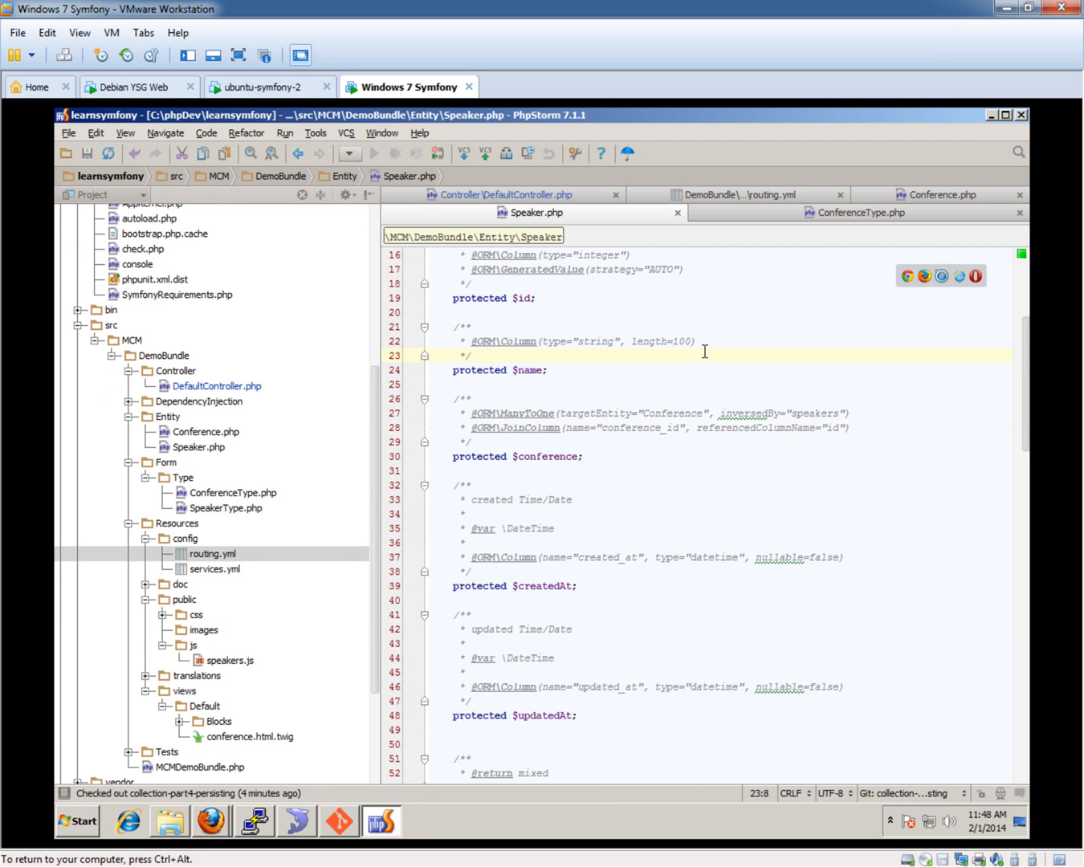
click(861, 212)
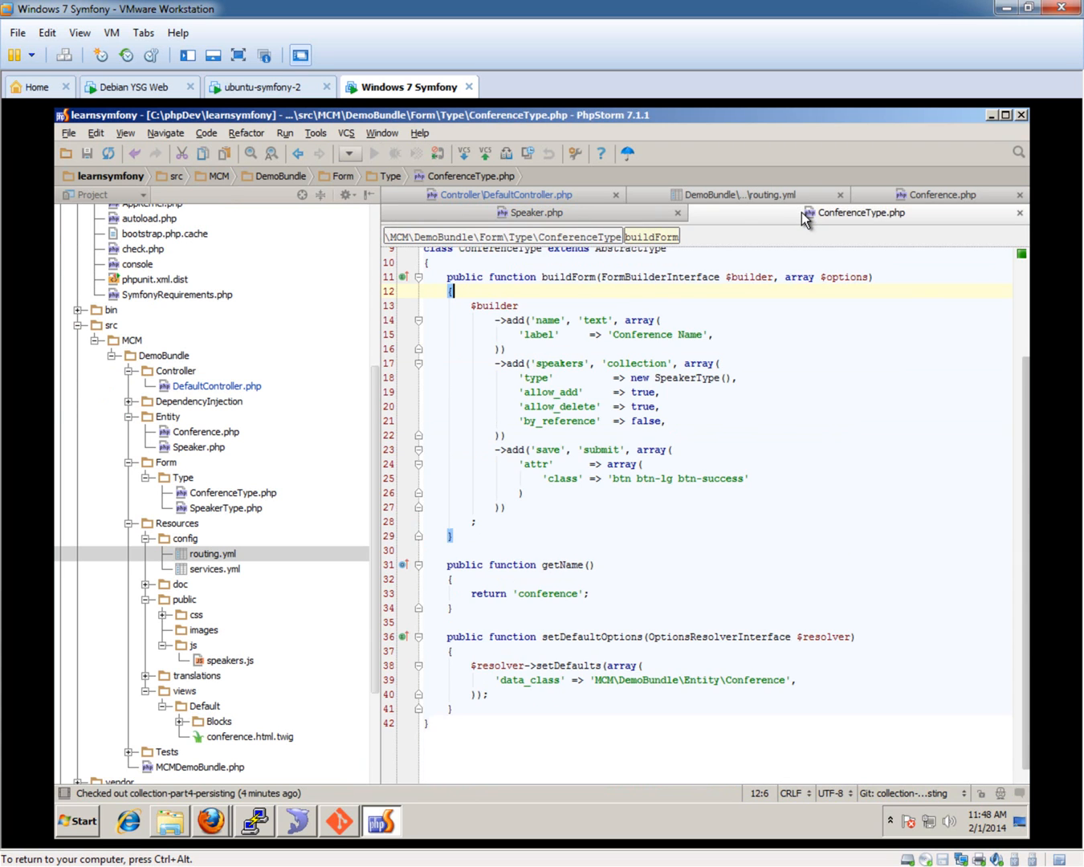
click(532, 212)
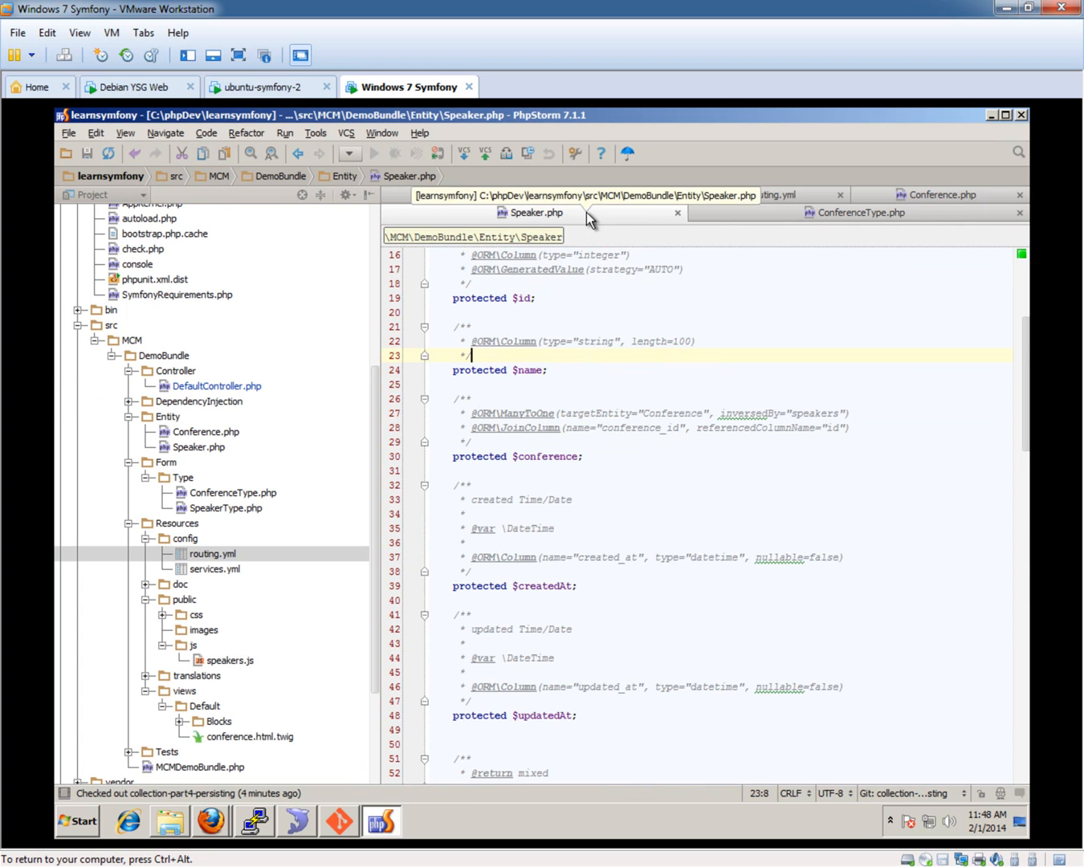
scroll(down, 3)
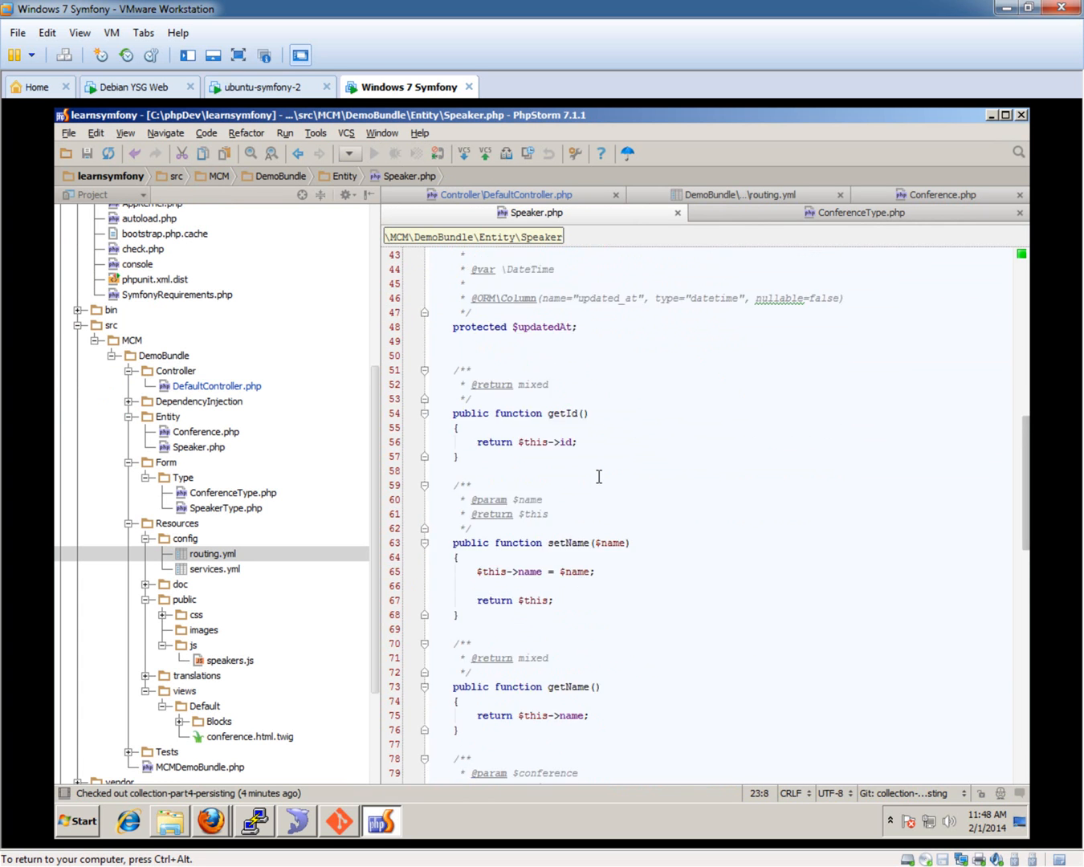
scroll(down, 3)
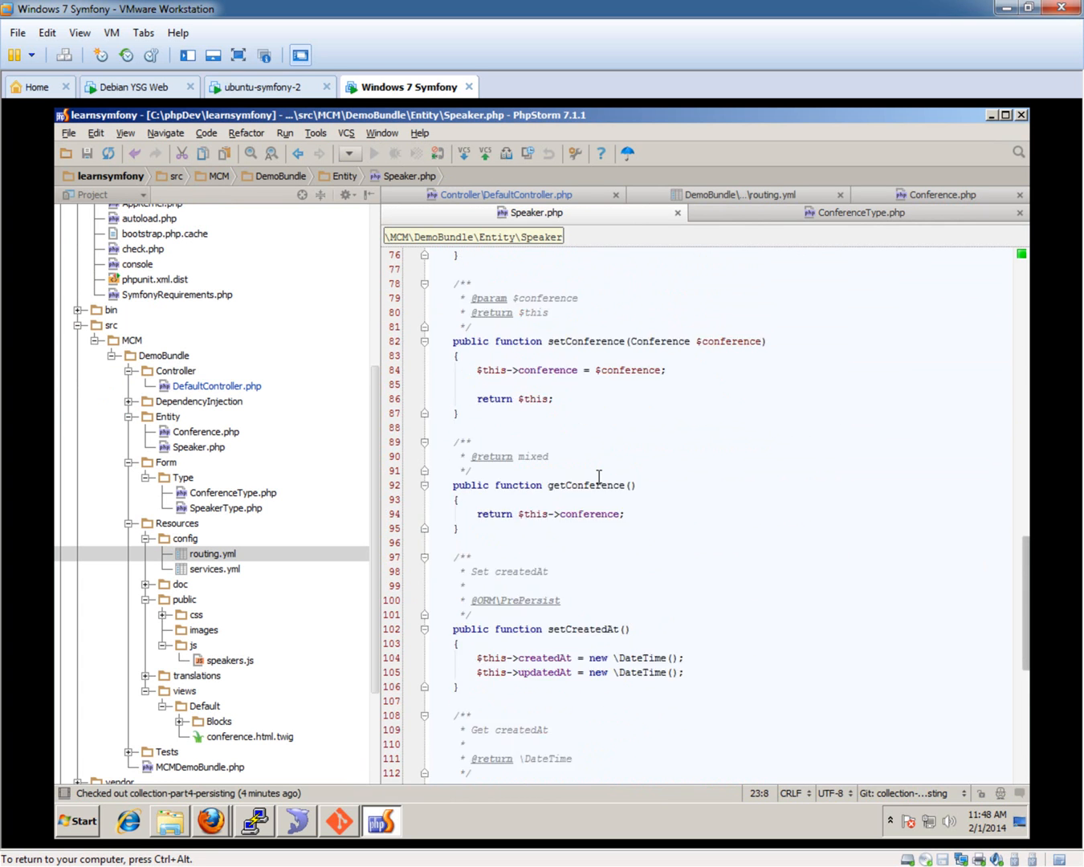
scroll(up, 3)
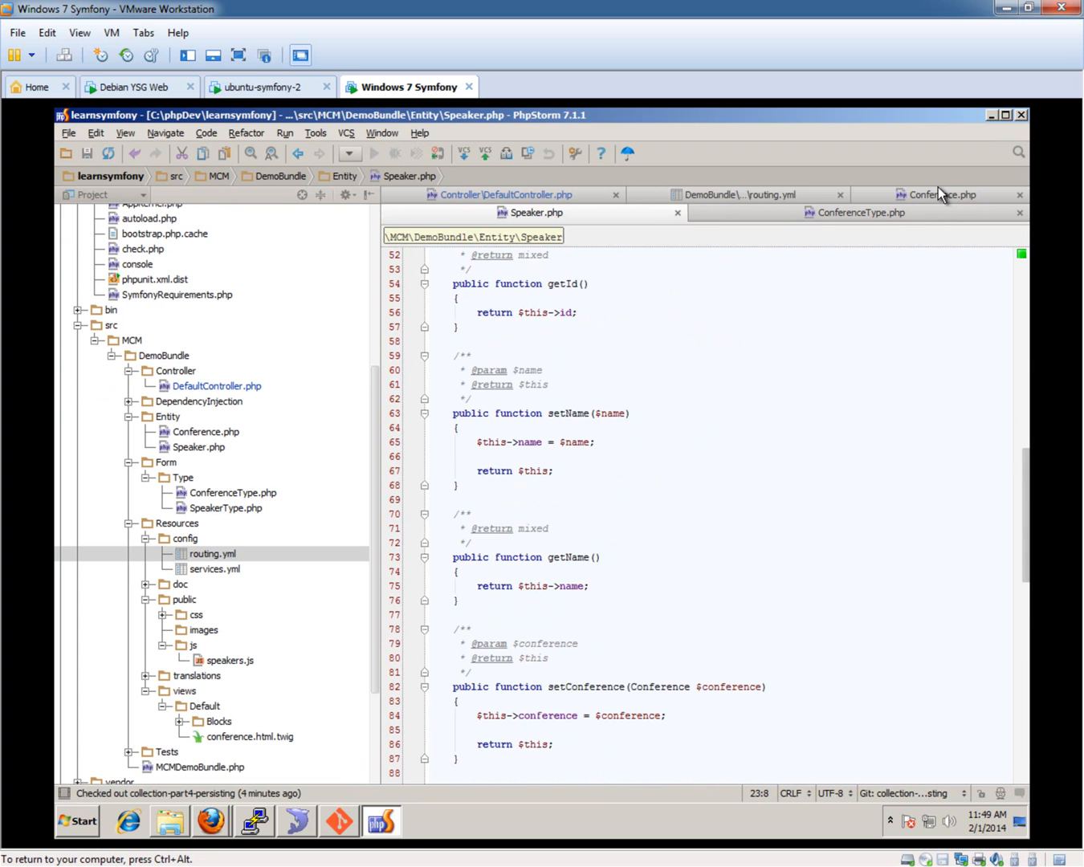
click(941, 194)
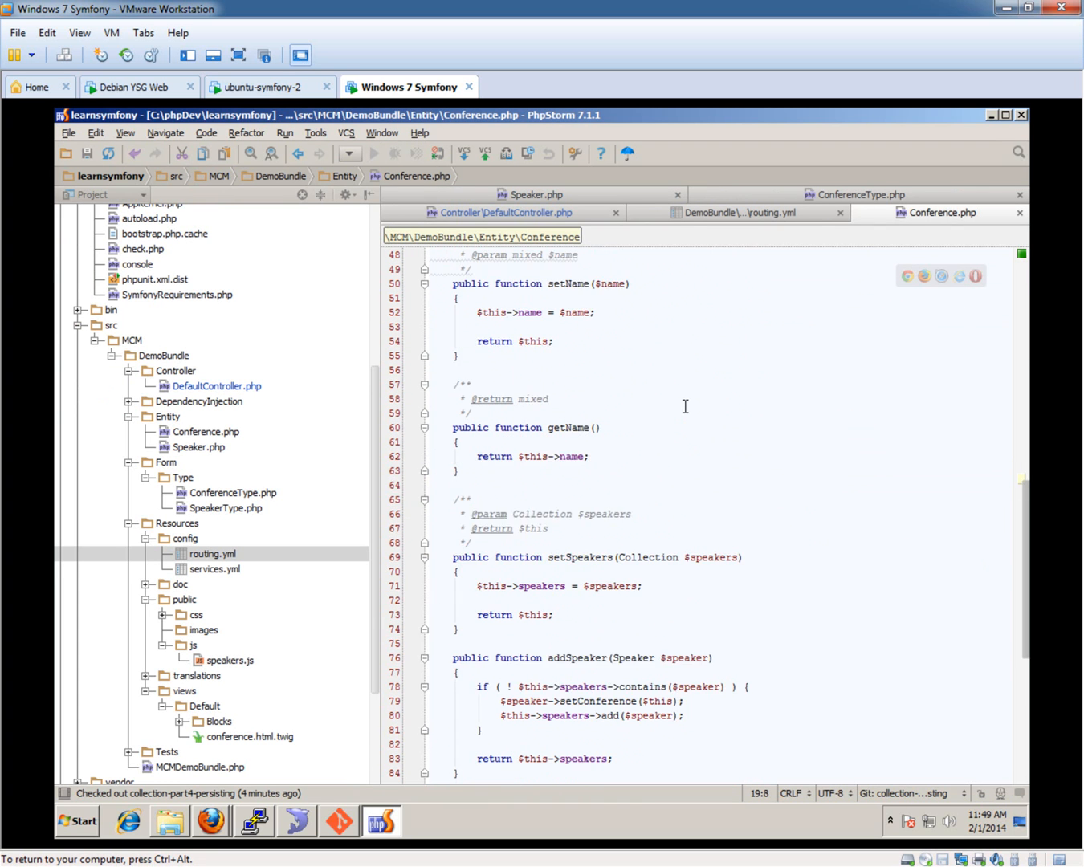
Step: Scroll Conference.php down to addSpeaker and place the caret on its setConference call
scroll(down, 3)
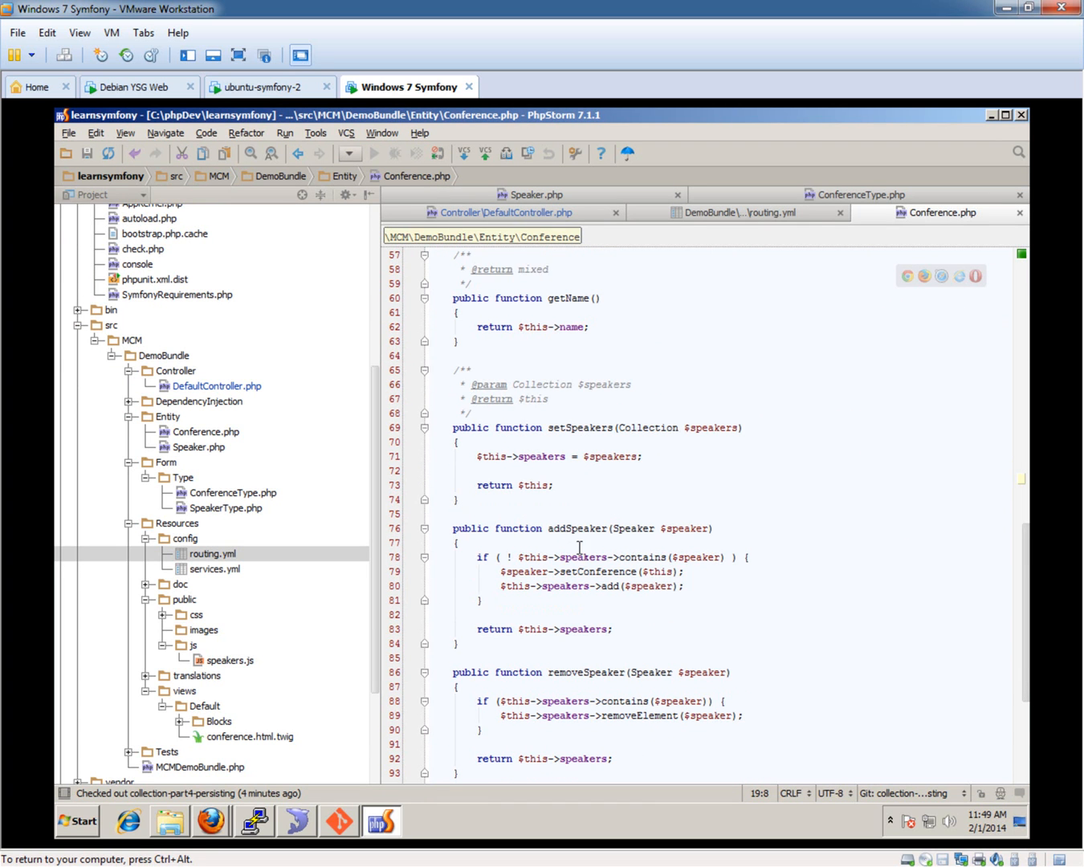
scroll(down, 3)
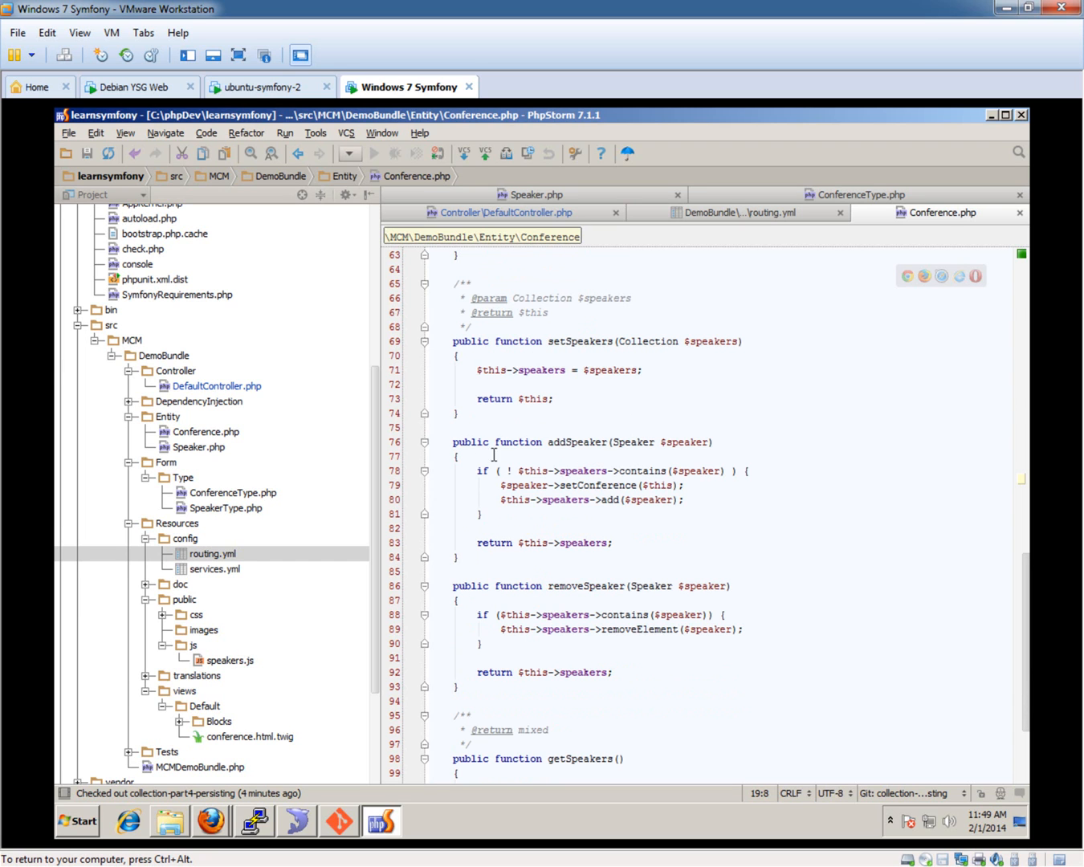
mouse_move(539, 534)
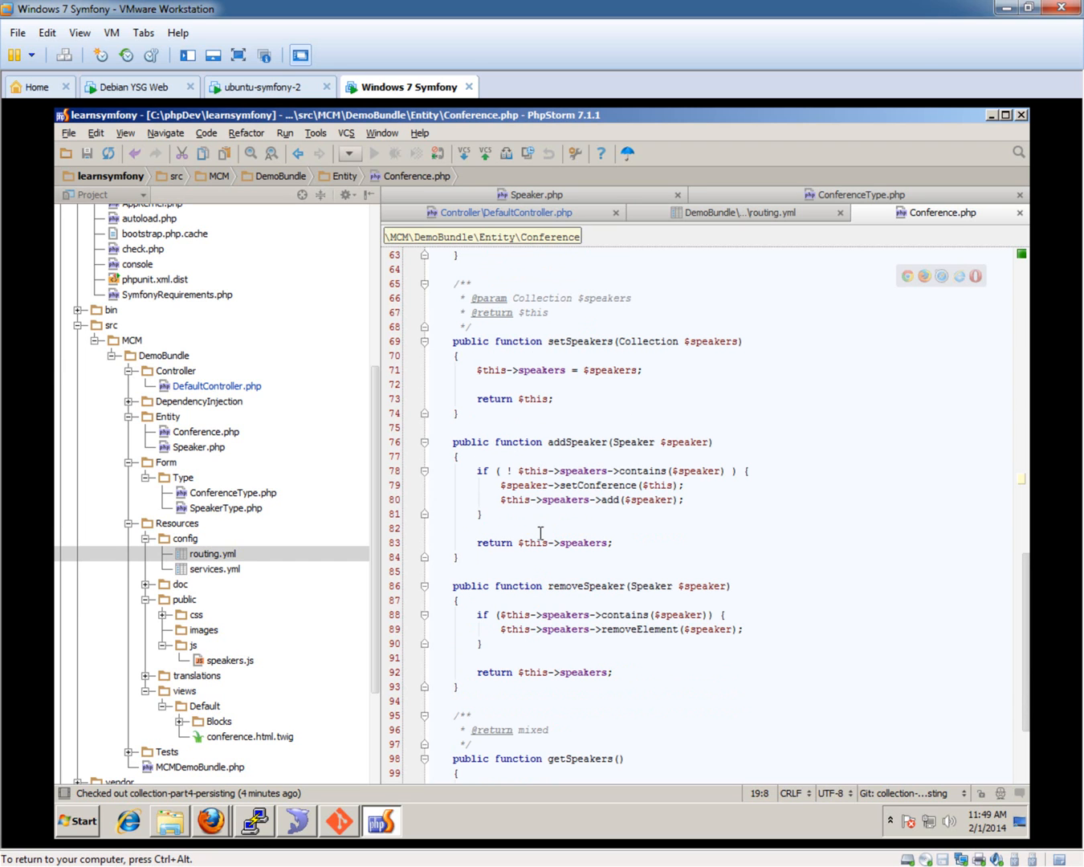
mouse_move(580, 443)
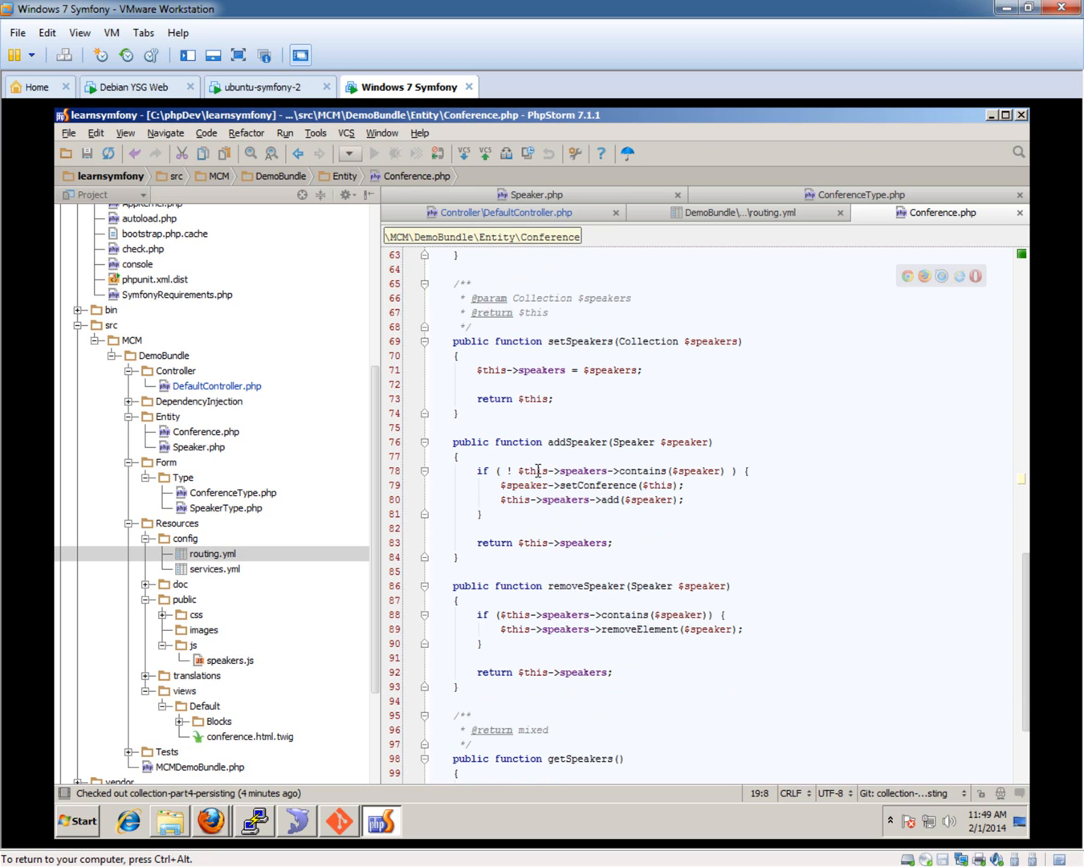
scroll(down, 3)
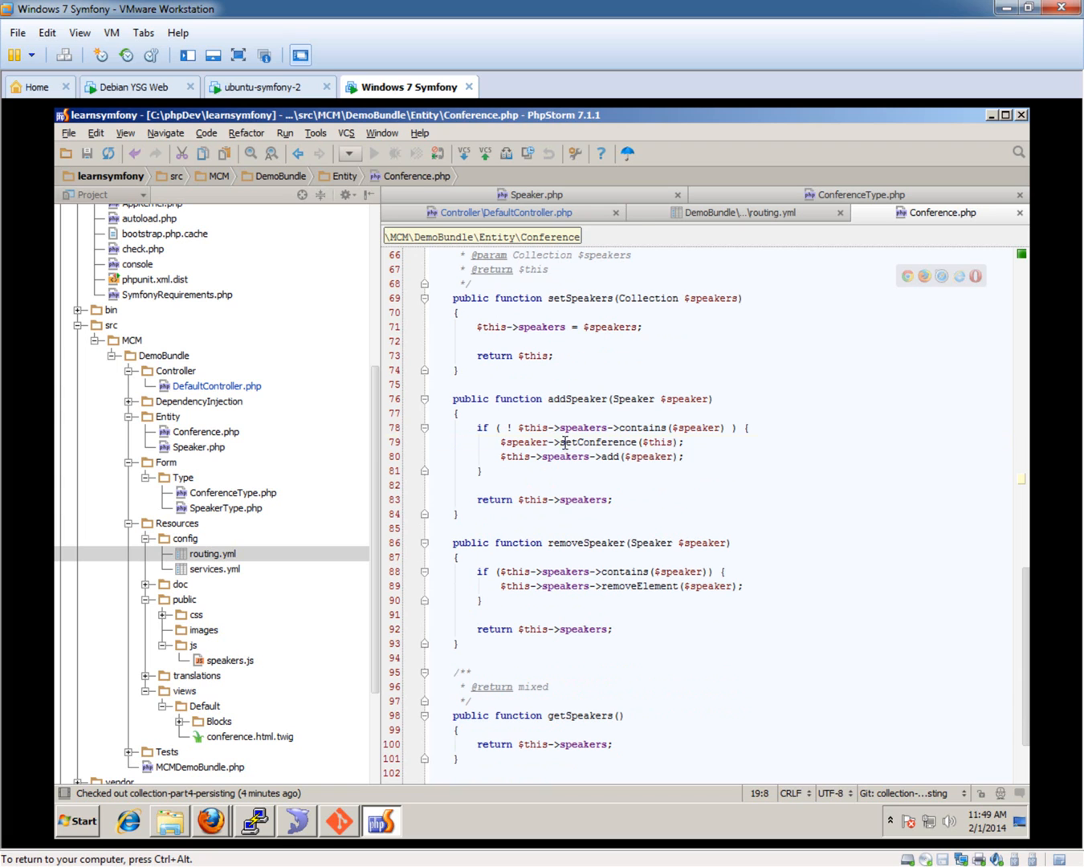
click(565, 442)
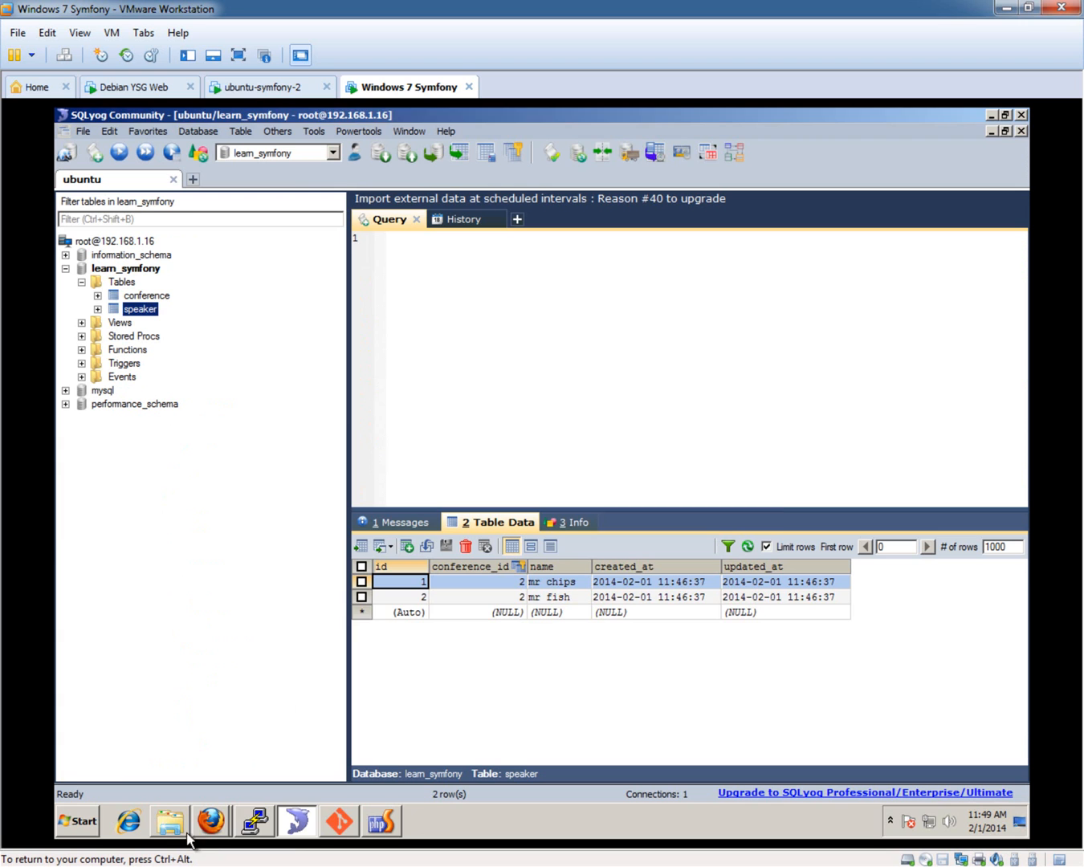
Step: Drop and recreate the Doctrine schema with doctrine:schema:drop --force and doctrine:schema:create
click(254, 821)
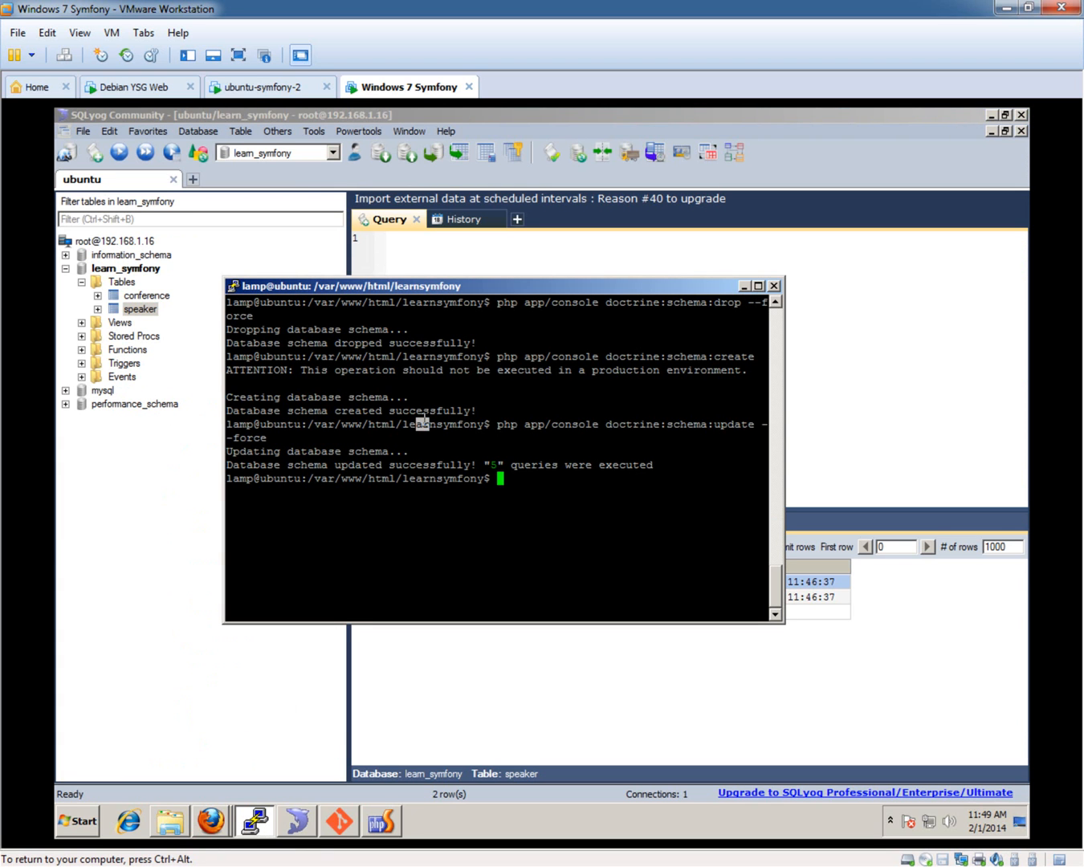
text(php app/console doctrine:schema:drop --force)
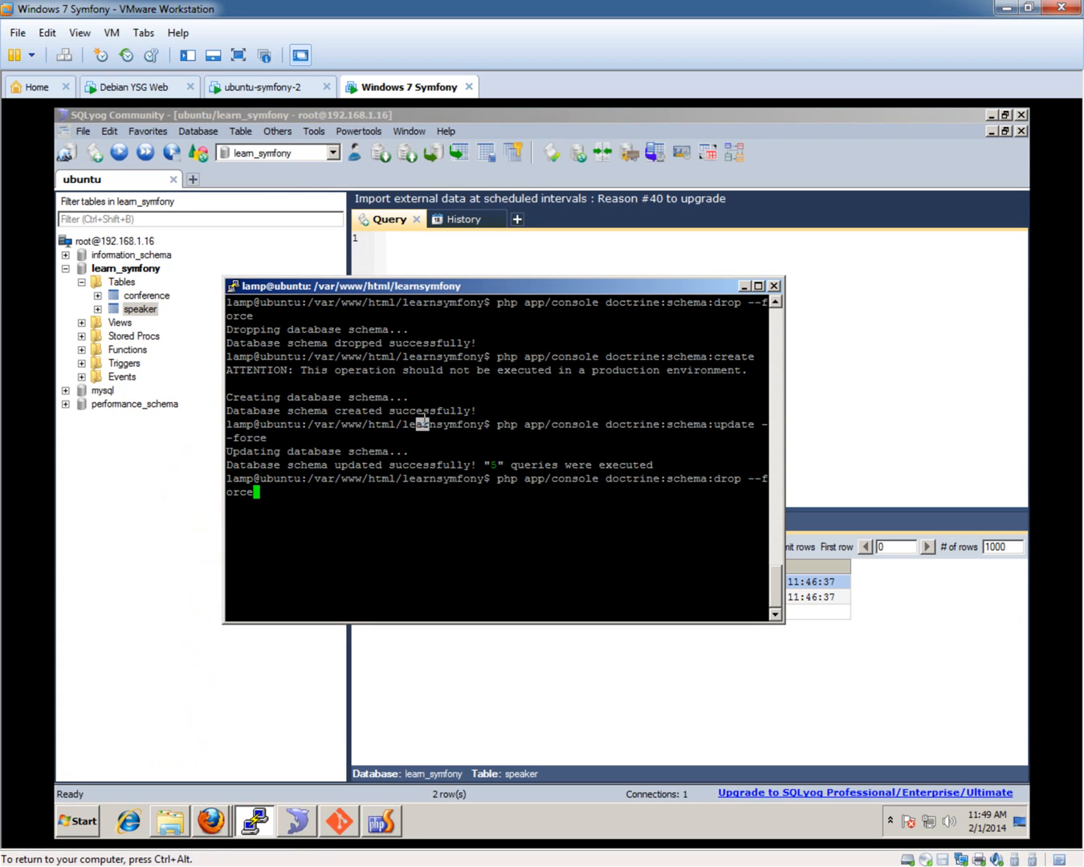
key(Return)
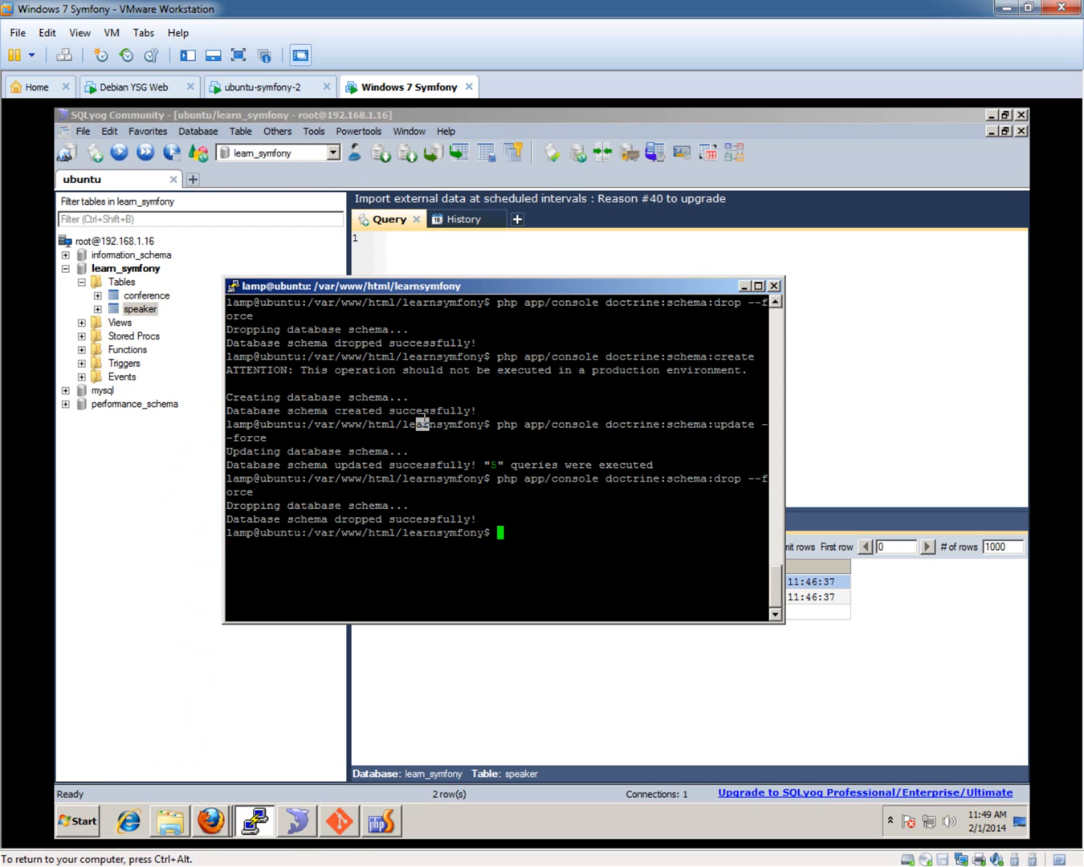
text(php app/console doctrine:schema:create)
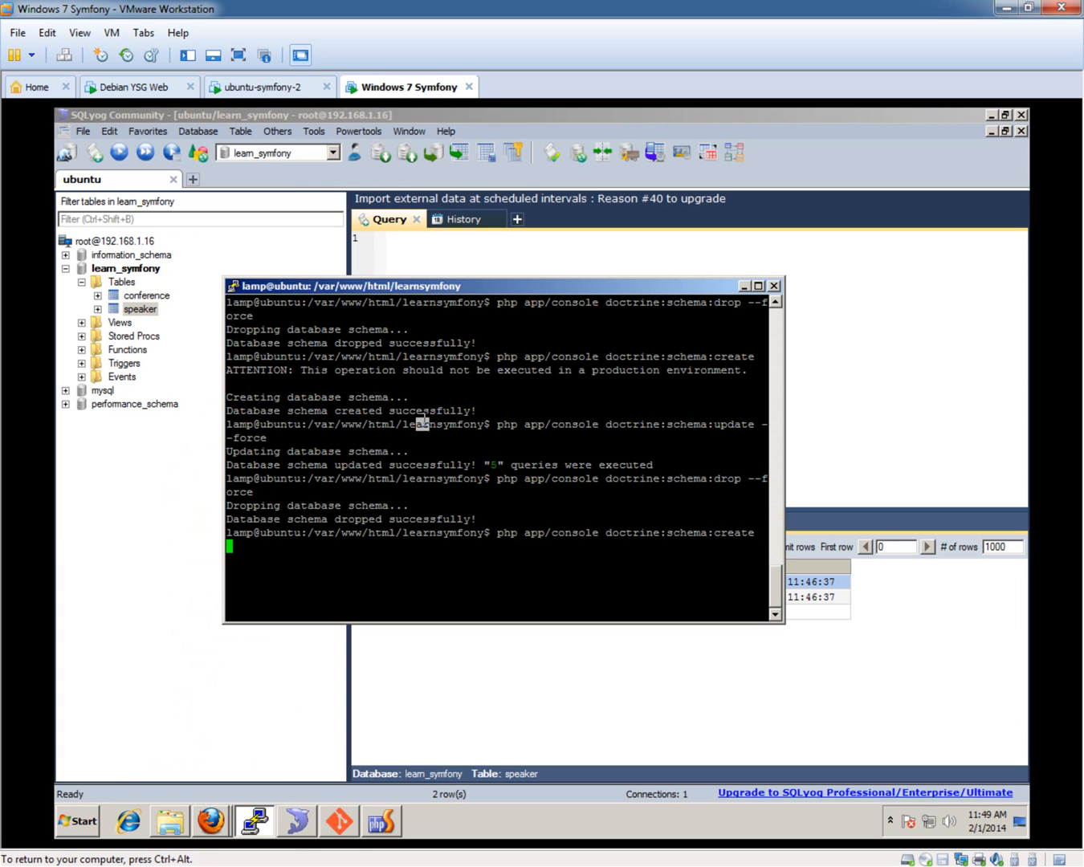
mouse_move(581, 718)
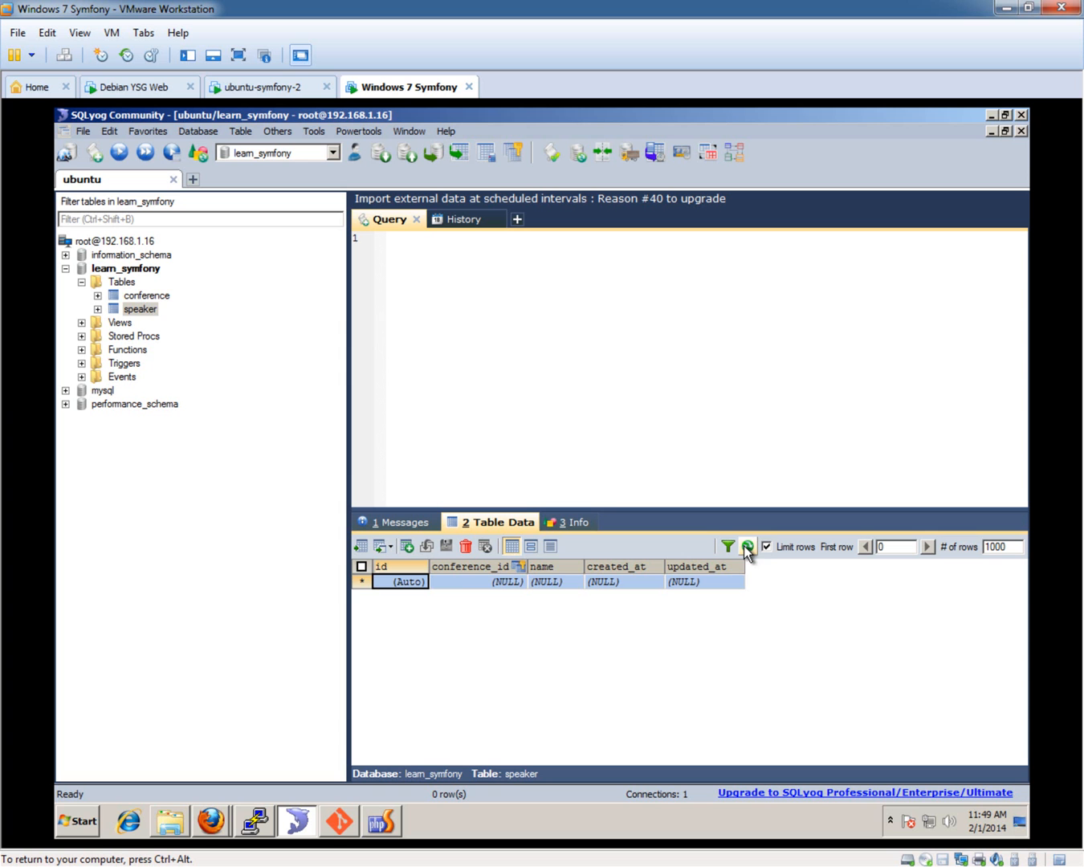
Step: Check that SQLyog's conference table is empty, then go back to Conference.php's setSpeakers in PhpStorm
click(147, 295)
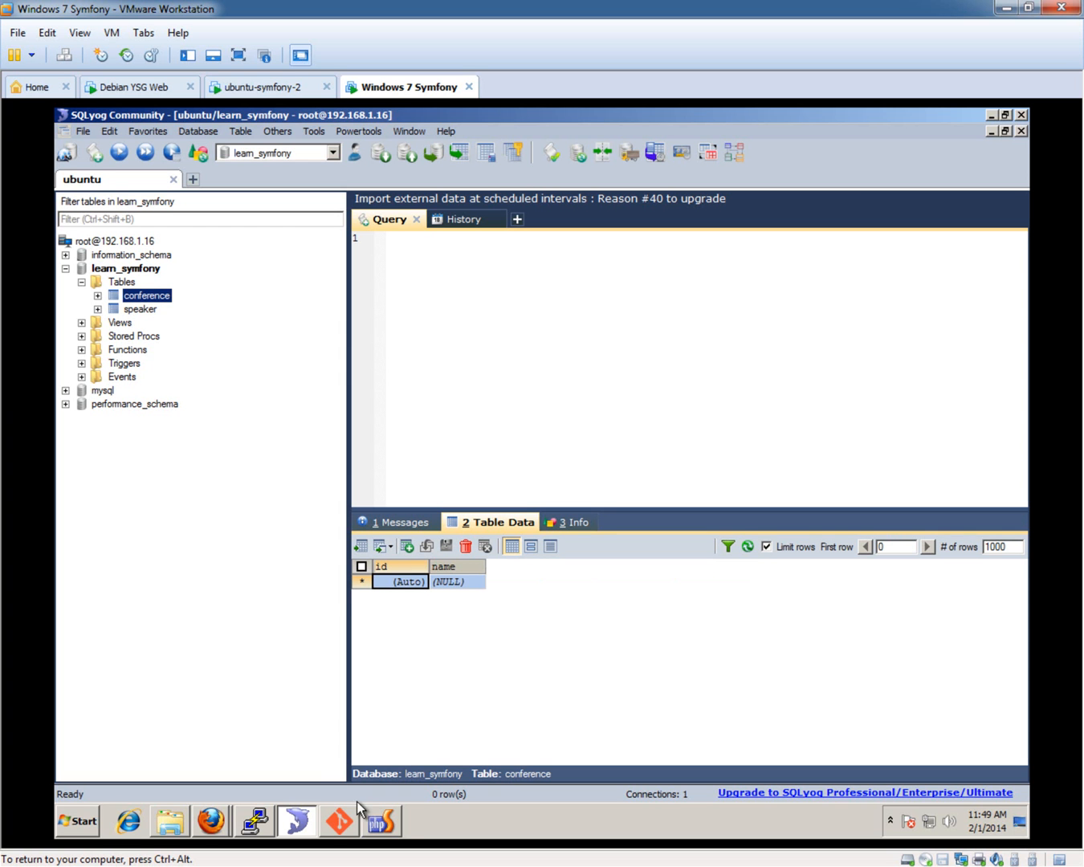
mouse_move(380, 820)
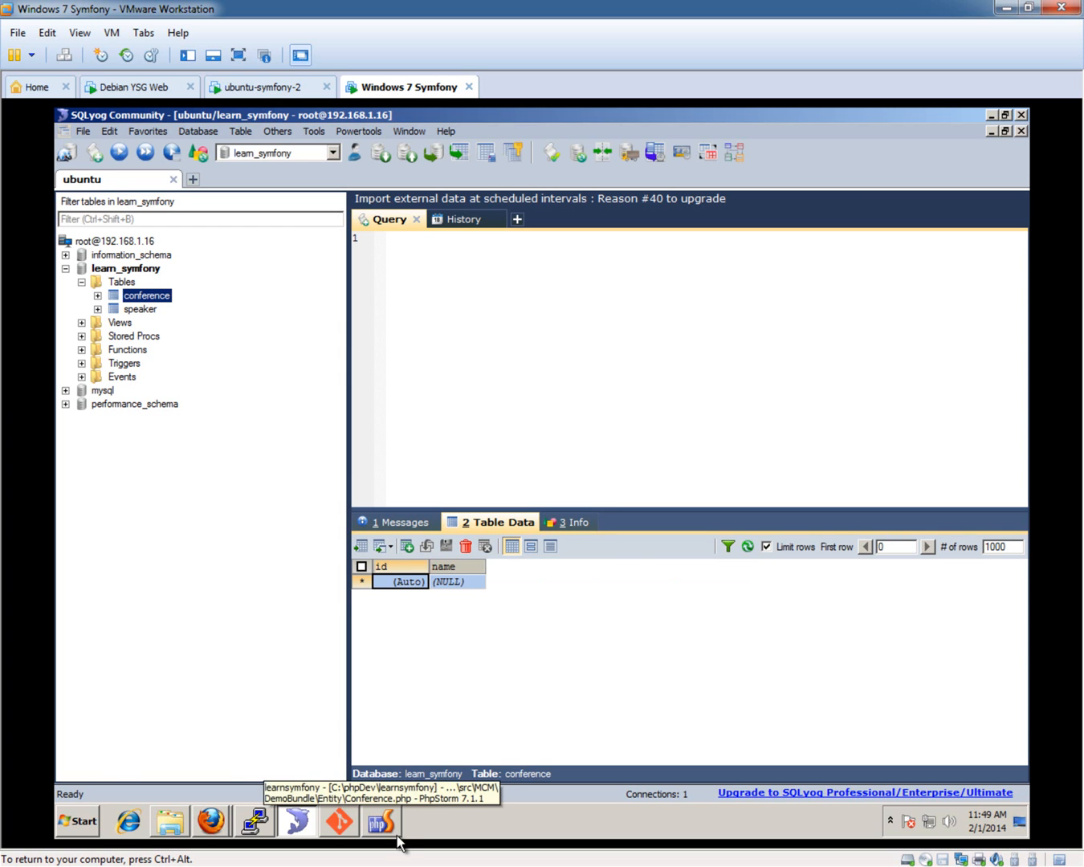
click(381, 821)
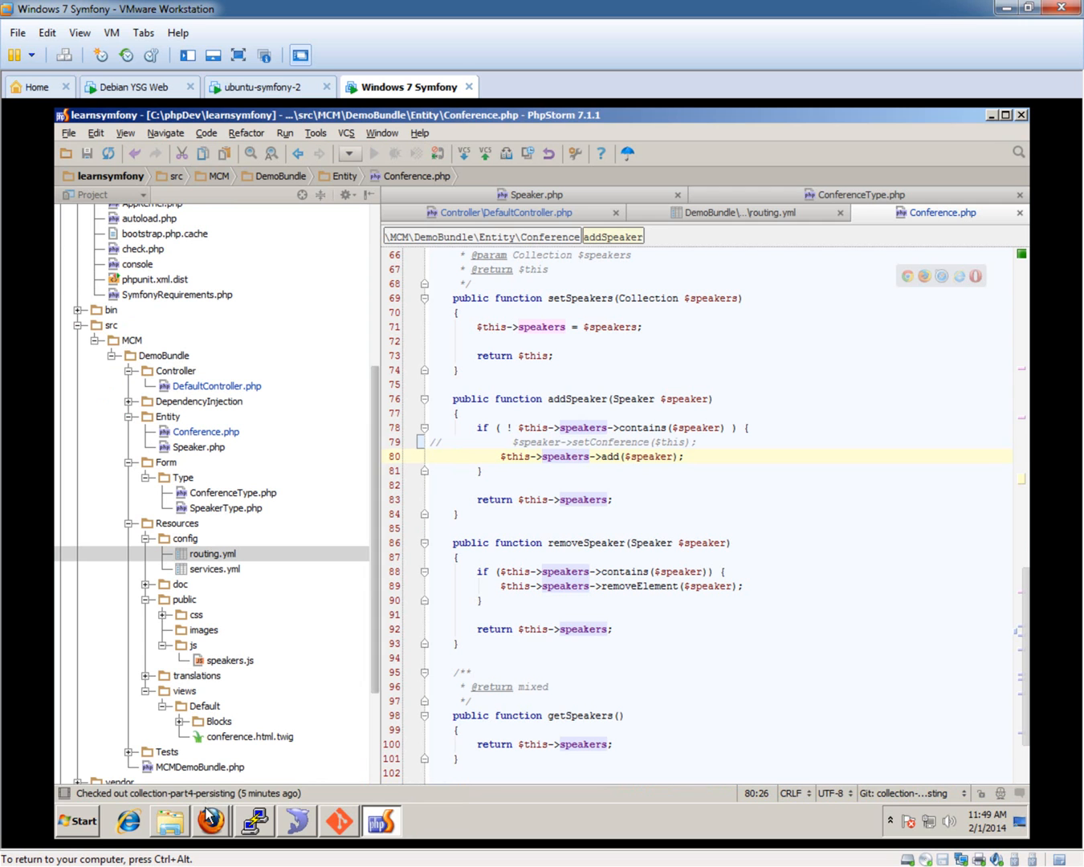
click(459, 371)
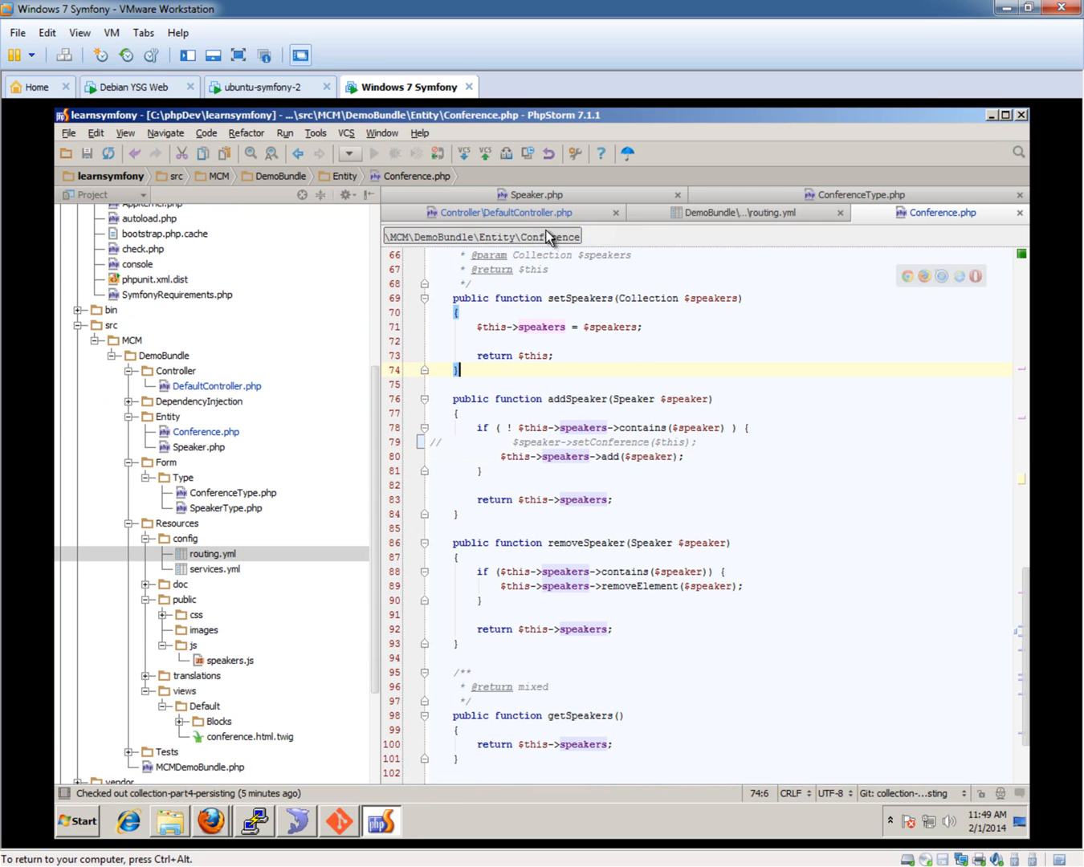
click(503, 213)
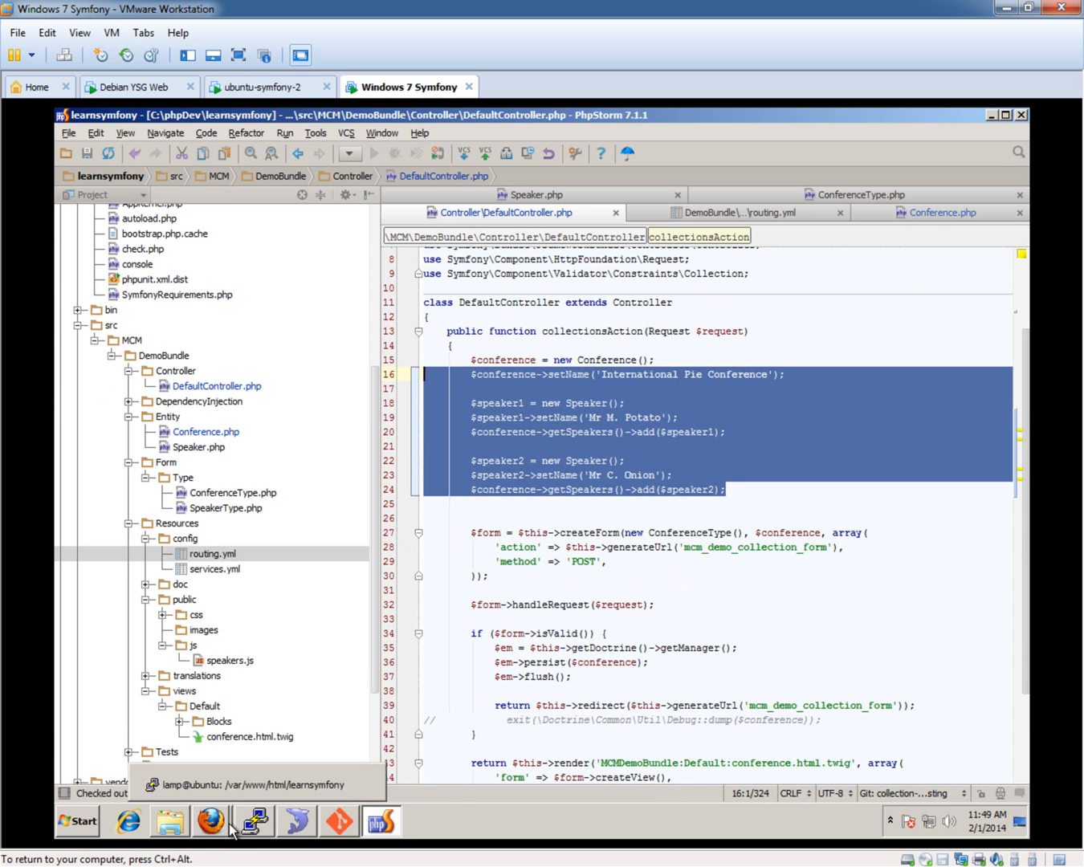
Step: Comment out DefaultController's hard-coded conference and speaker lines 17–25, then bring Firefox forward
click(211, 822)
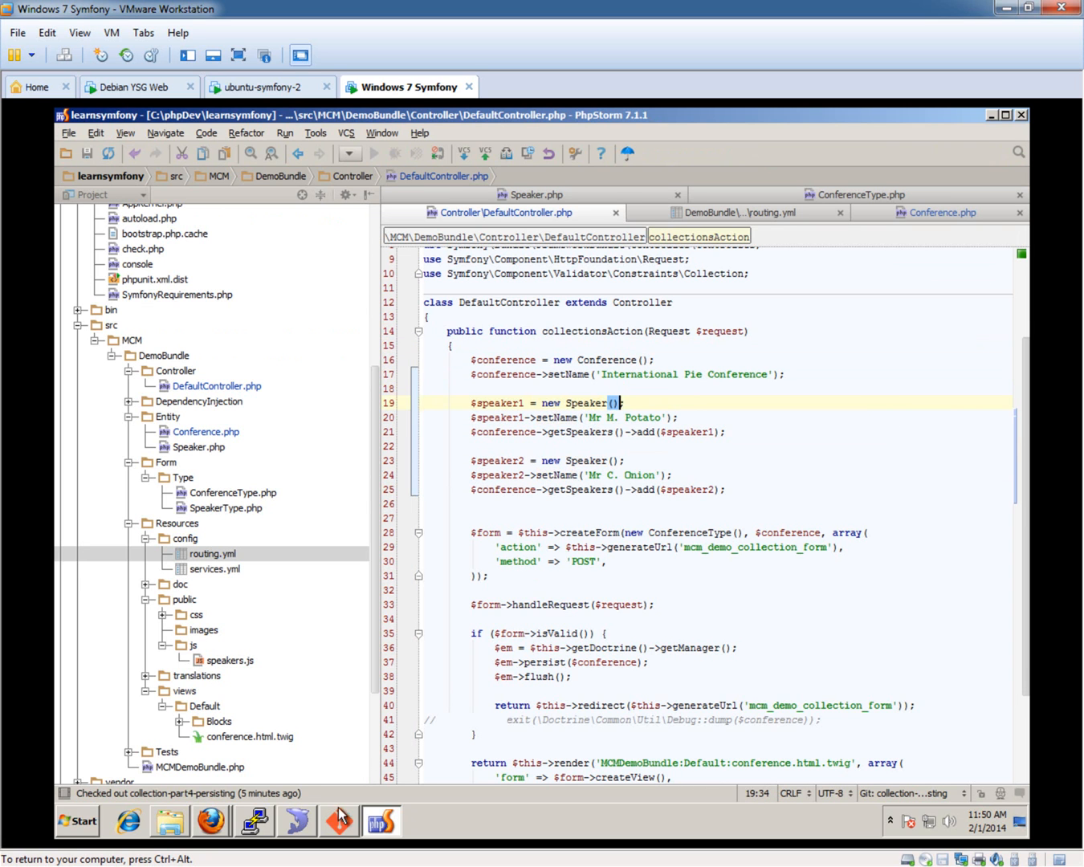
click(210, 821)
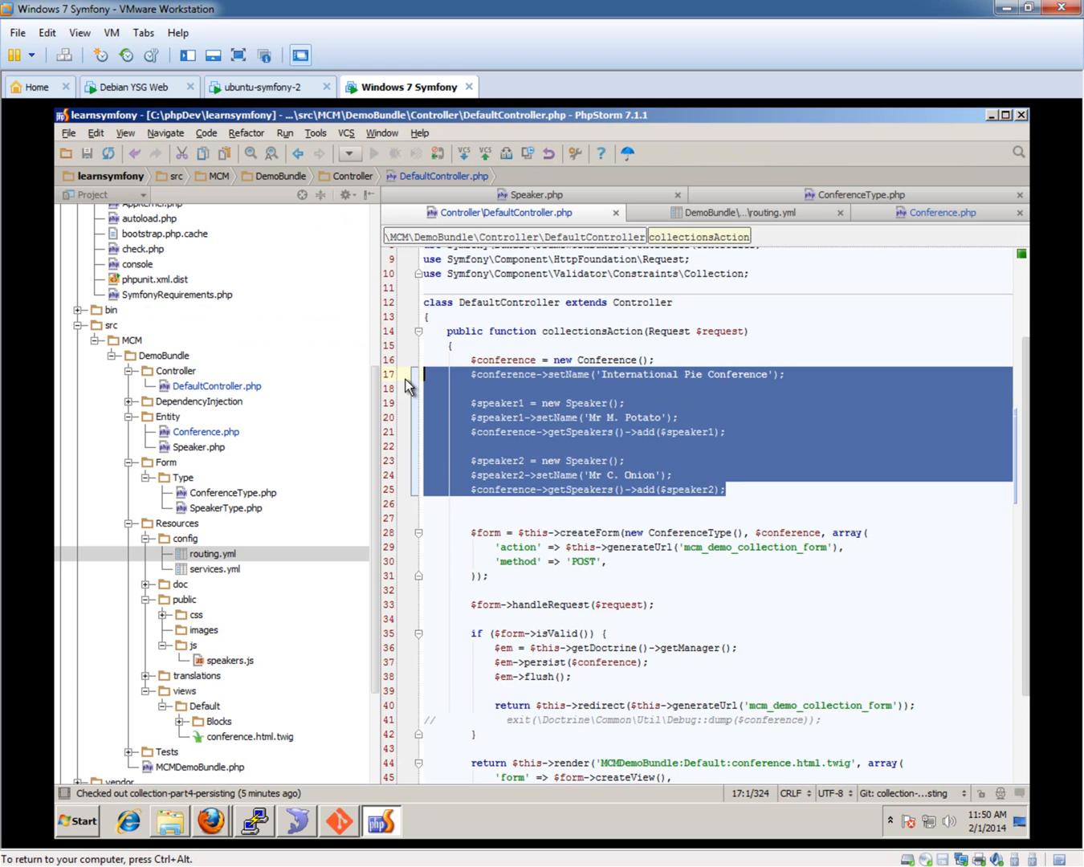
key(ctrl+/)
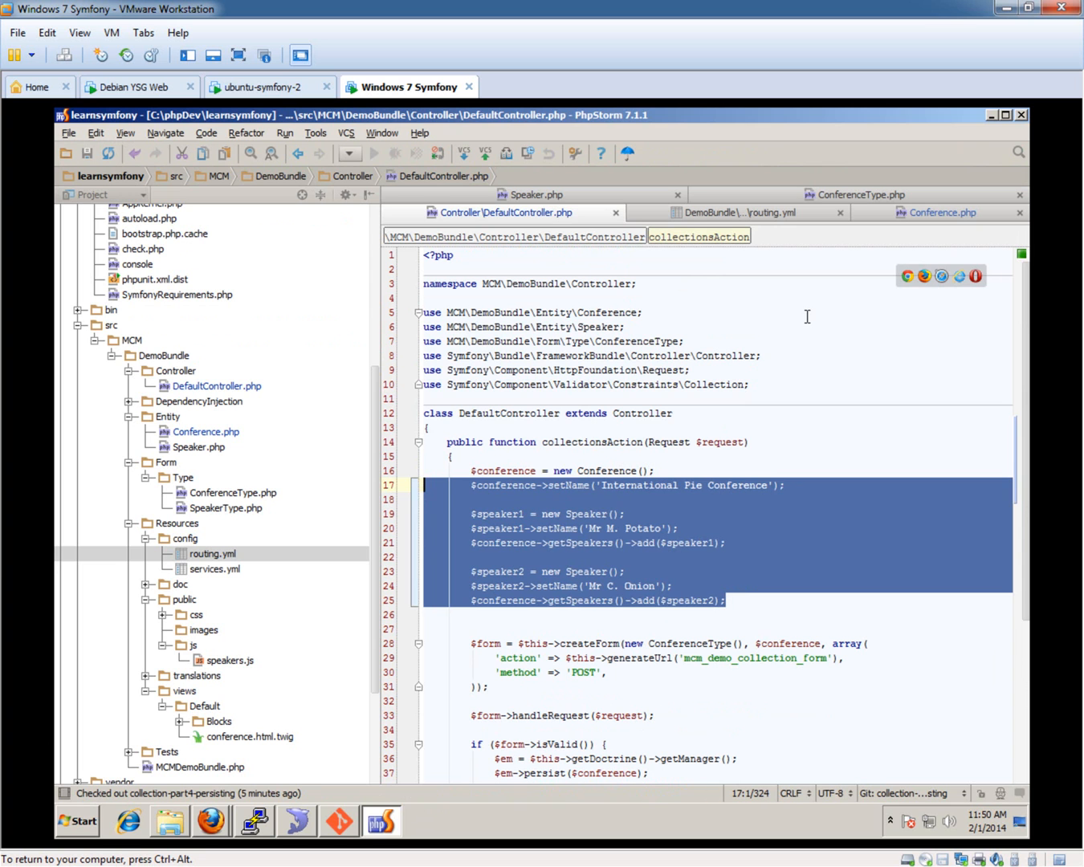
mouse_move(211, 821)
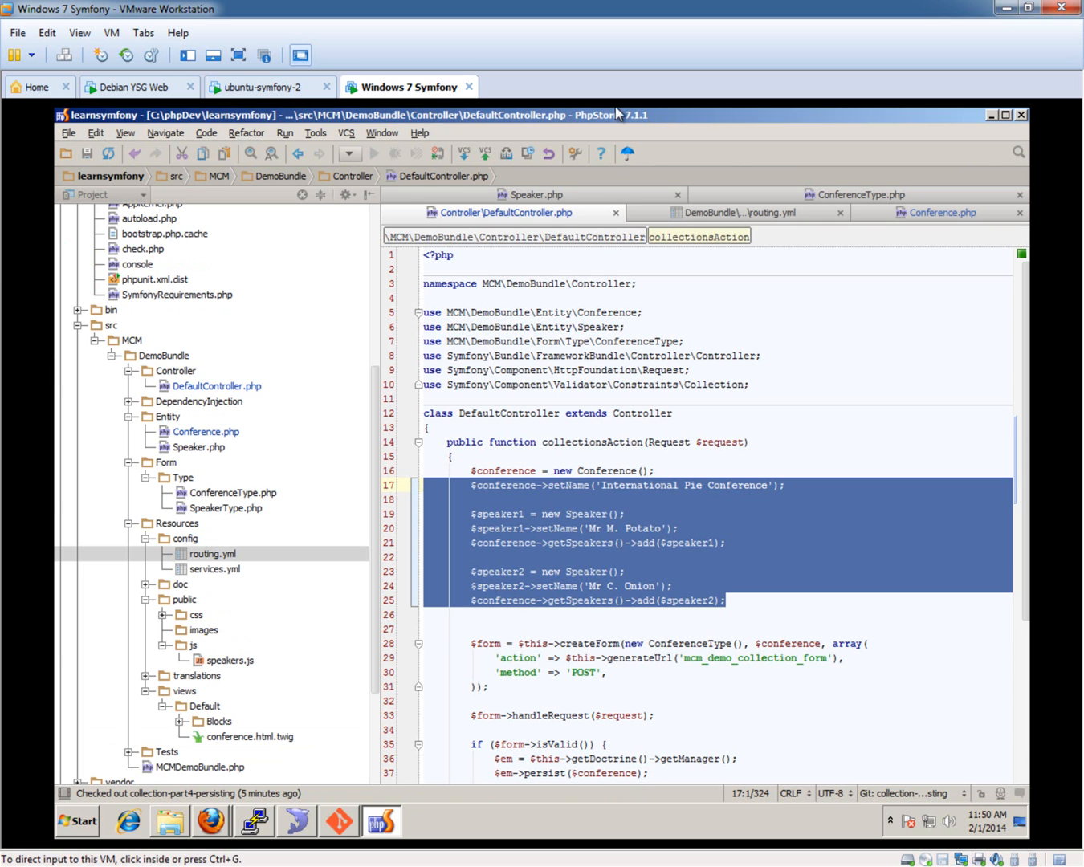
key(ctrl+slash)
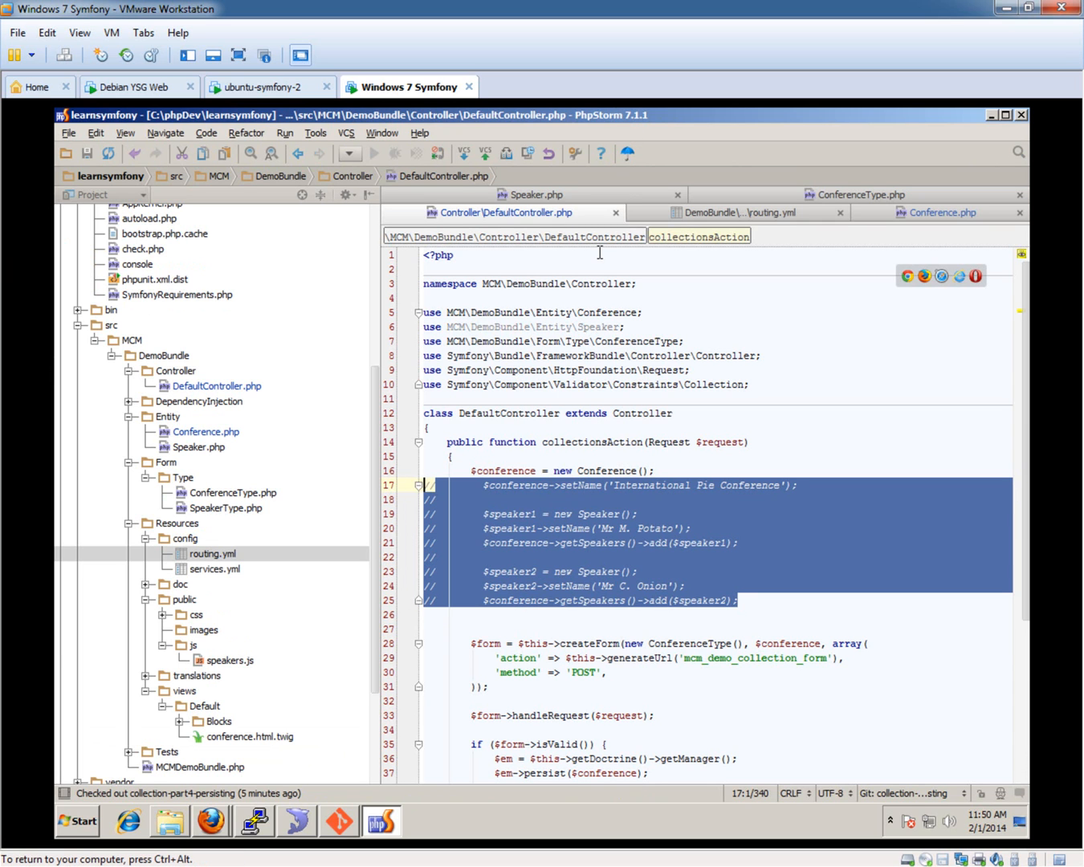
mouse_move(211, 821)
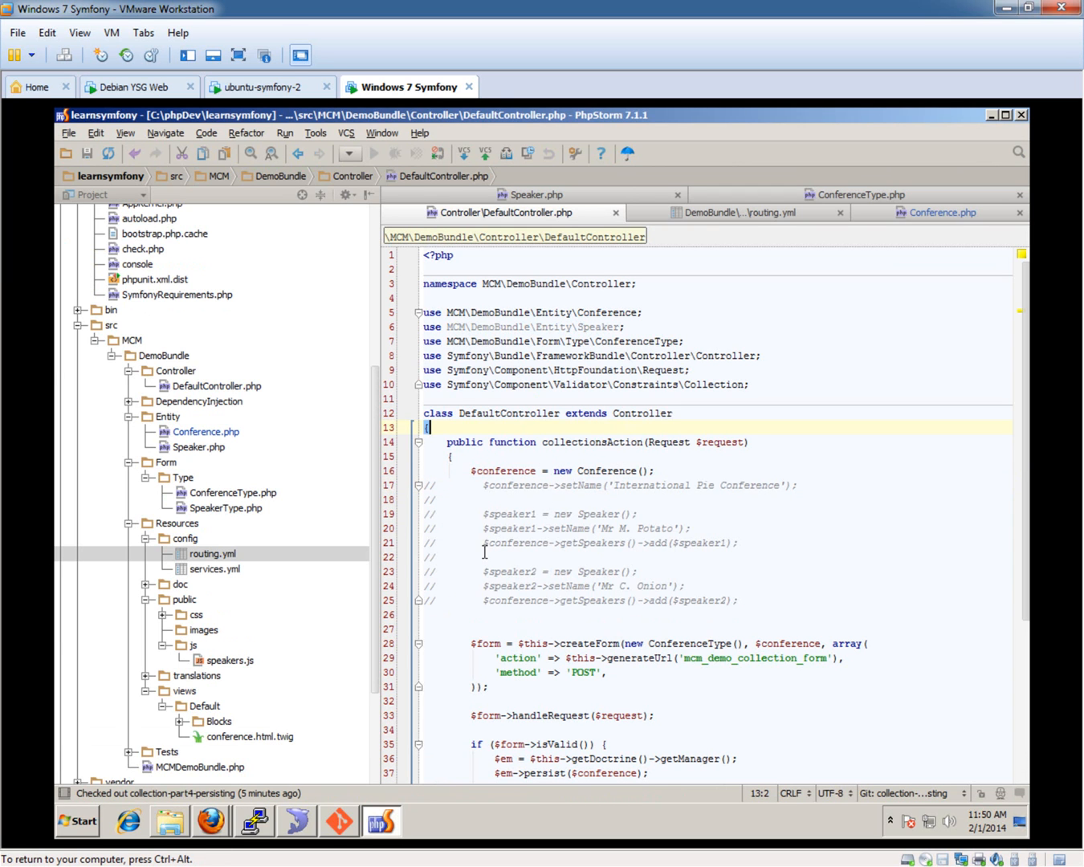
click(211, 821)
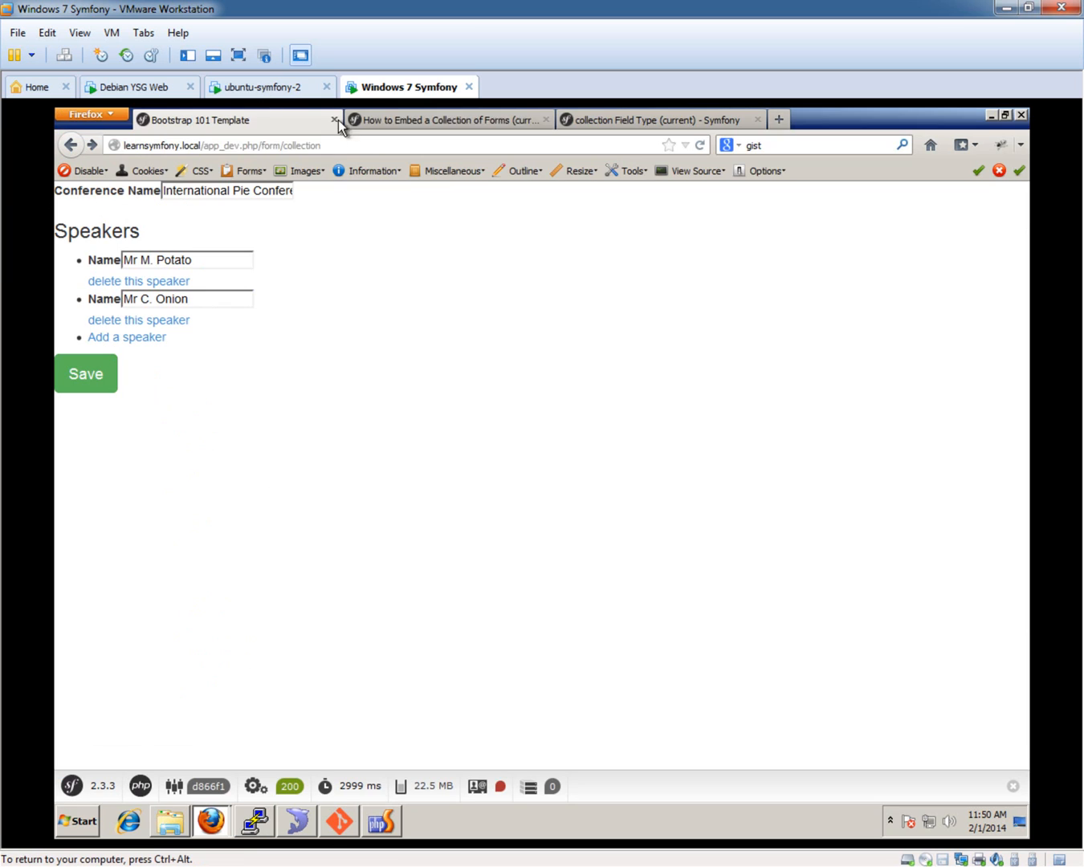
Step: Submit the reloaded collection form with a conference name and three speakers
click(221, 146)
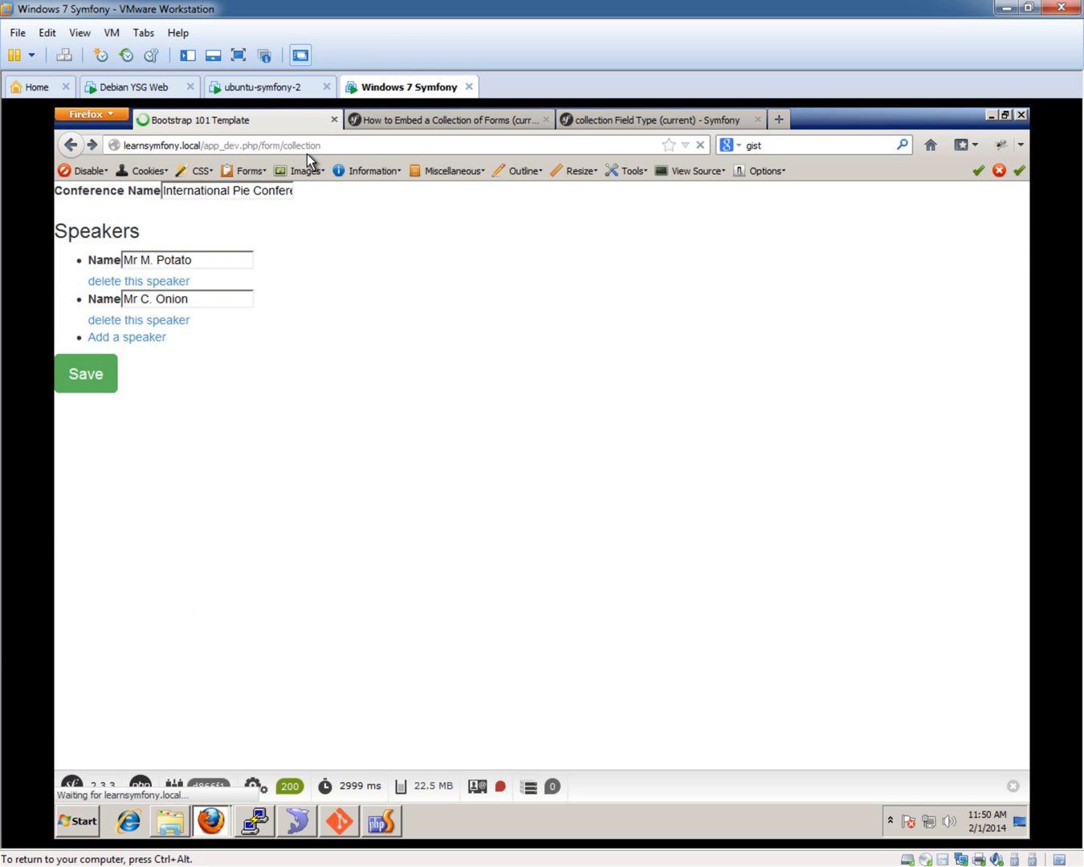
click(85, 373)
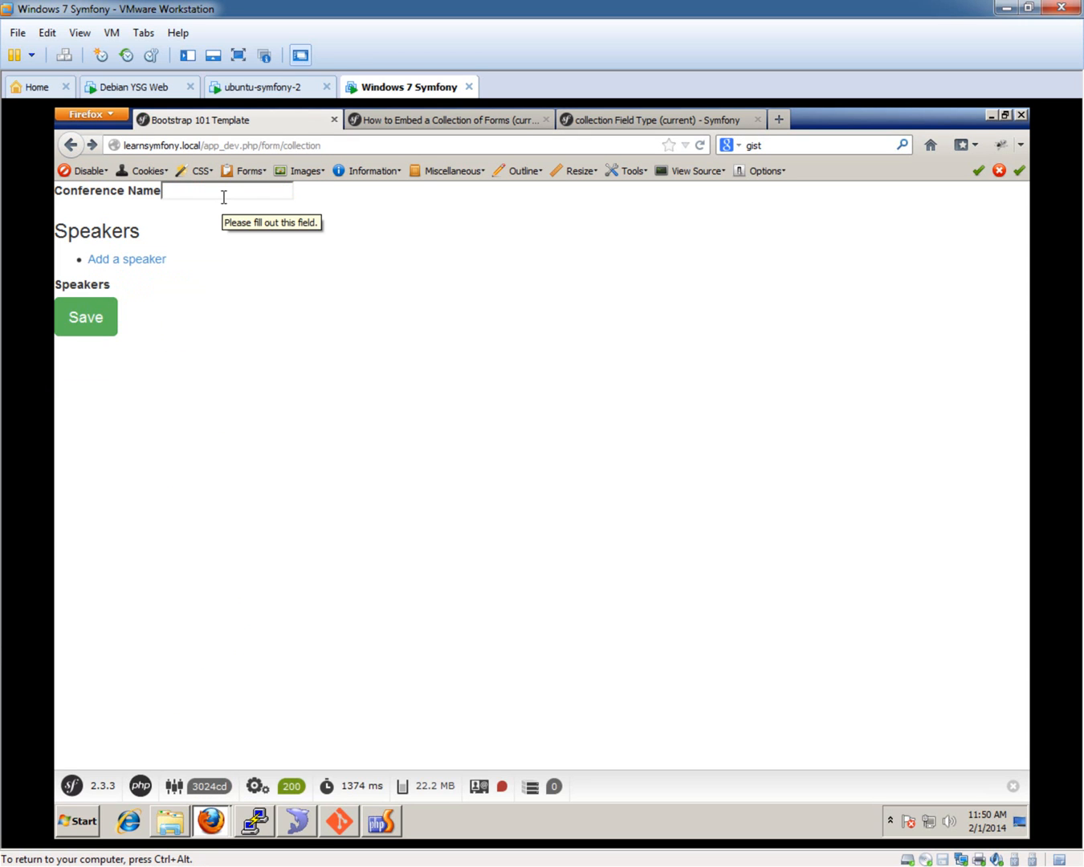
click(126, 259)
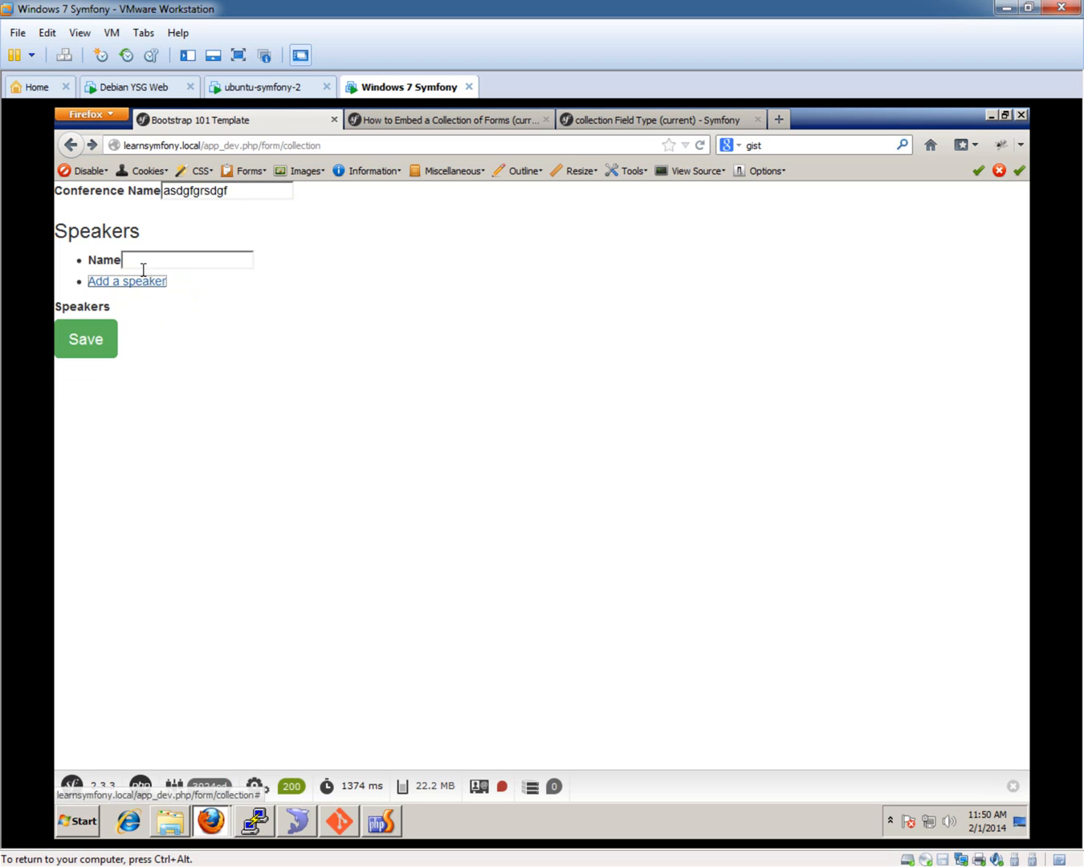
click(126, 280)
text(cdvb)
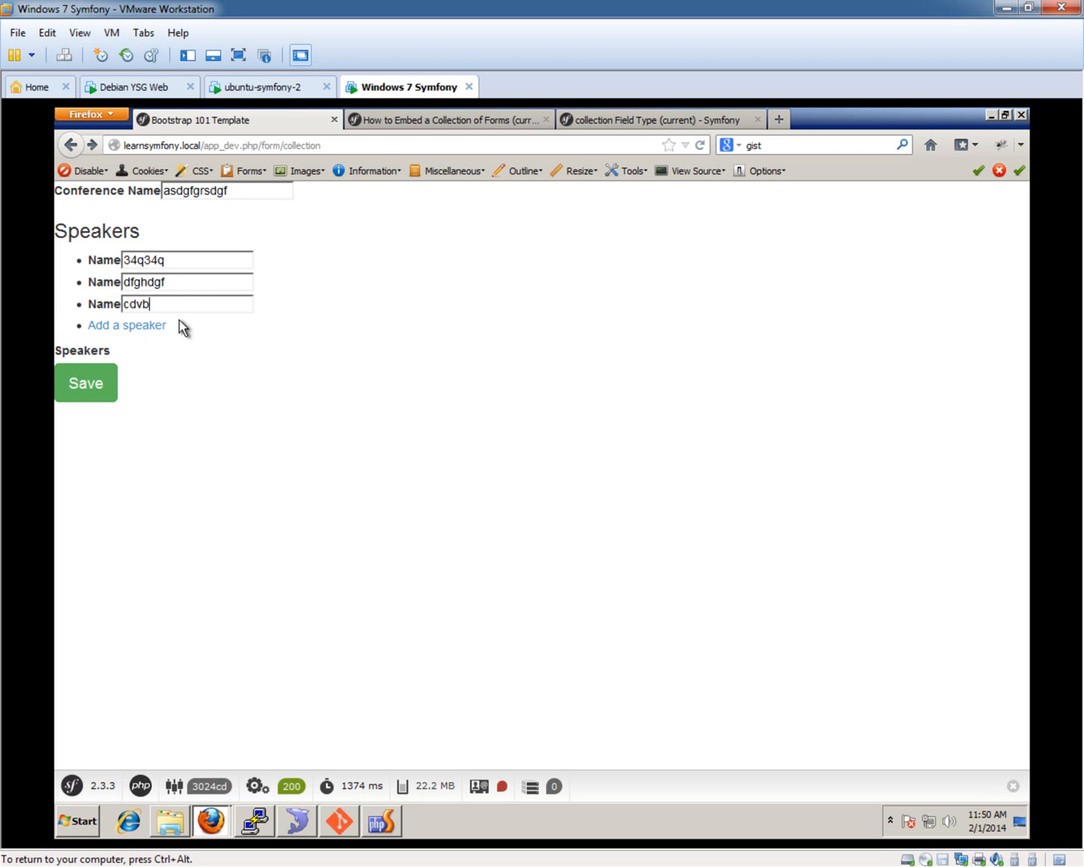
click(85, 382)
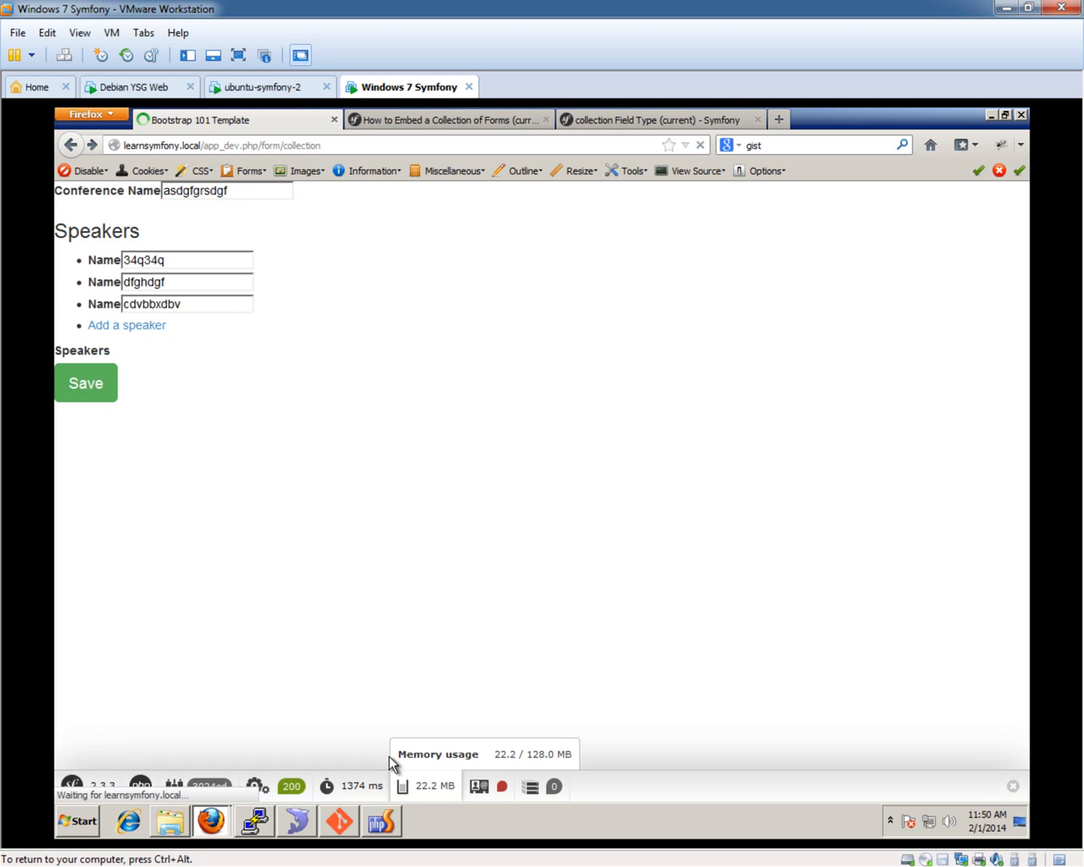
Step: Confirm in SQLyog that the three new speakers have NULL conference_id, then return to PhpStorm
click(297, 821)
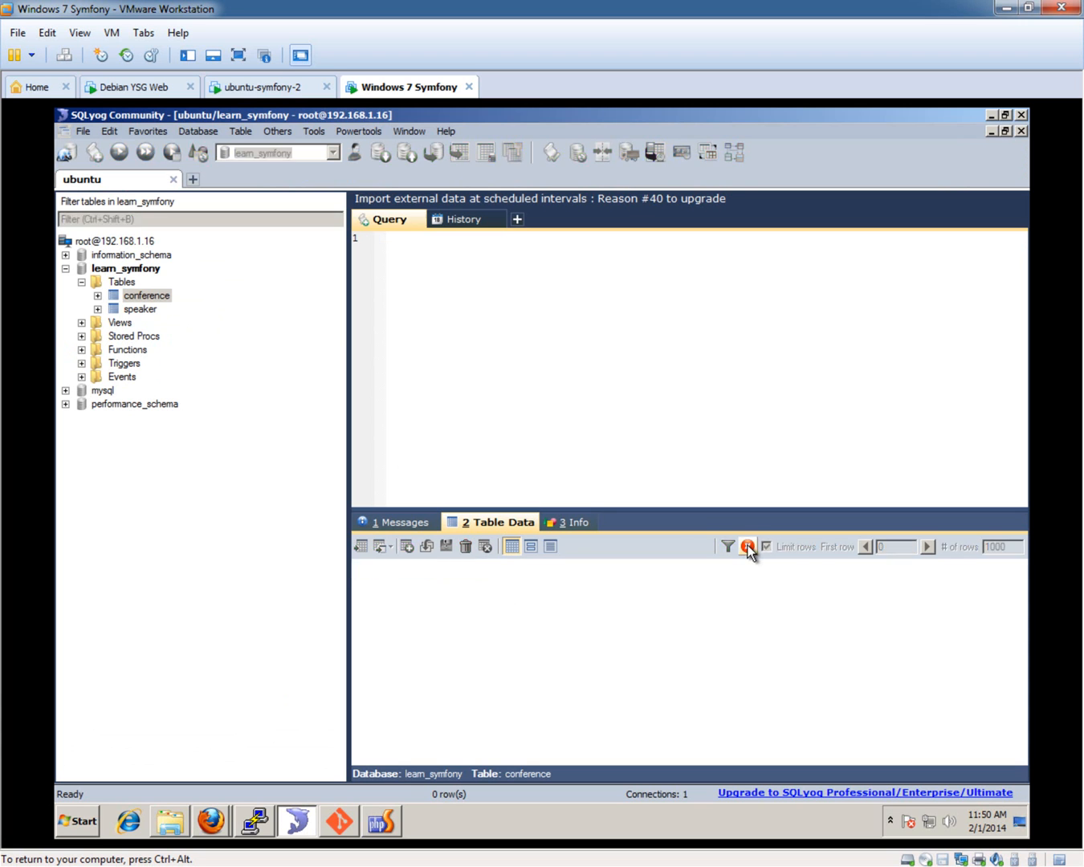
click(139, 309)
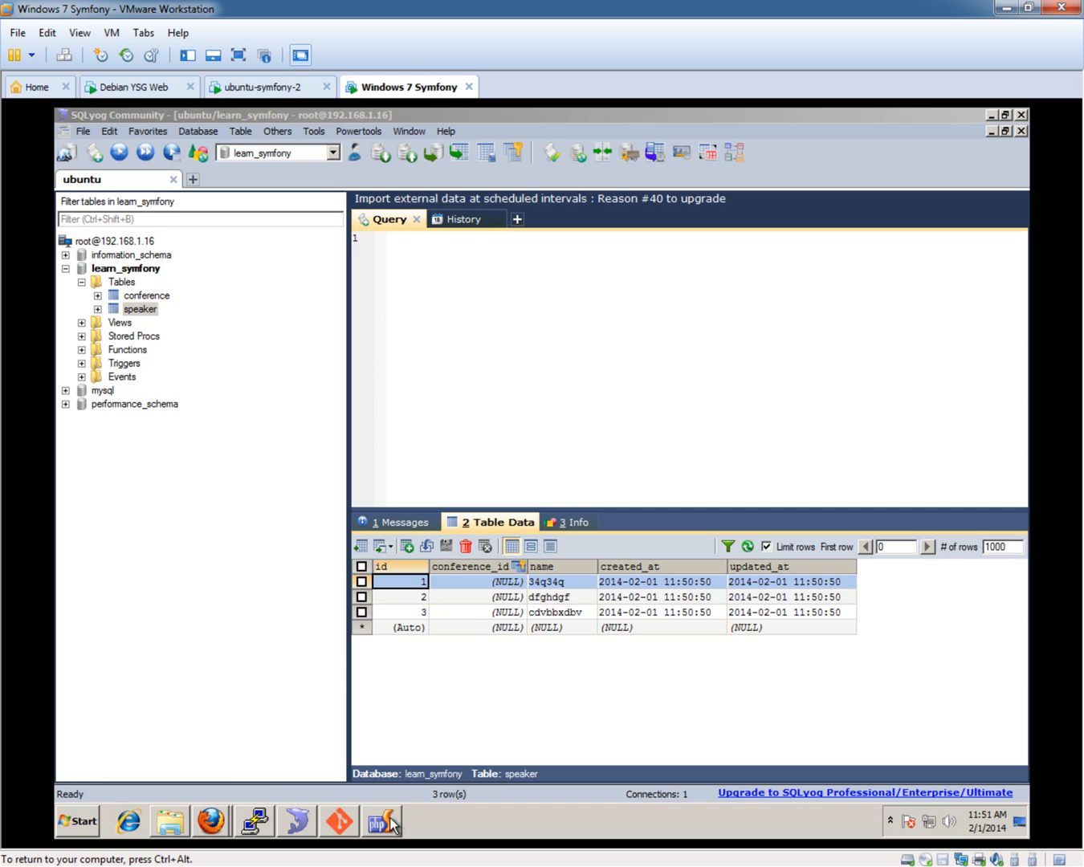
click(381, 822)
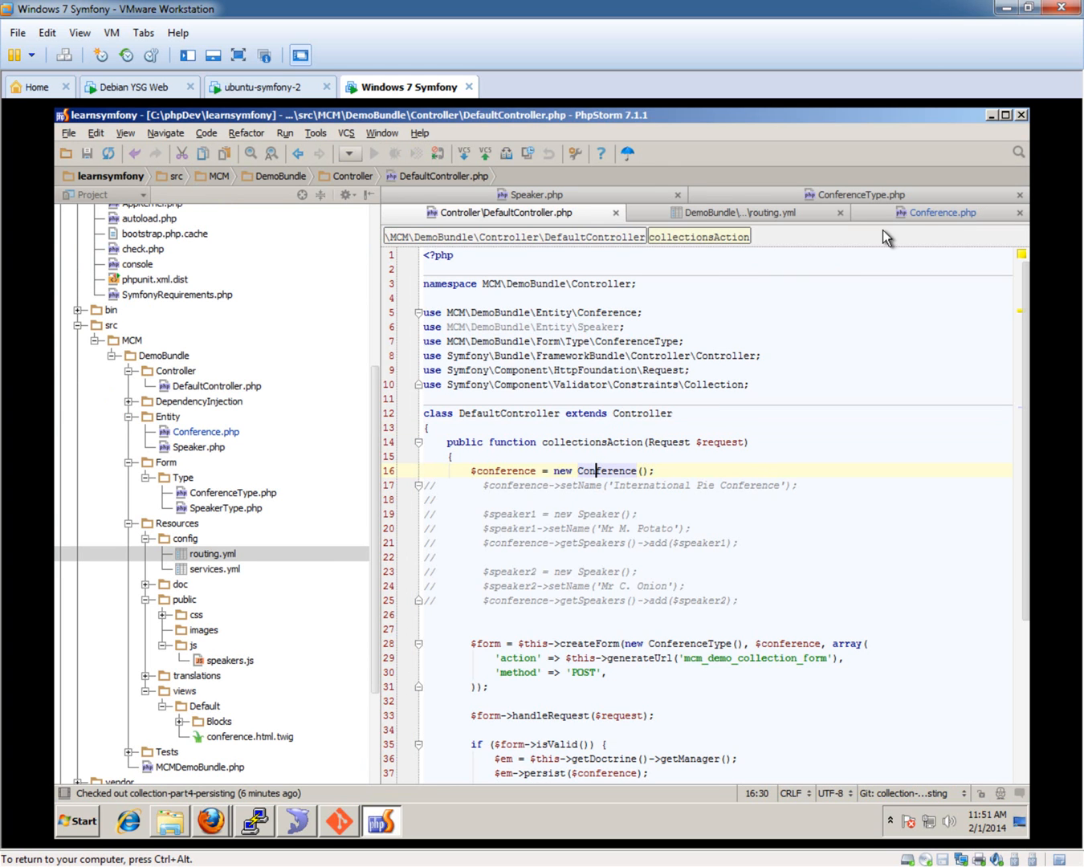
click(941, 212)
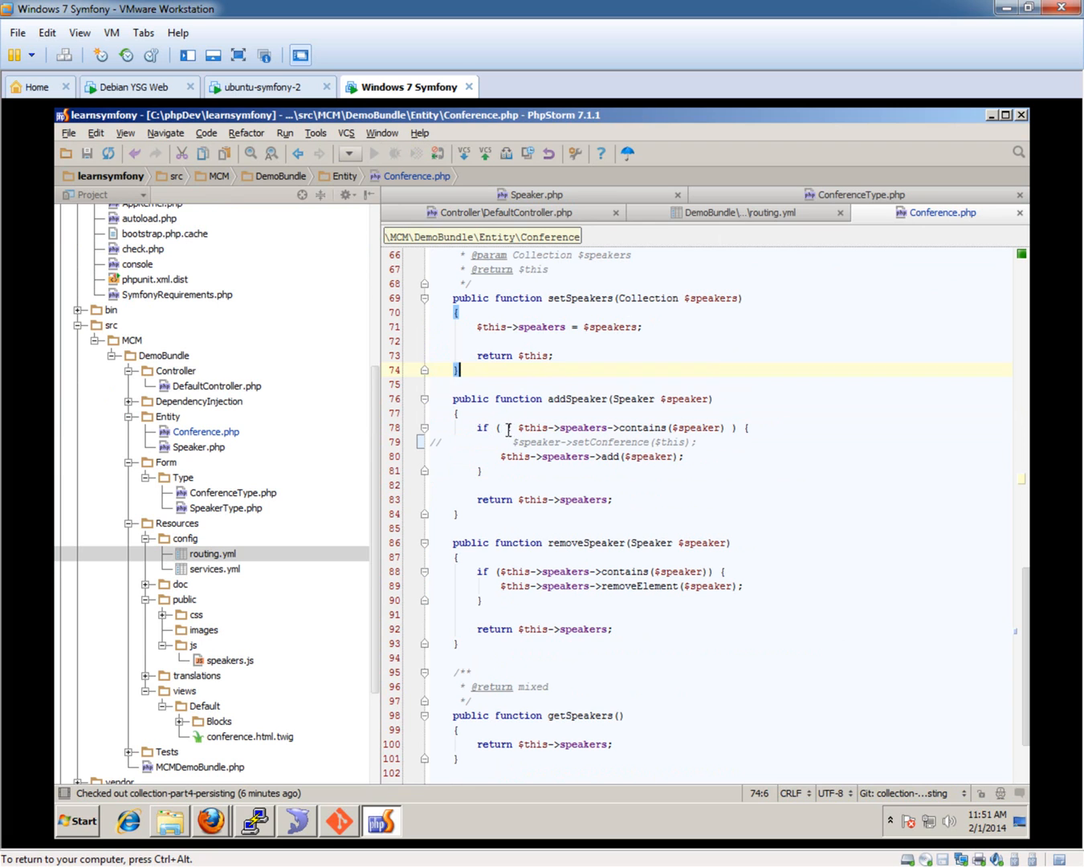
text(!)
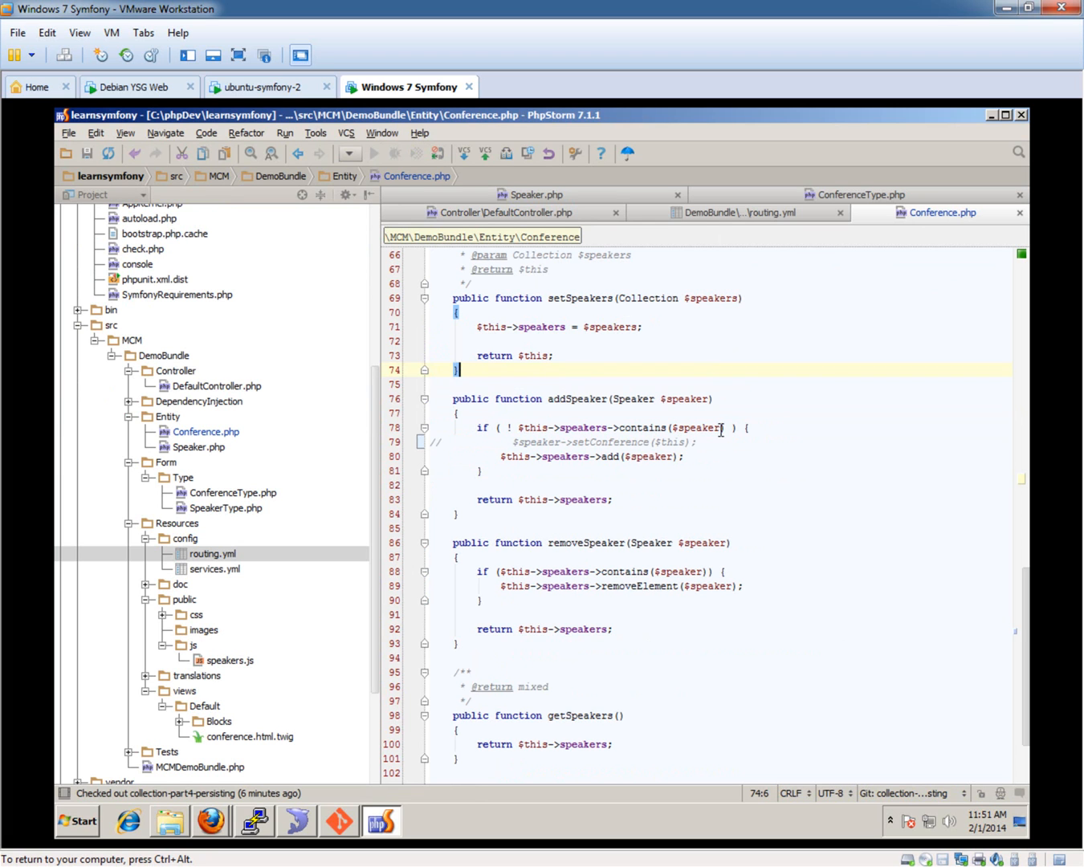
mouse_move(659, 452)
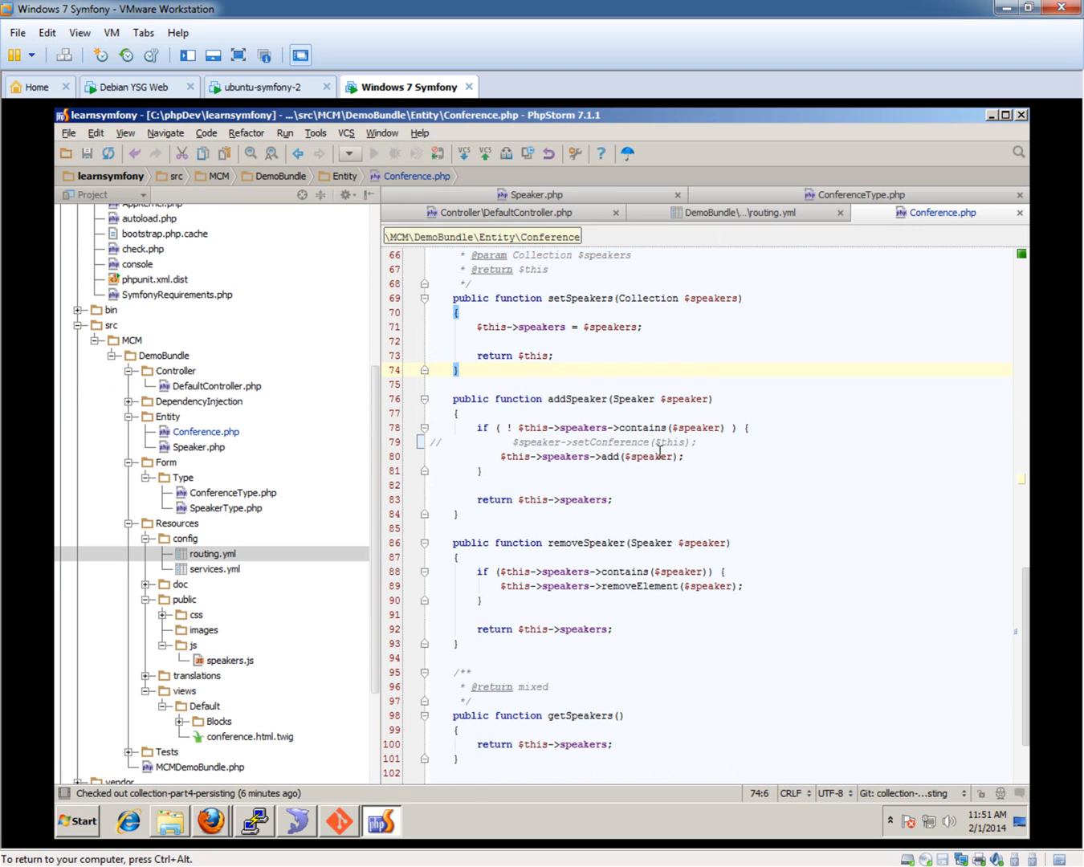
mouse_move(591, 509)
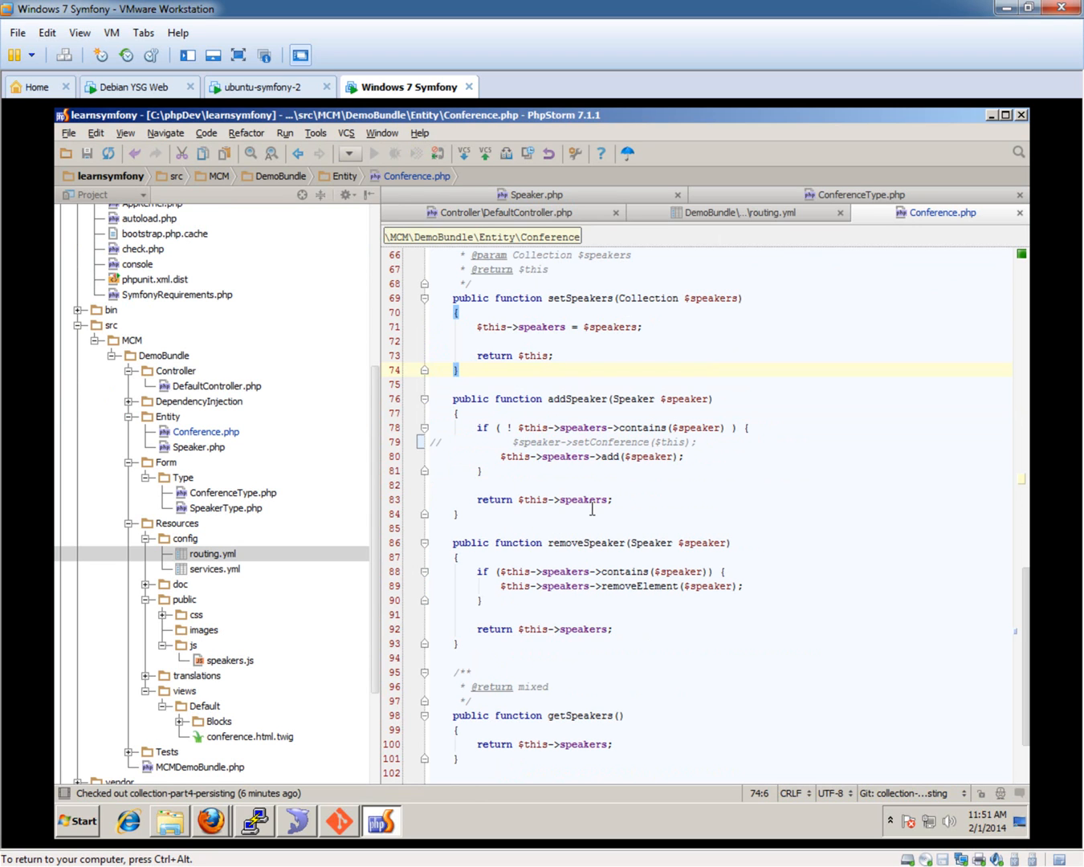
mouse_move(592, 494)
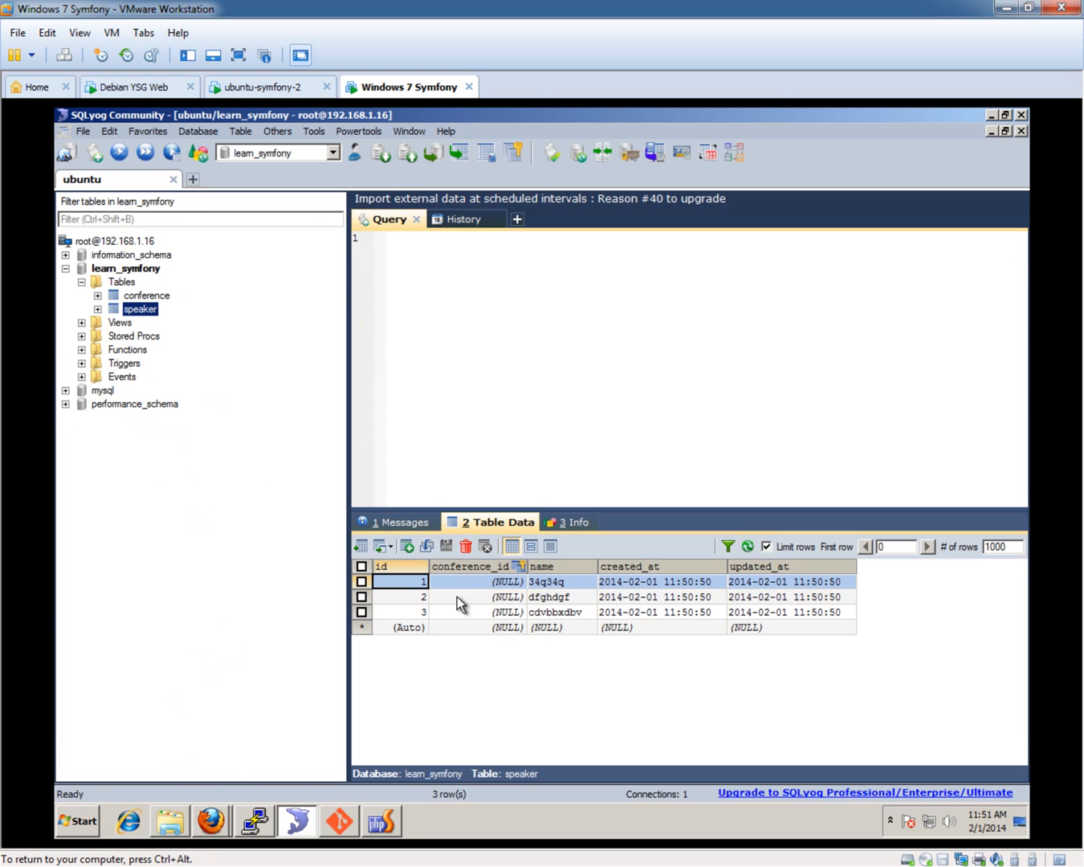
mouse_move(434, 742)
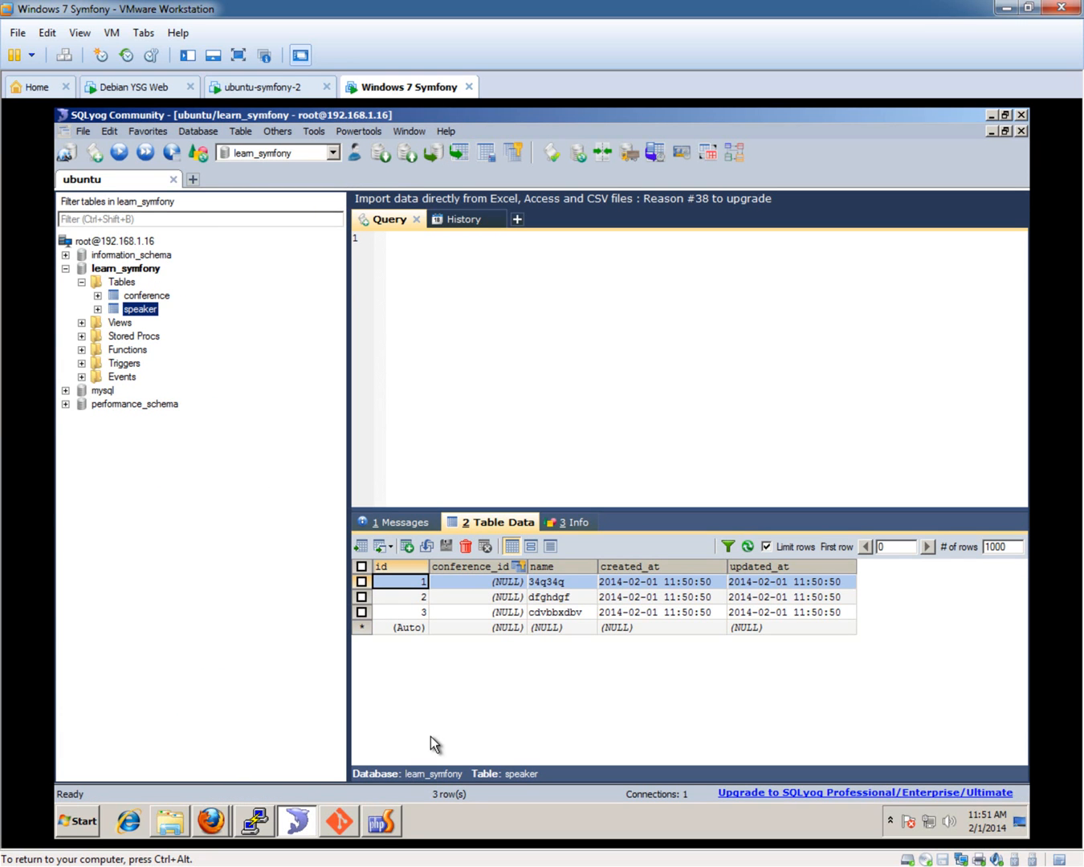
click(379, 821)
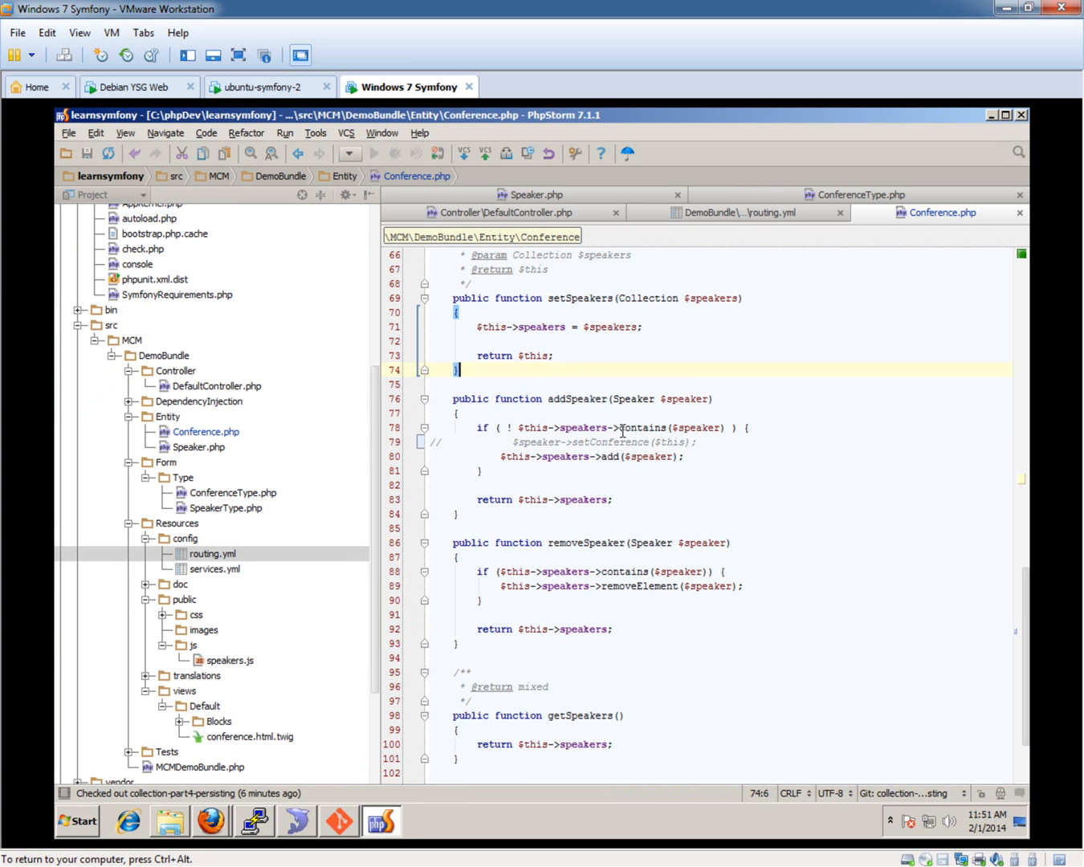
Step: Uncomment addSpeaker's setConference($this) call in Conference.php after checking Speaker's setConference
click(621, 442)
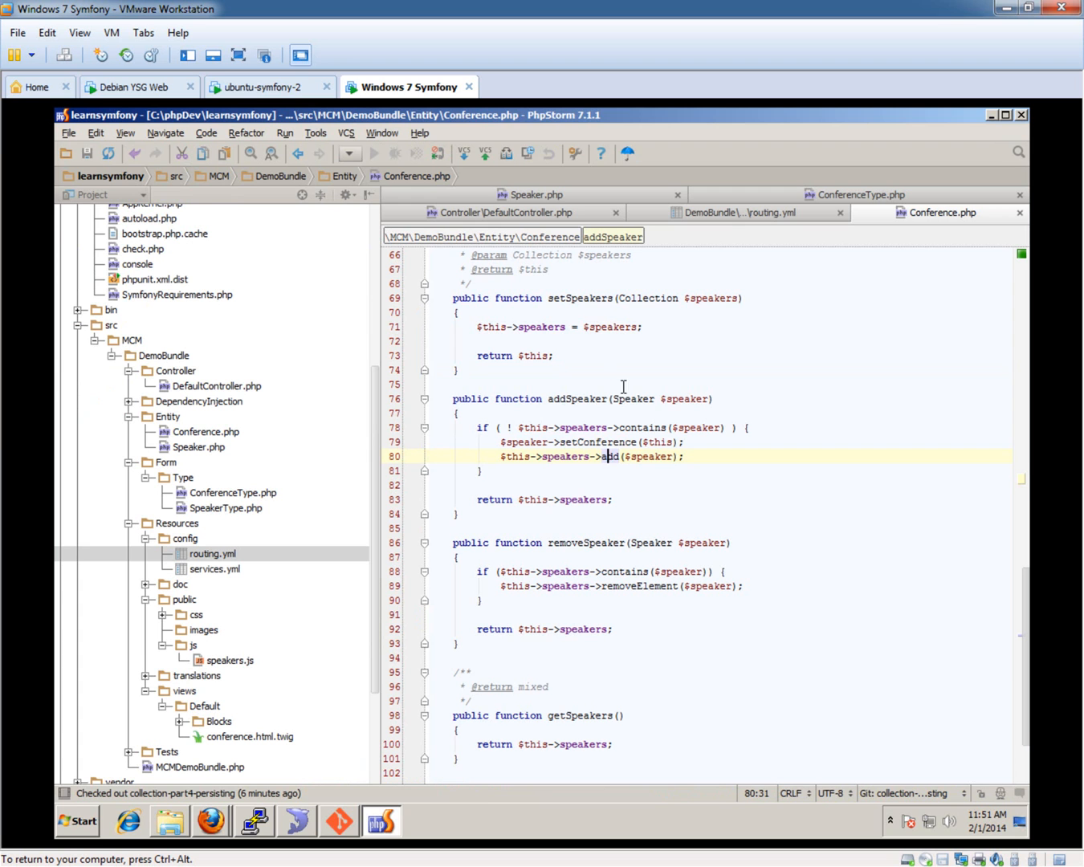
mouse_move(686, 398)
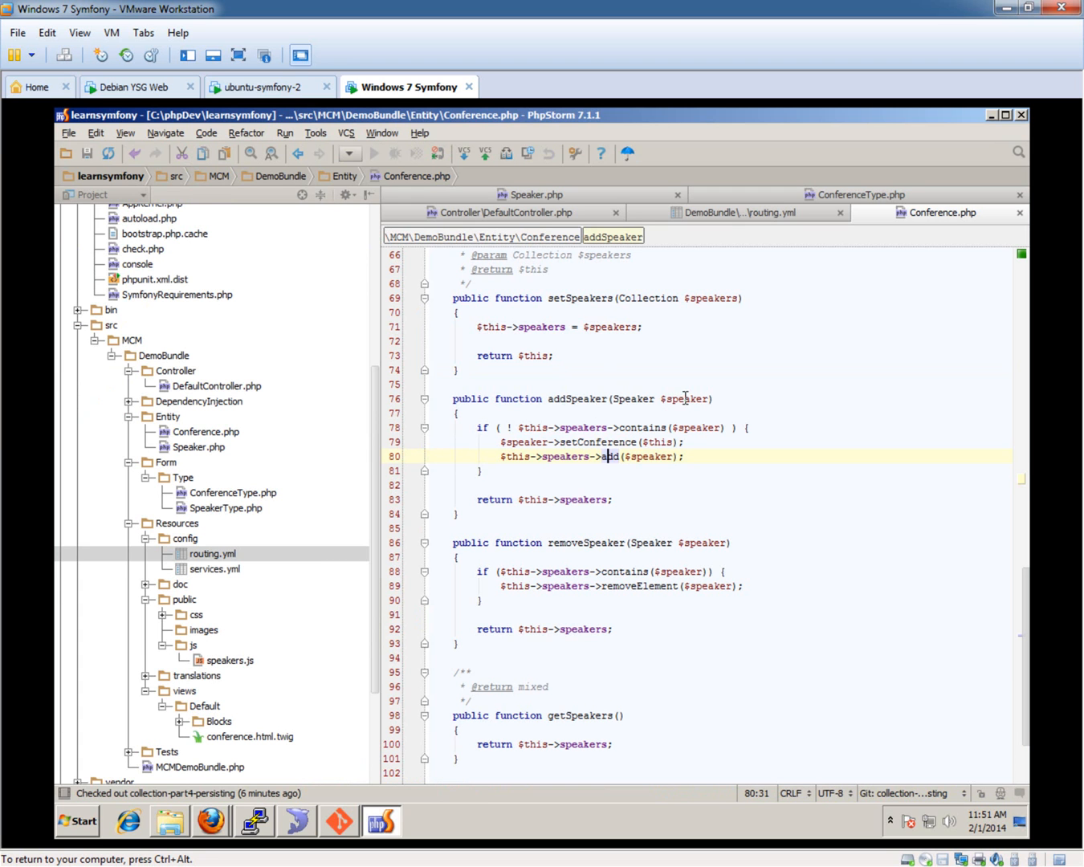
click(537, 212)
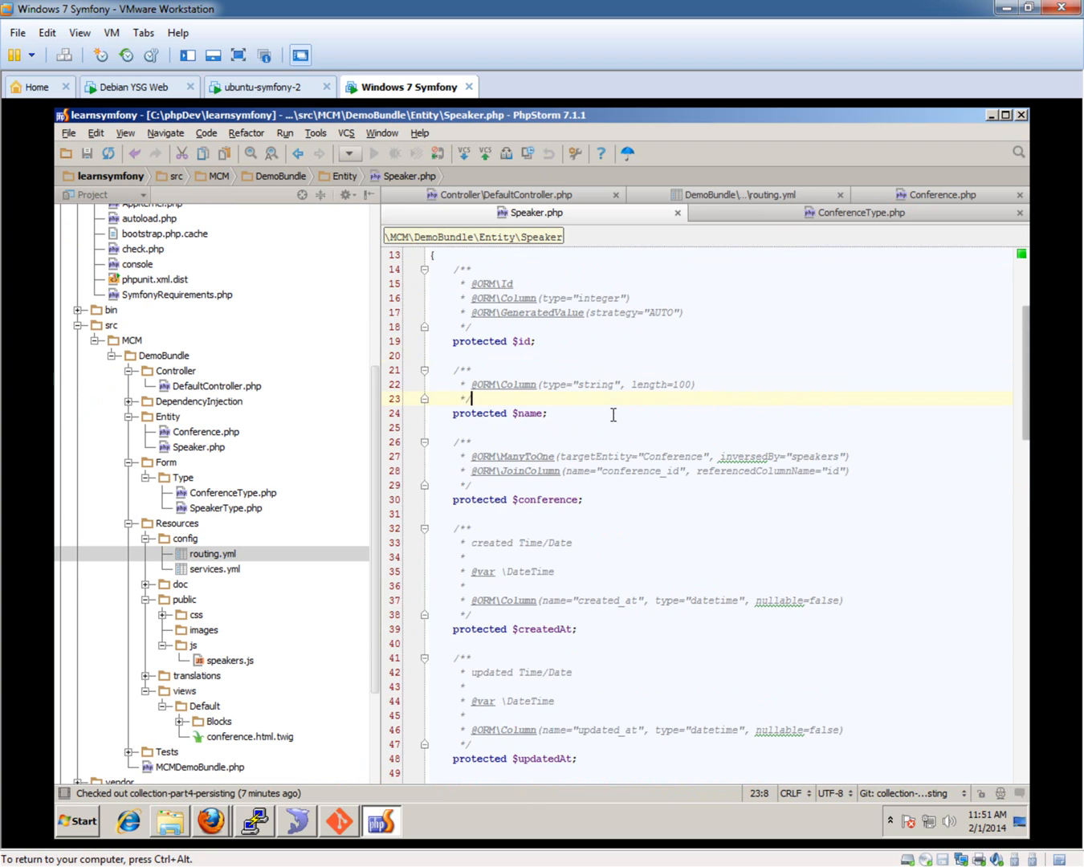
scroll(down, 3)
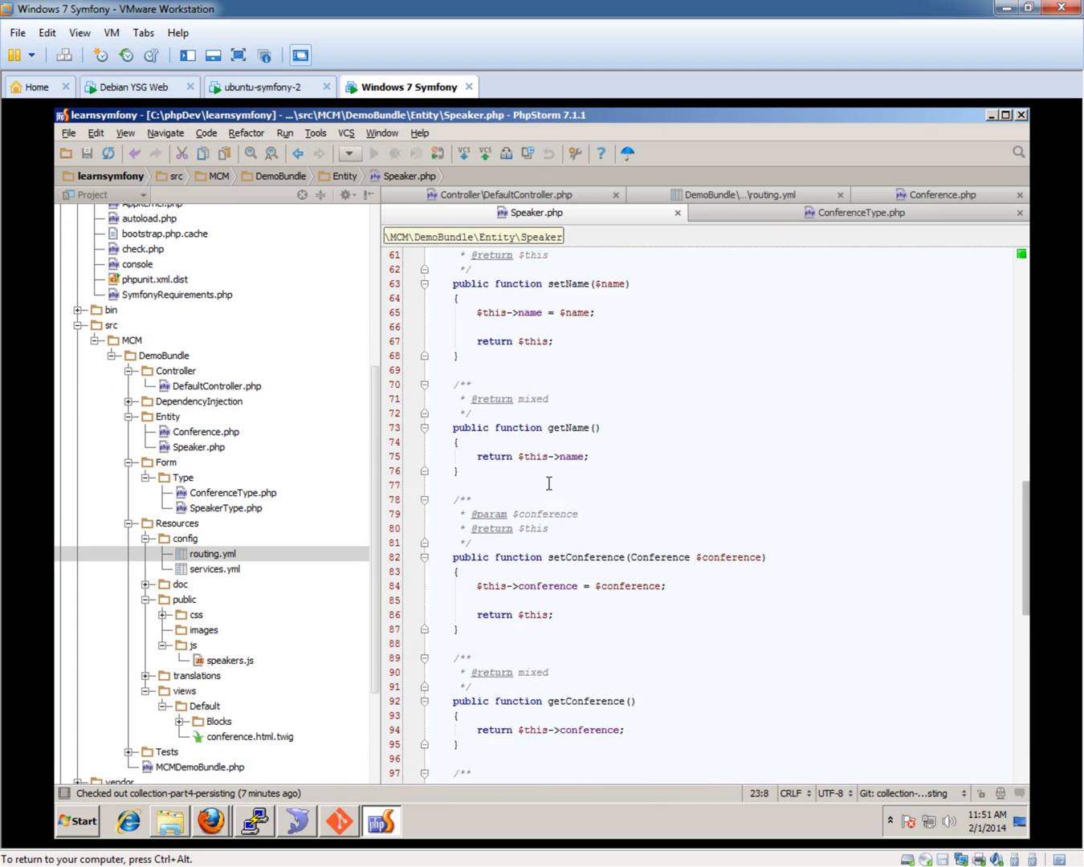
click(941, 194)
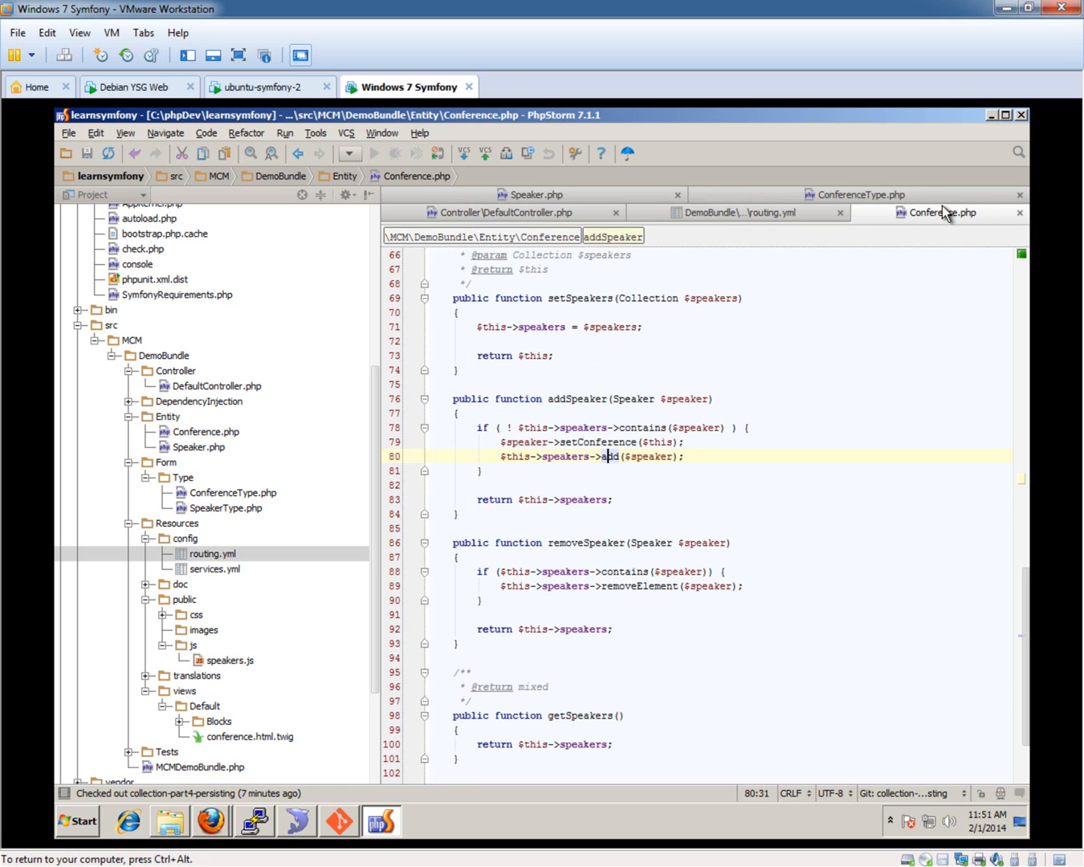
click(522, 442)
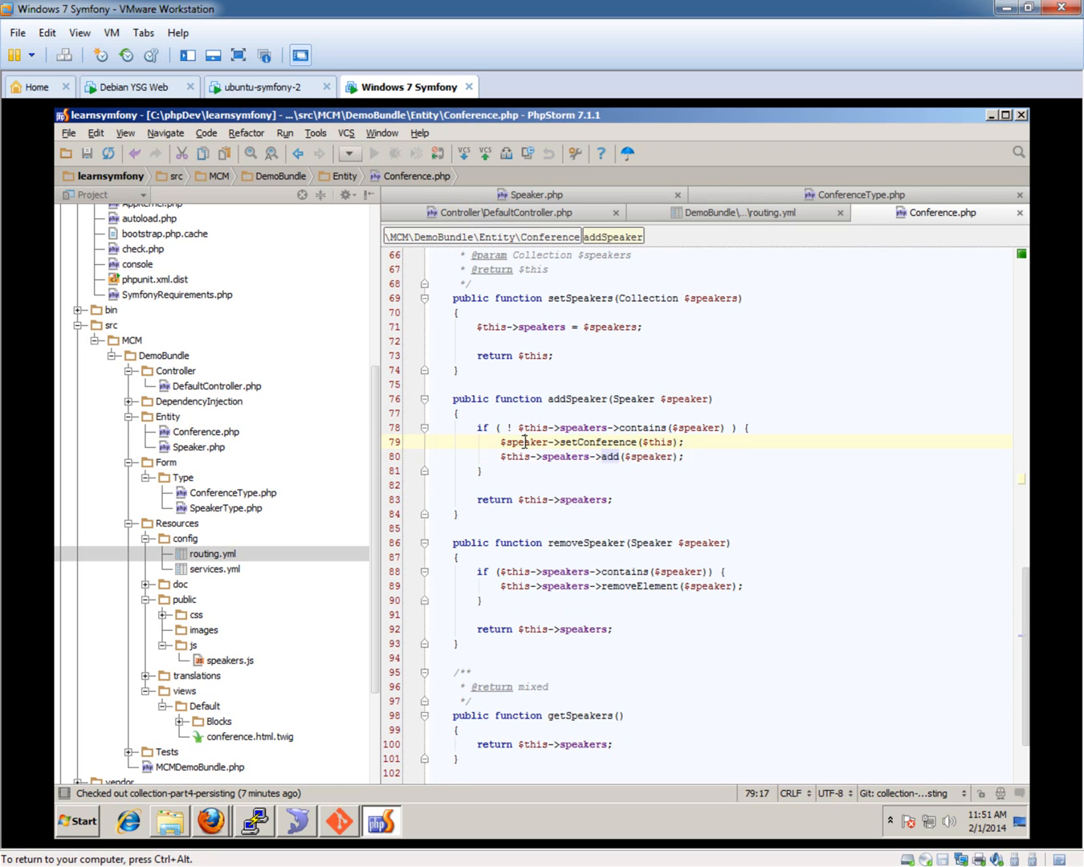
double_click(657, 442)
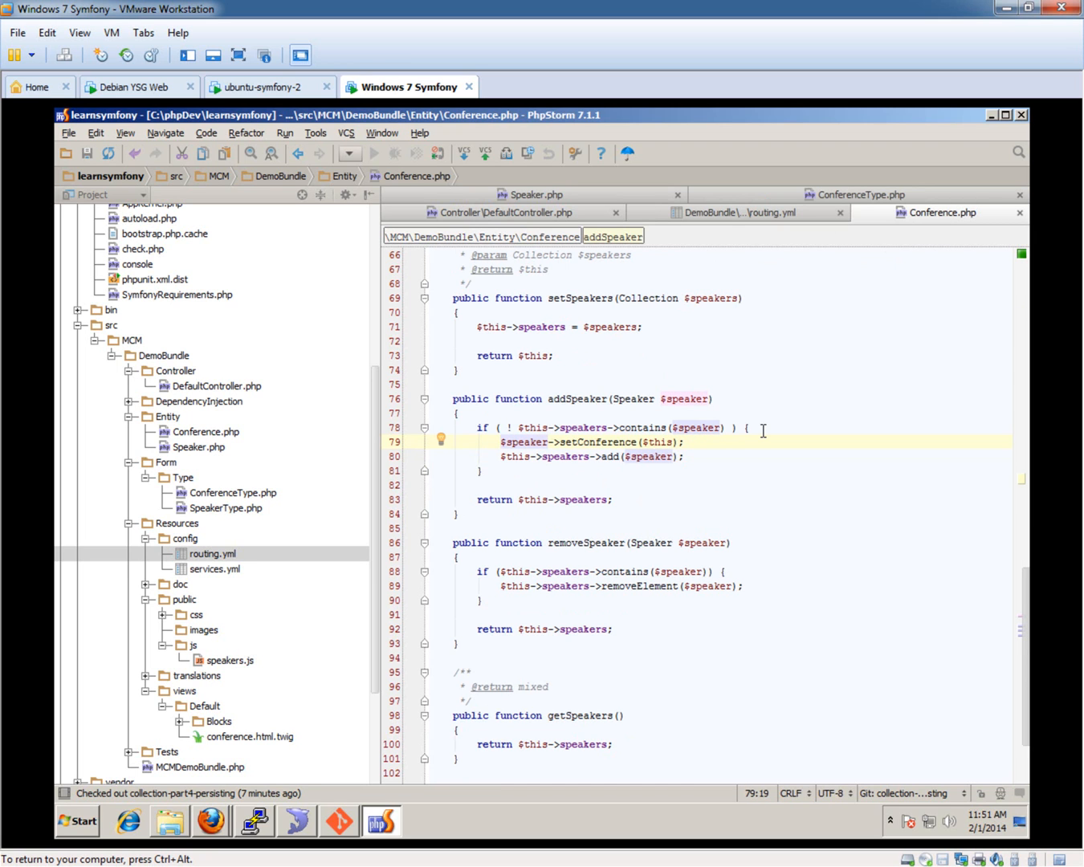
mouse_move(585, 443)
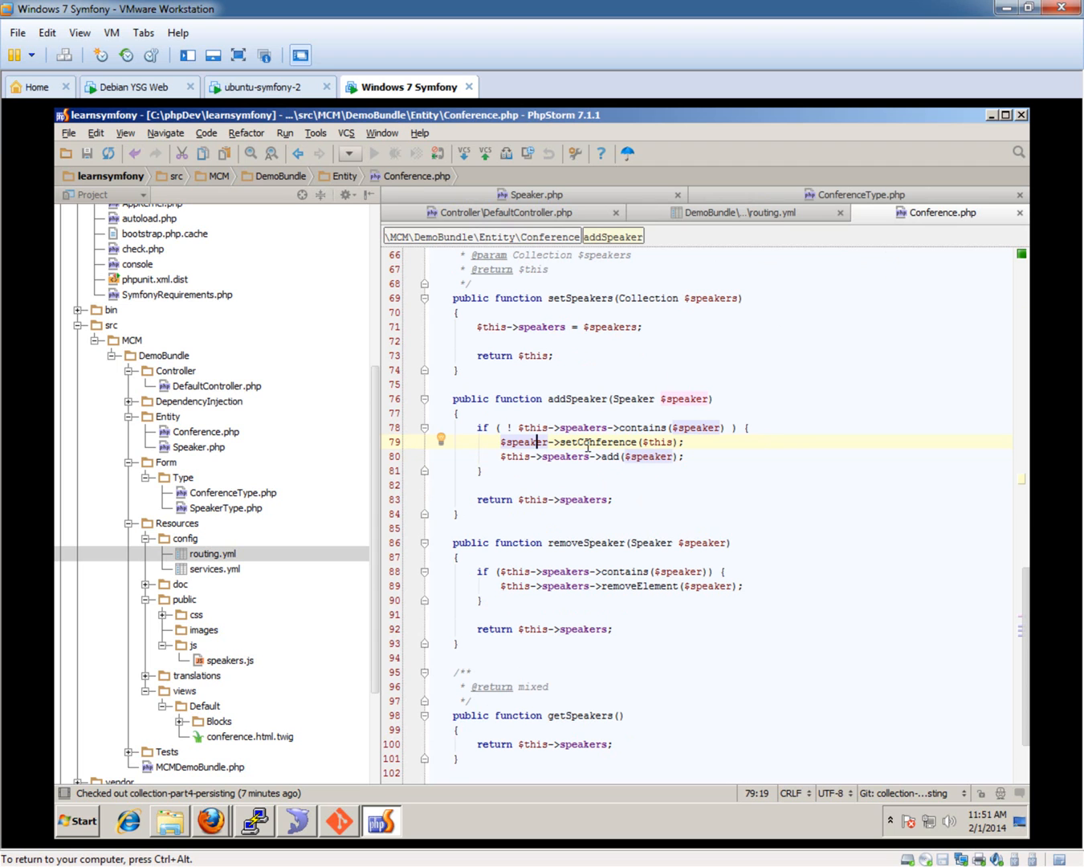
mouse_move(299, 838)
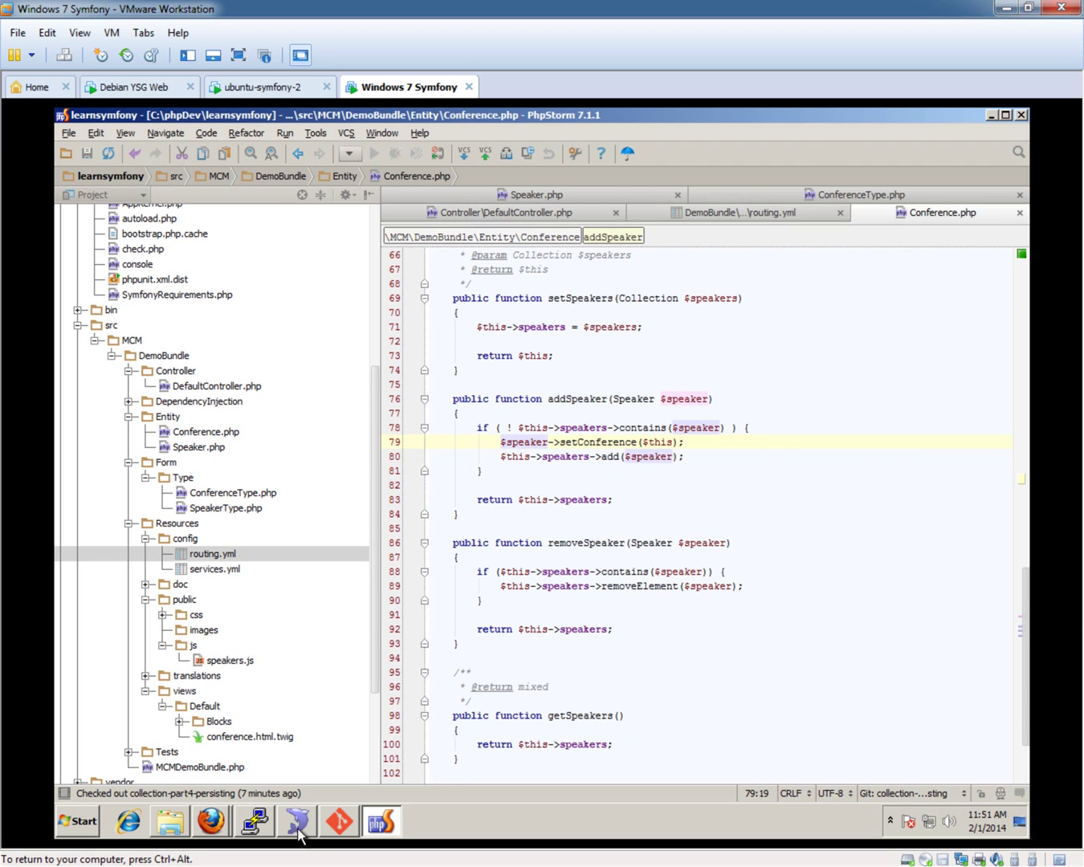
click(297, 821)
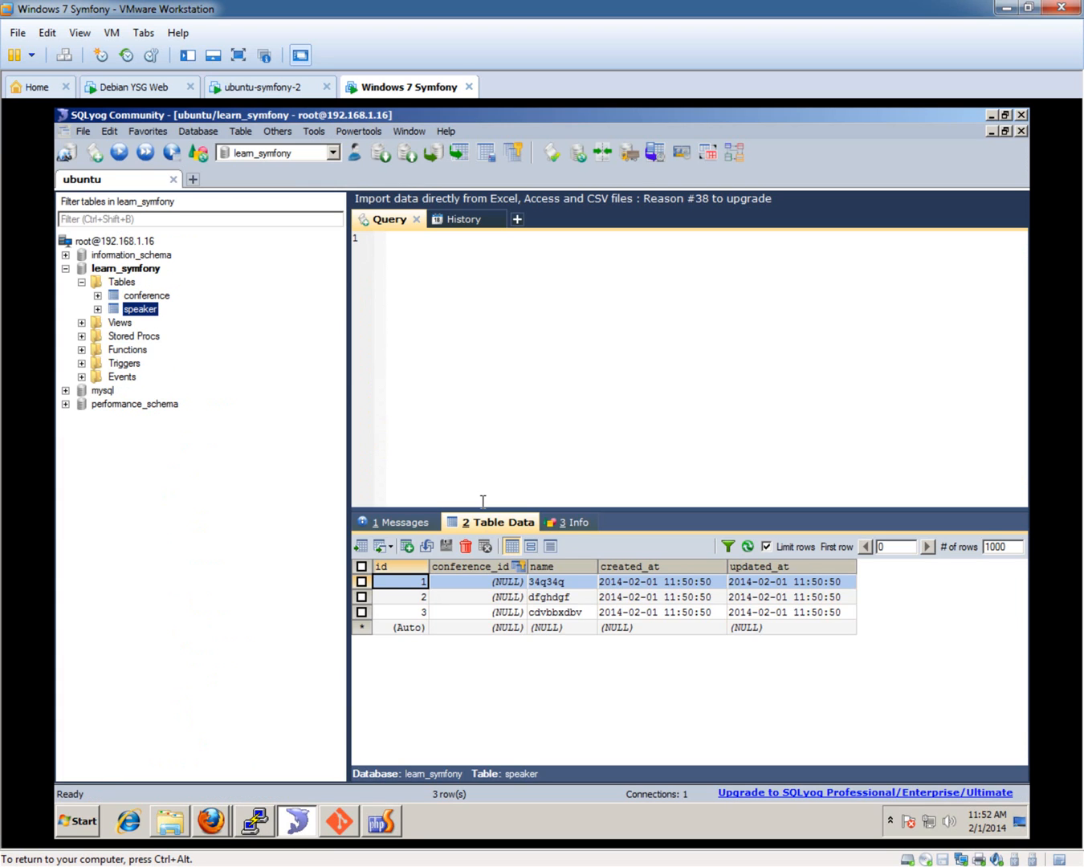
Step: Delete the three NULL-conference speaker rows and the old conference row in SQLyog
click(361, 566)
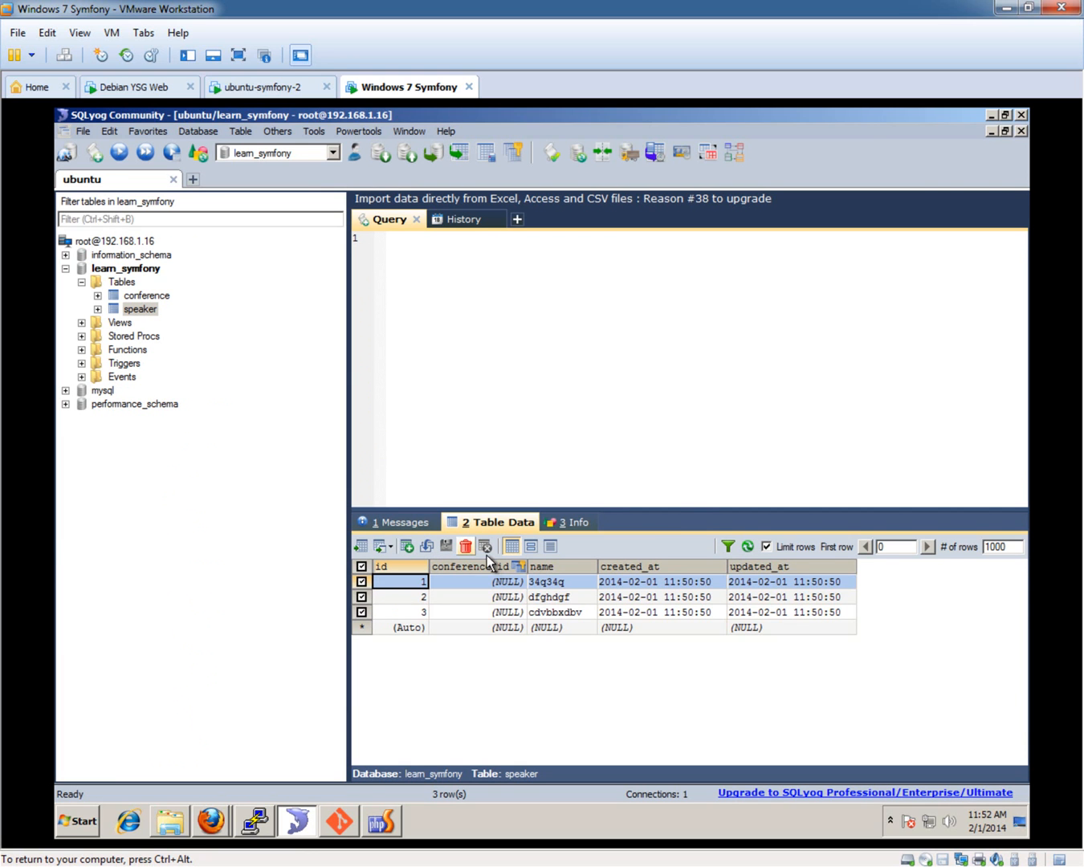
click(465, 546)
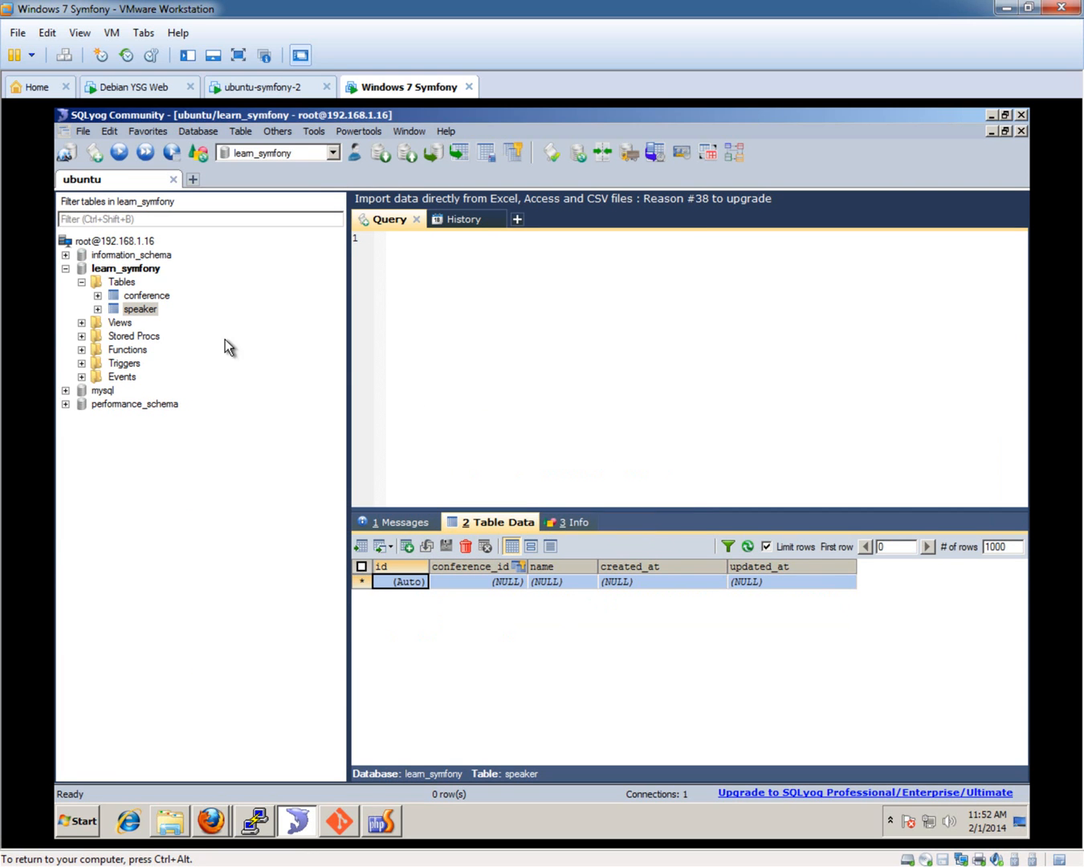
click(146, 294)
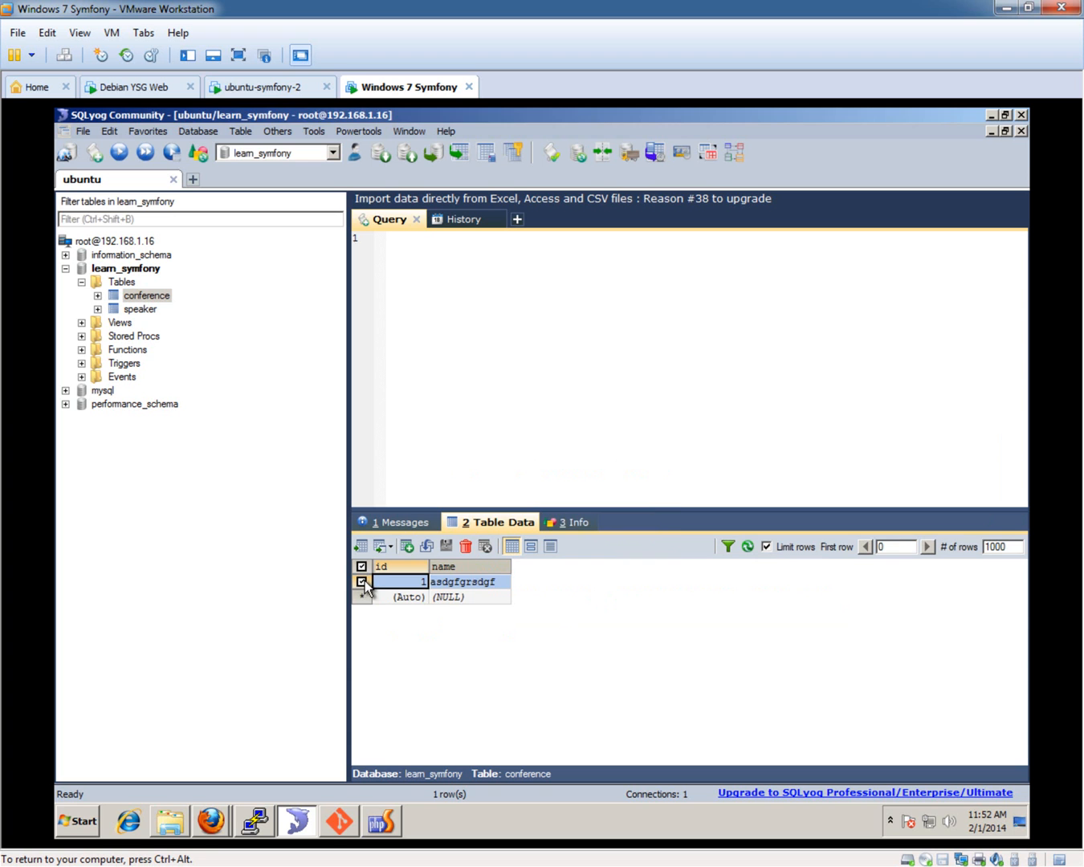
click(464, 546)
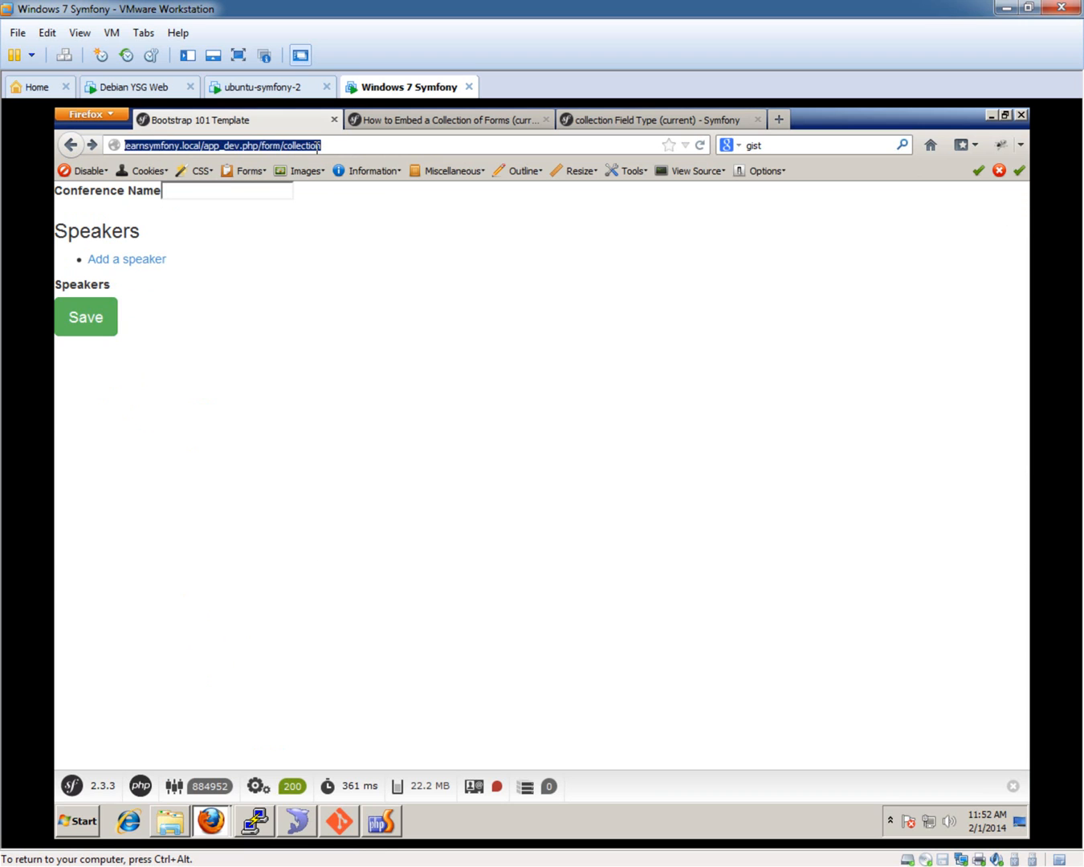
Step: Reload Firefox's blank conference form, focus Conference Name, and switch back to SQLyog
click(227, 190)
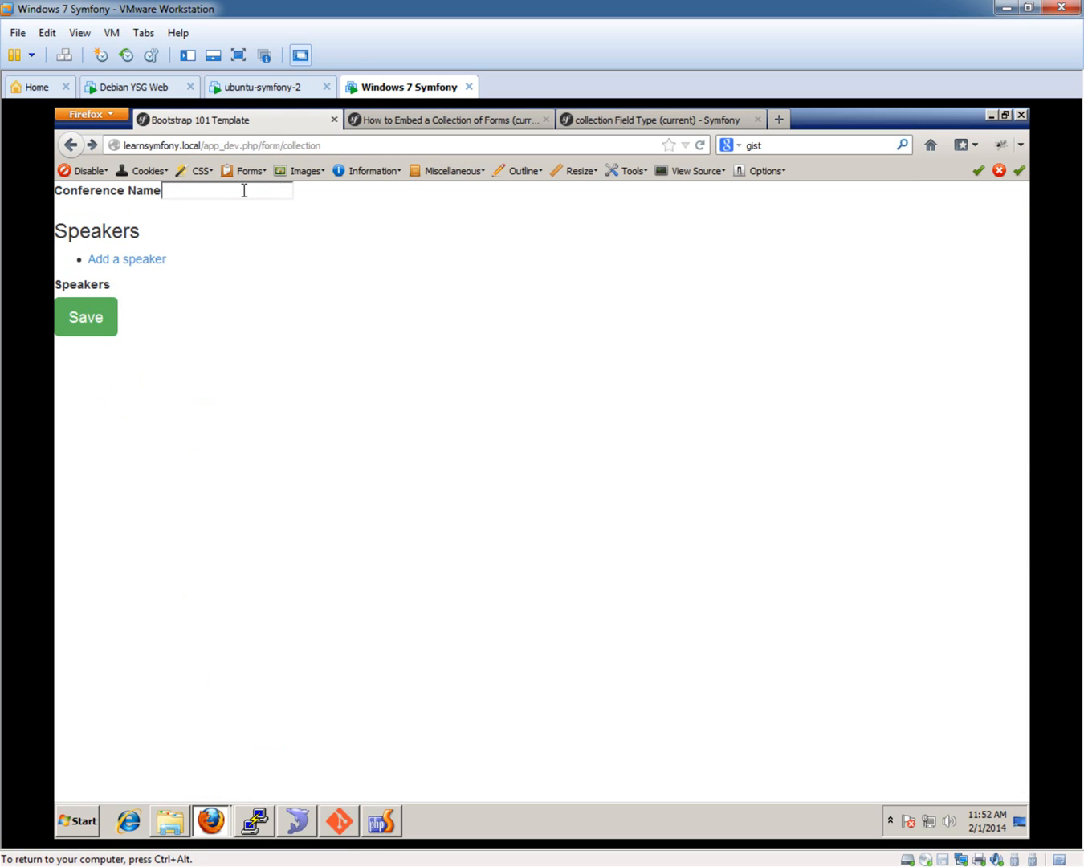
click(126, 259)
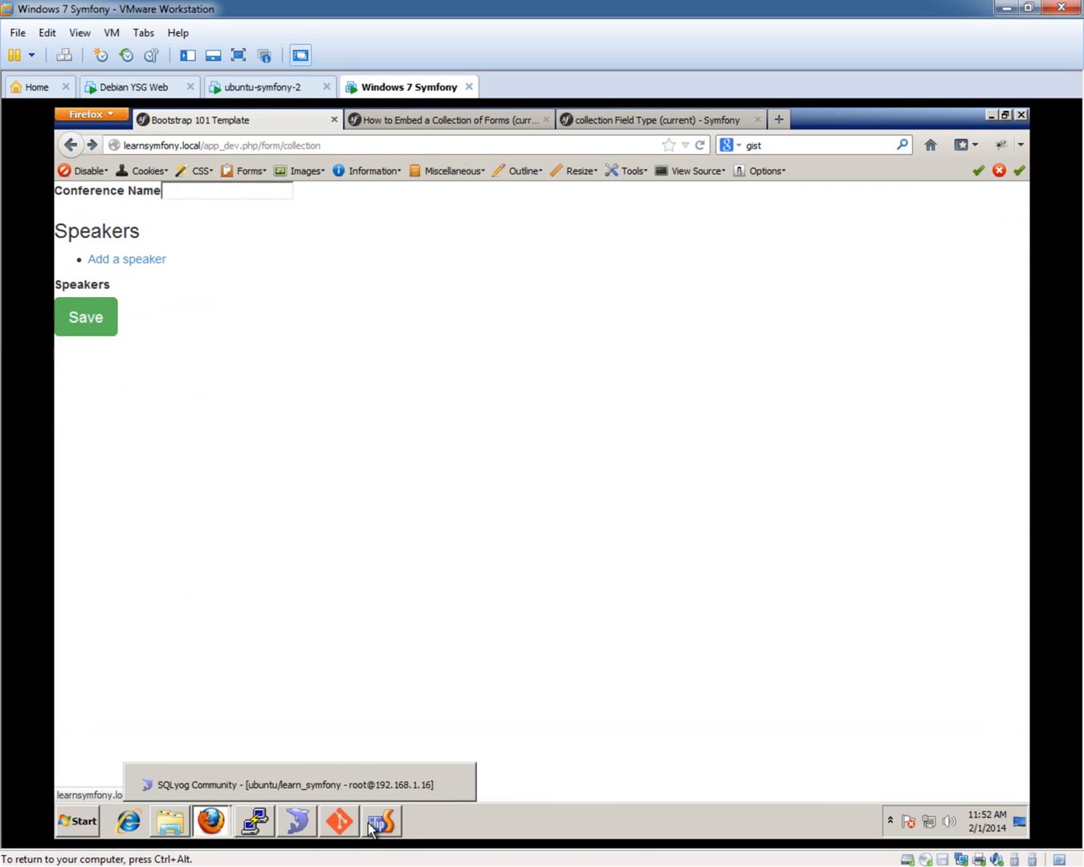
click(379, 821)
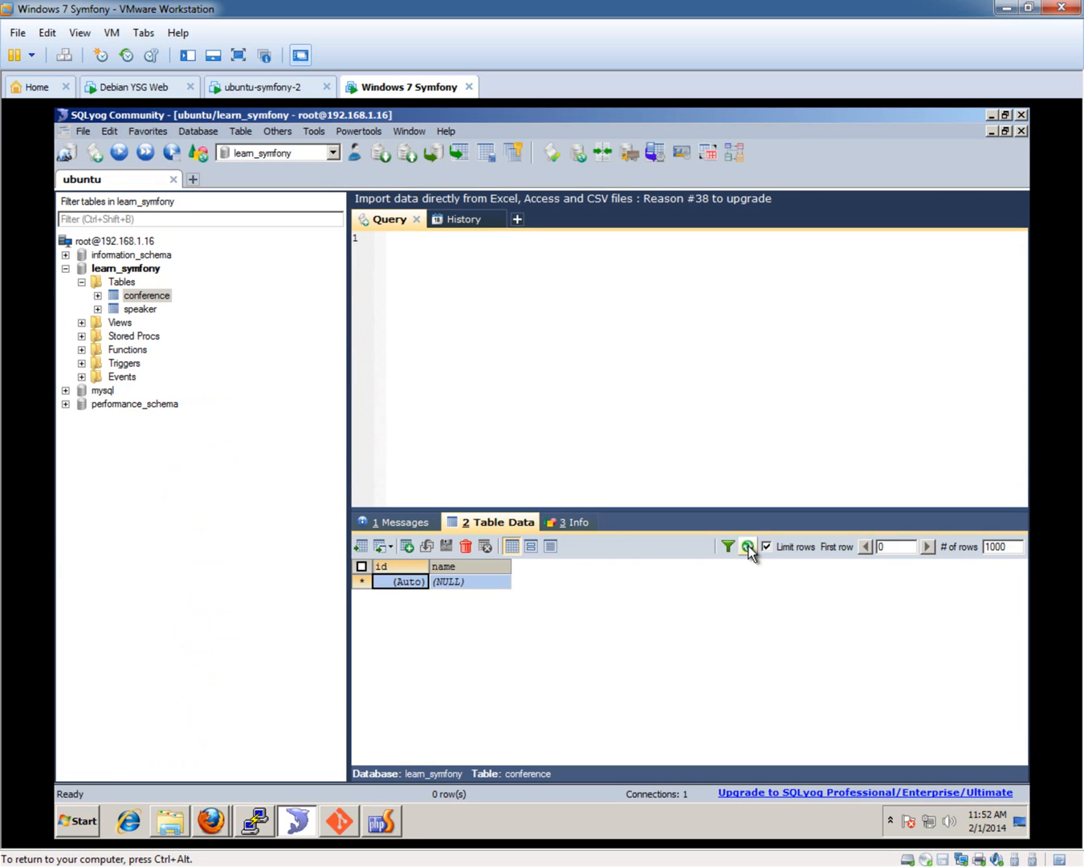
Step: Refresh SQLyog's speaker table showing two new speakers with conference_id 2, then return to PhpStorm
click(138, 308)
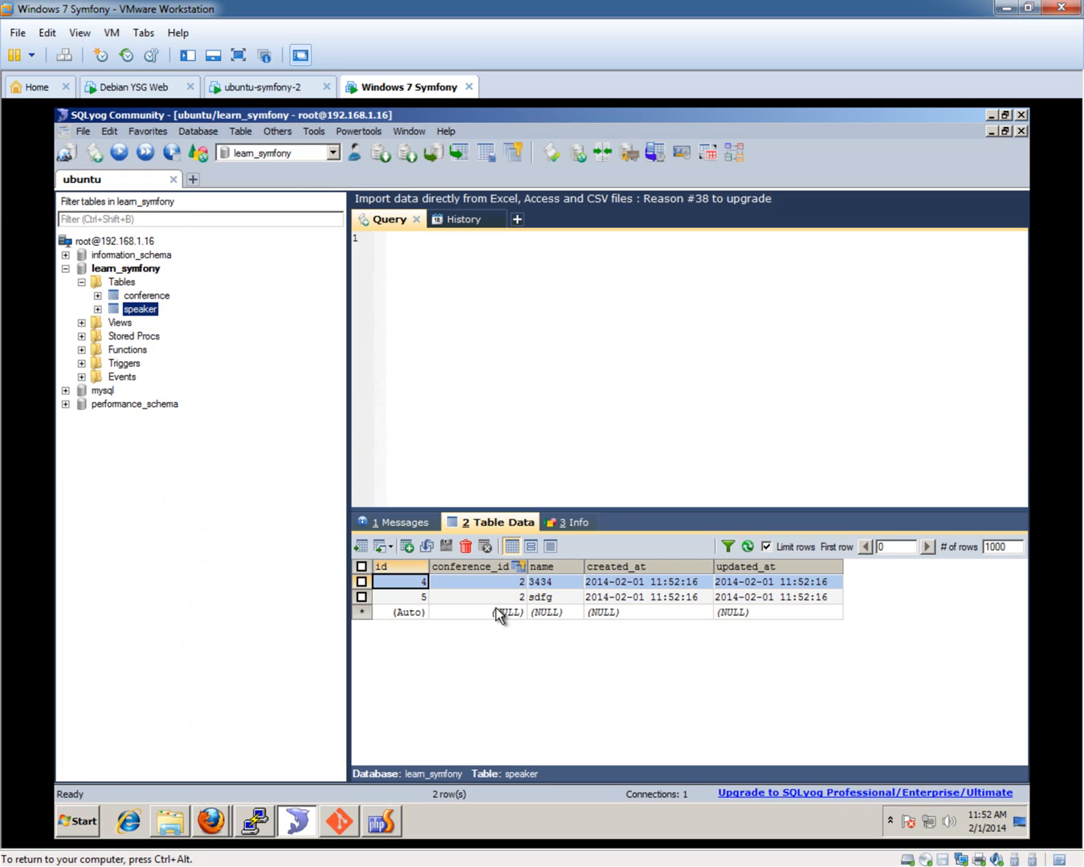
click(380, 821)
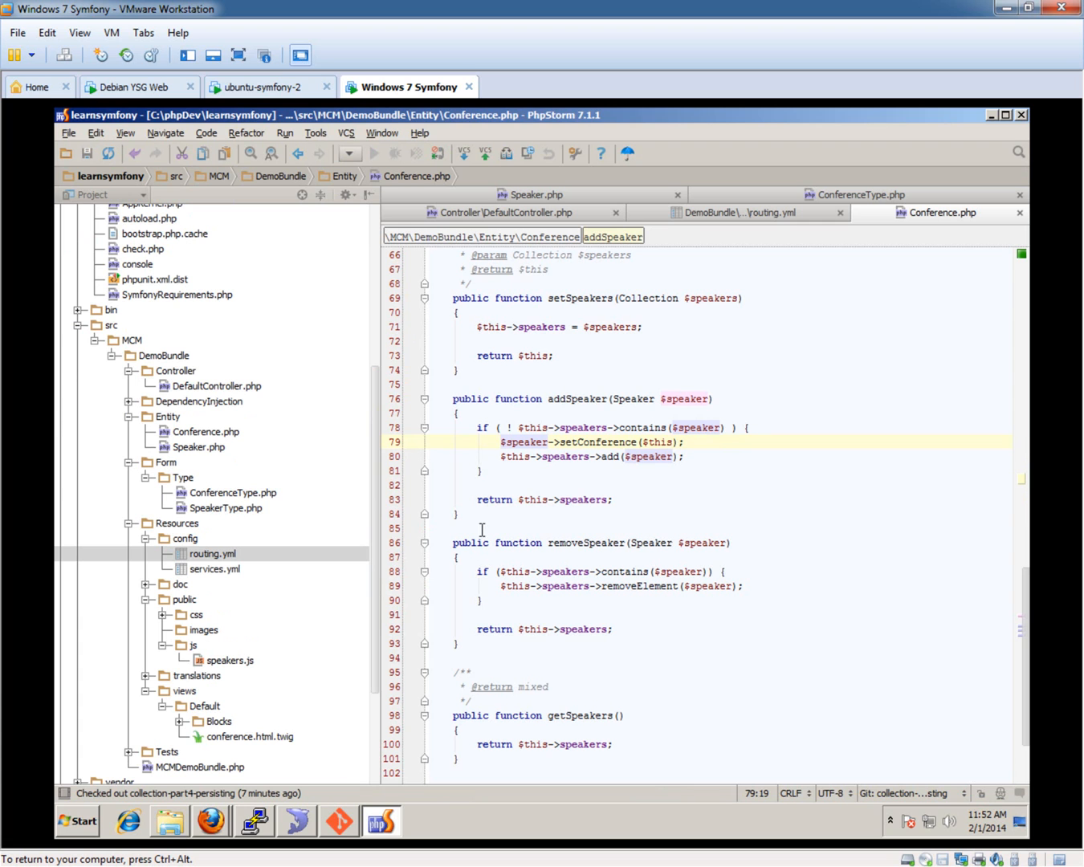
mouse_move(906, 803)
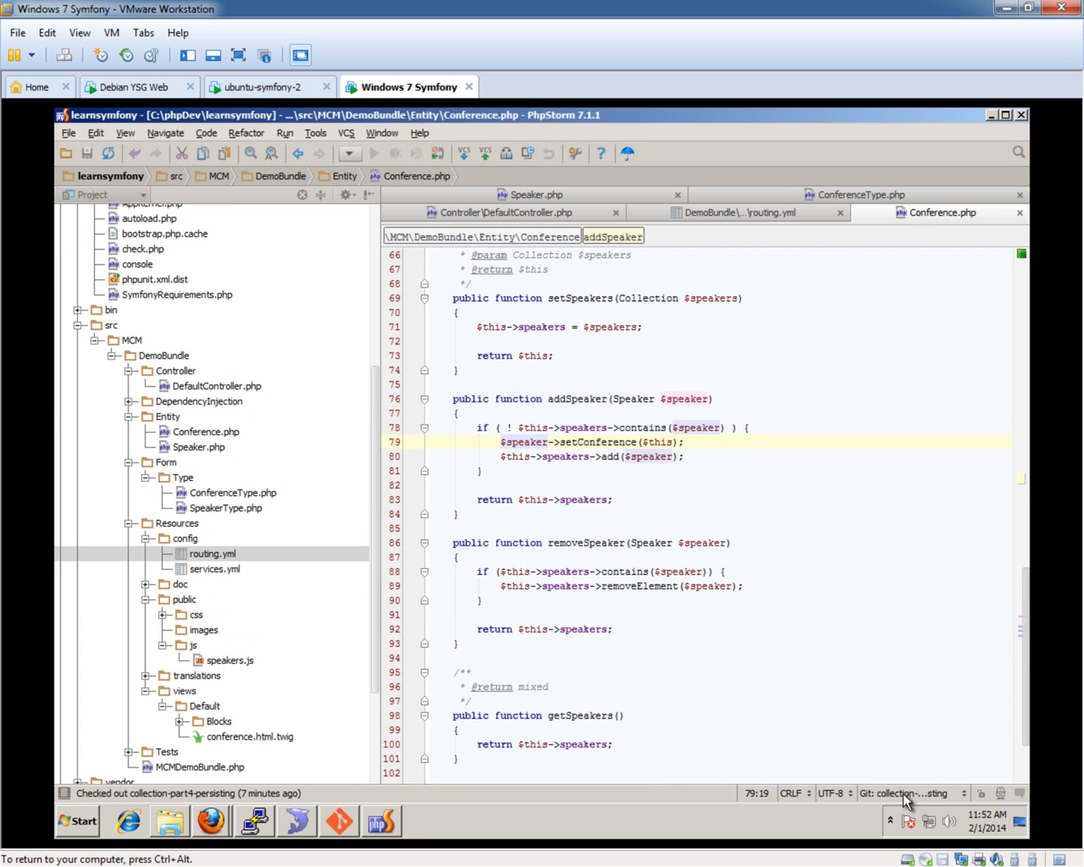
click(584, 528)
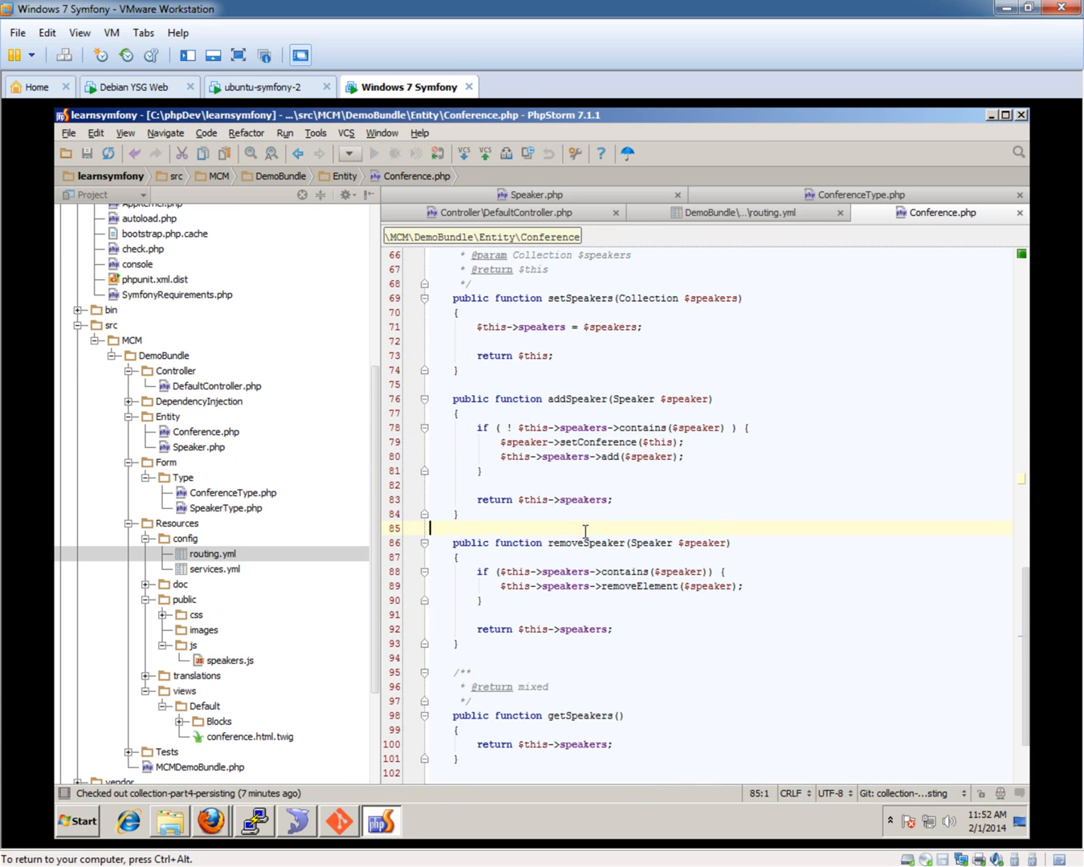